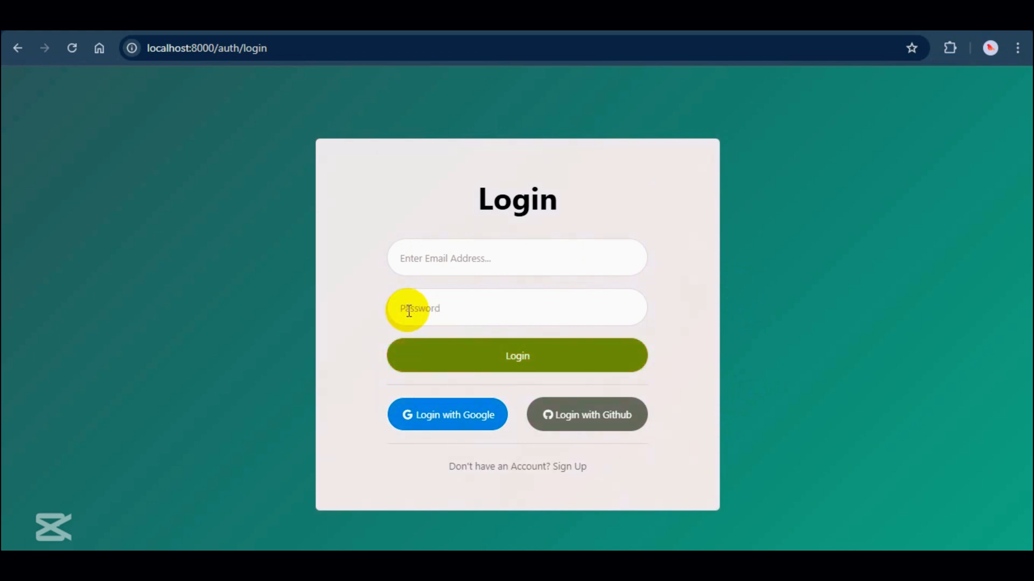
pyautogui.moveTo(598, 416)
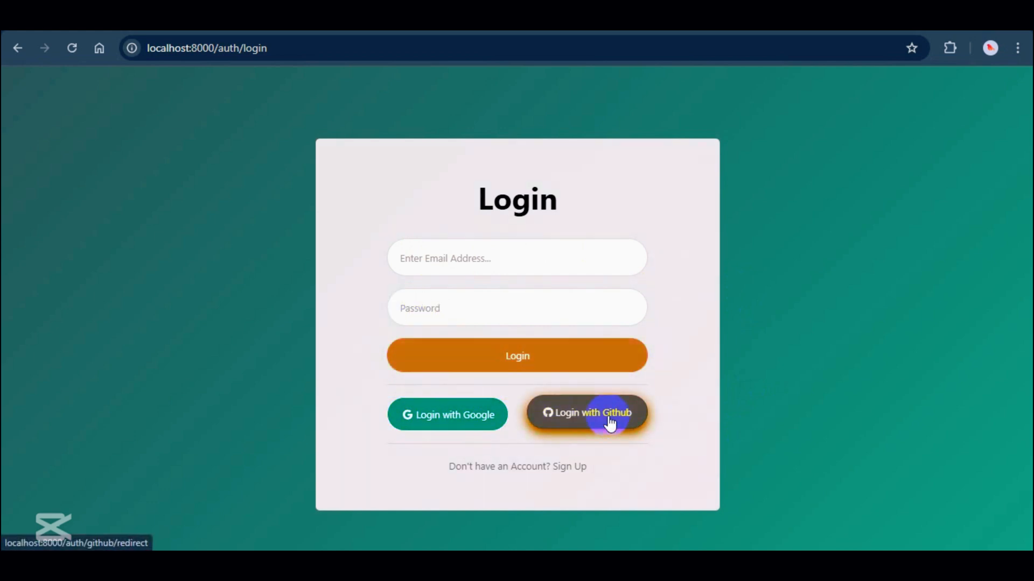
pyautogui.moveTo(557, 467)
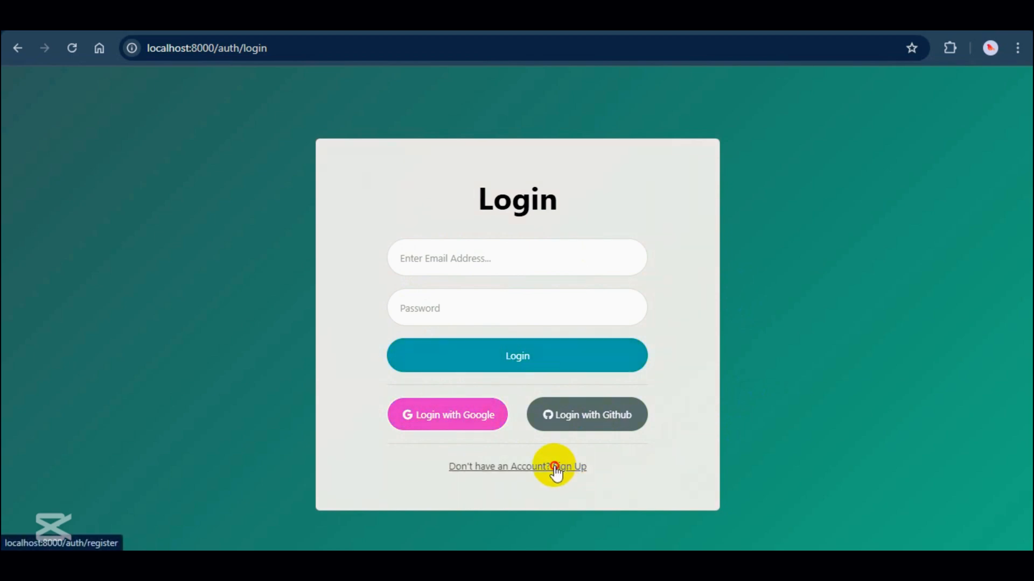
# Sign in as the super admin using the saved email suggestion and reach the dashboard.
pyautogui.click(569, 466)
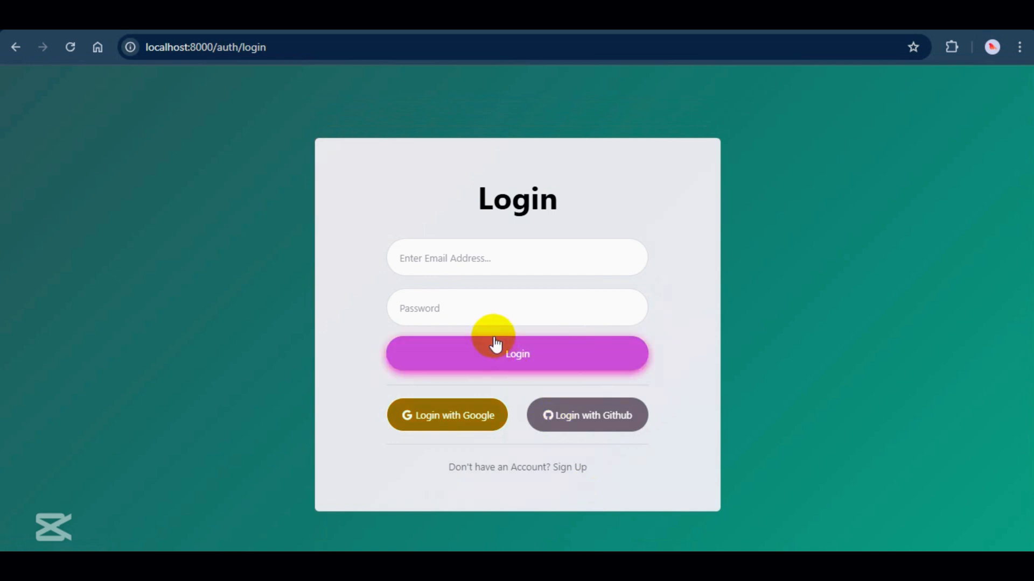
pyautogui.moveTo(454, 247)
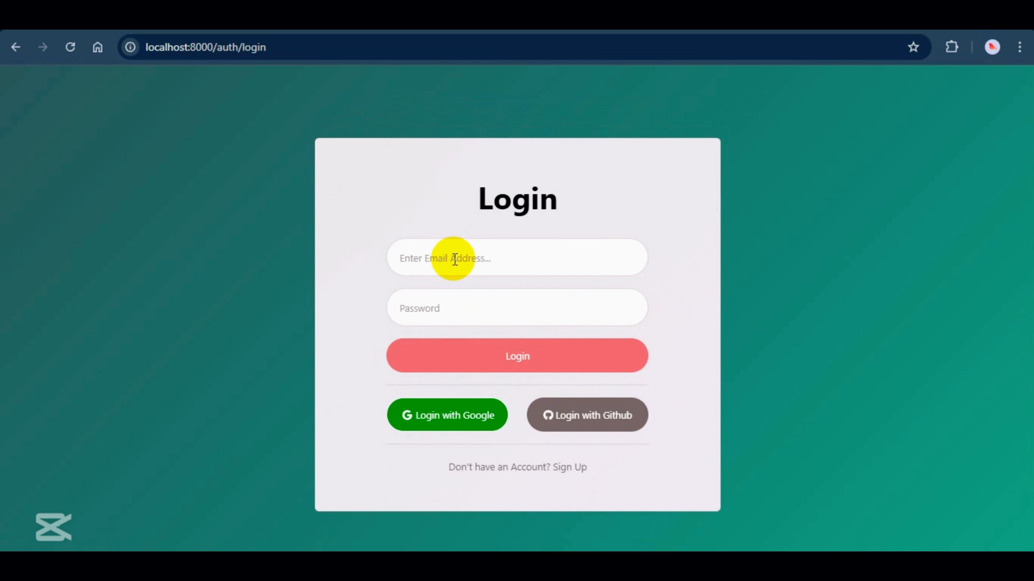
pyautogui.click(517, 259)
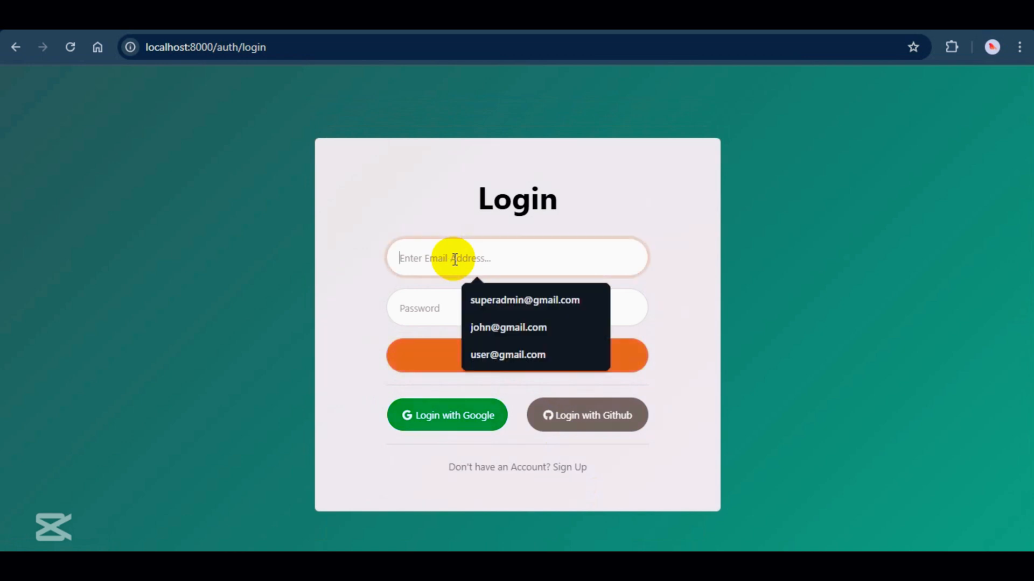
pyautogui.click(525, 300)
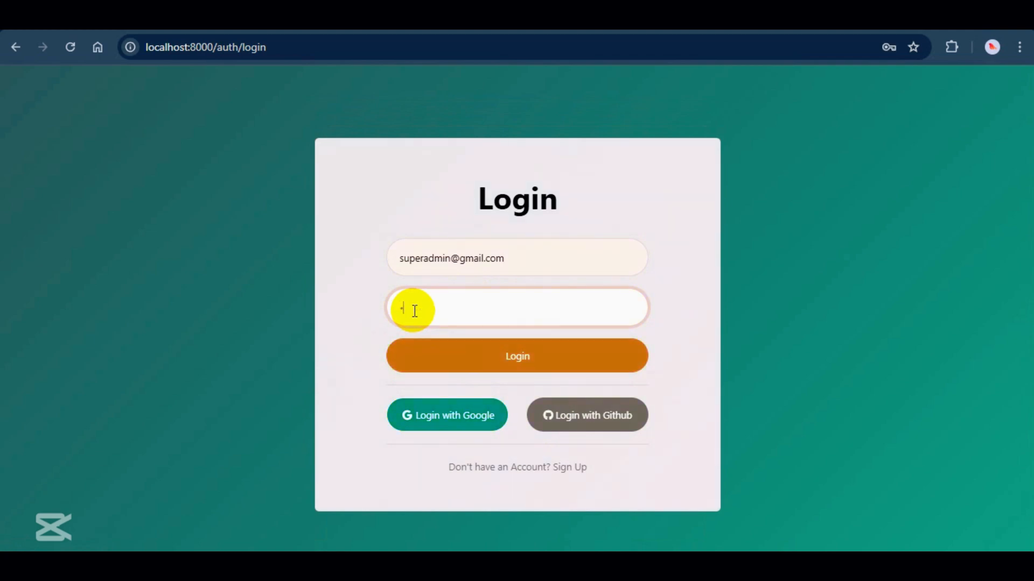
pyautogui.click(516, 355)
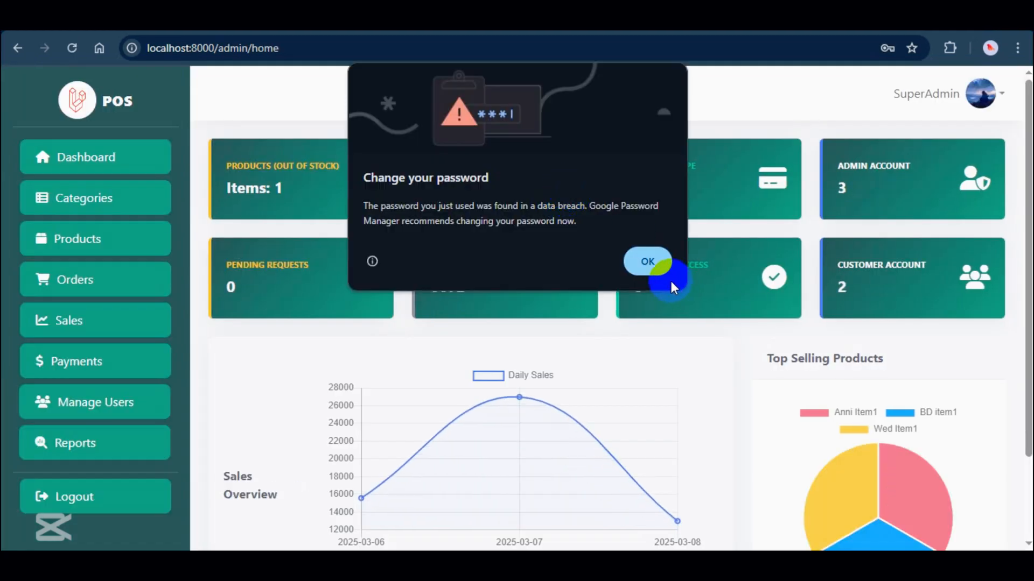
# Dismiss the Chrome password breach warning and review the almost-out-of-stock products card.
pyautogui.click(647, 261)
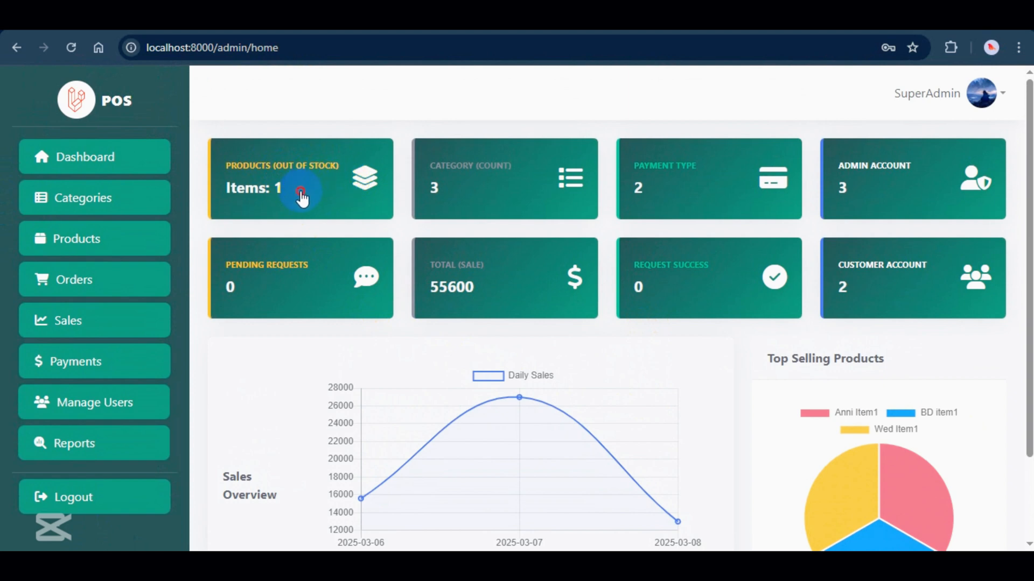
pyautogui.click(300, 193)
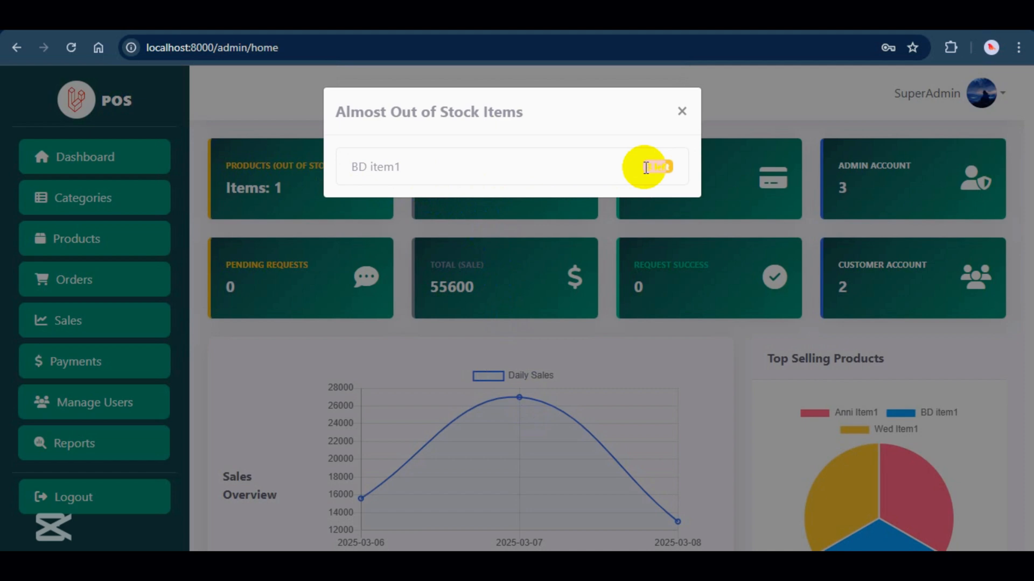
pyautogui.click(681, 111)
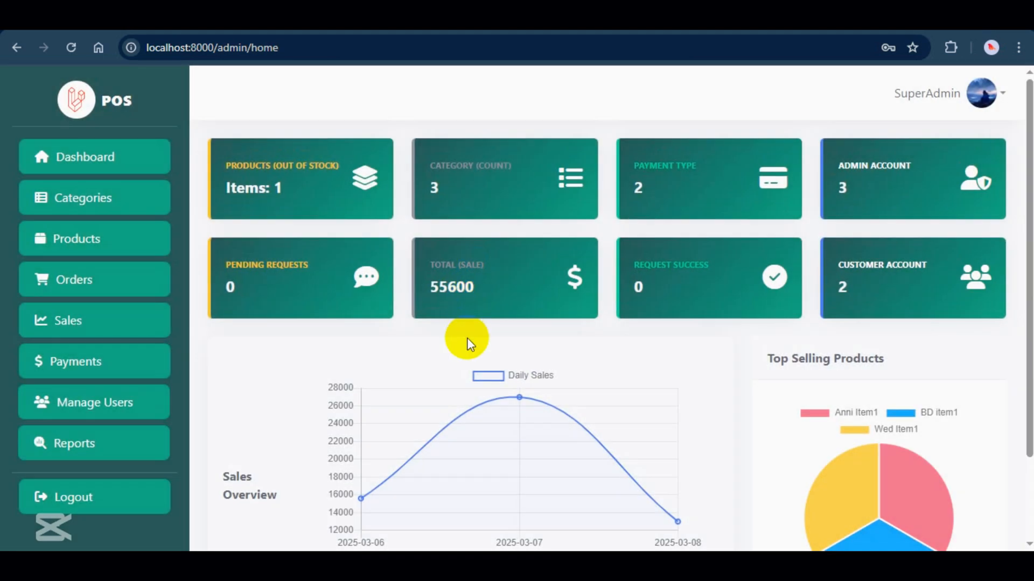
pyautogui.moveTo(570, 178)
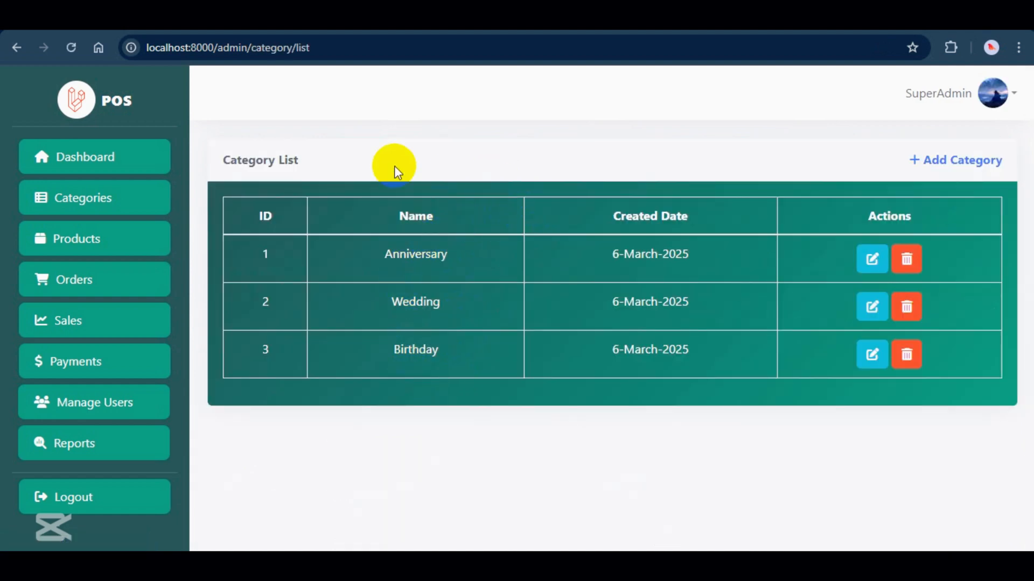
# Browse the Categories list and the Manage Users admin and customer lists, ending on the dashboard.
pyautogui.click(86, 157)
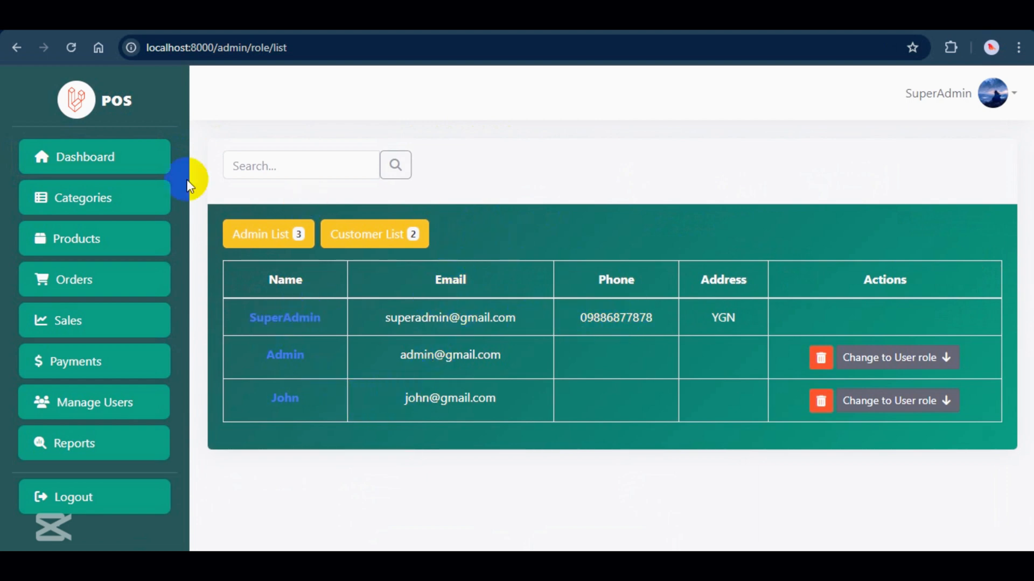
pyautogui.click(87, 157)
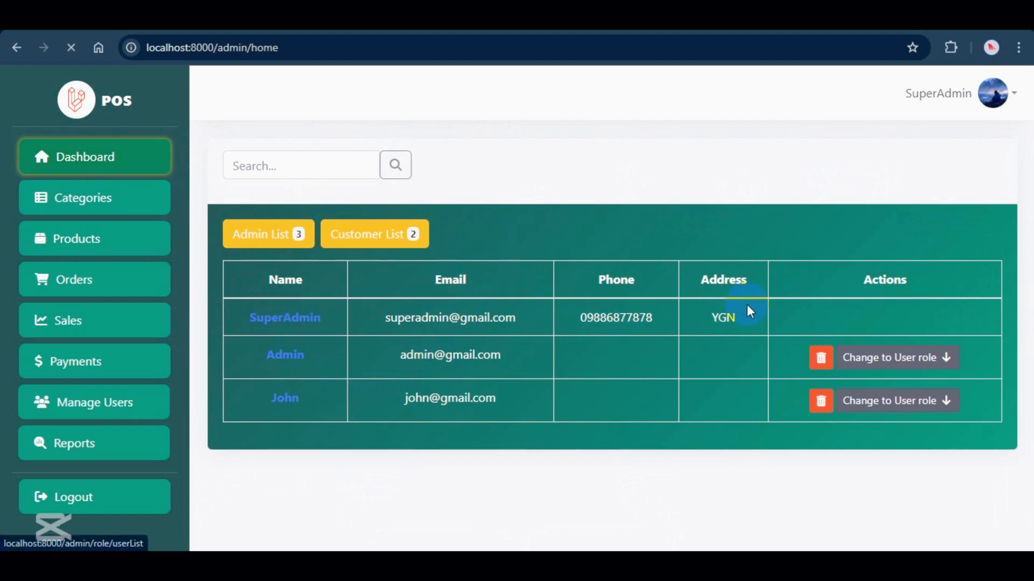
pyautogui.click(95, 157)
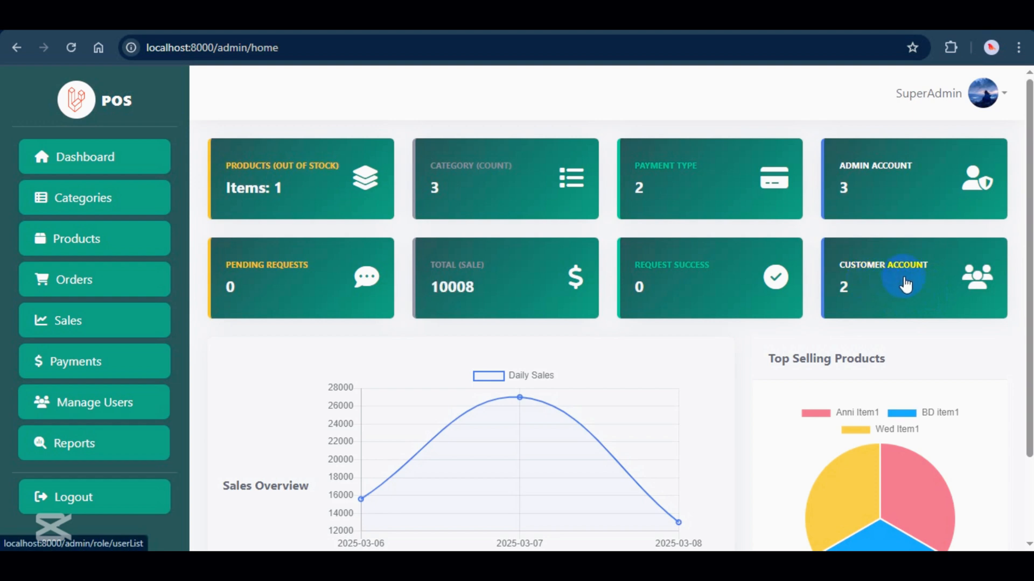
pyautogui.click(904, 284)
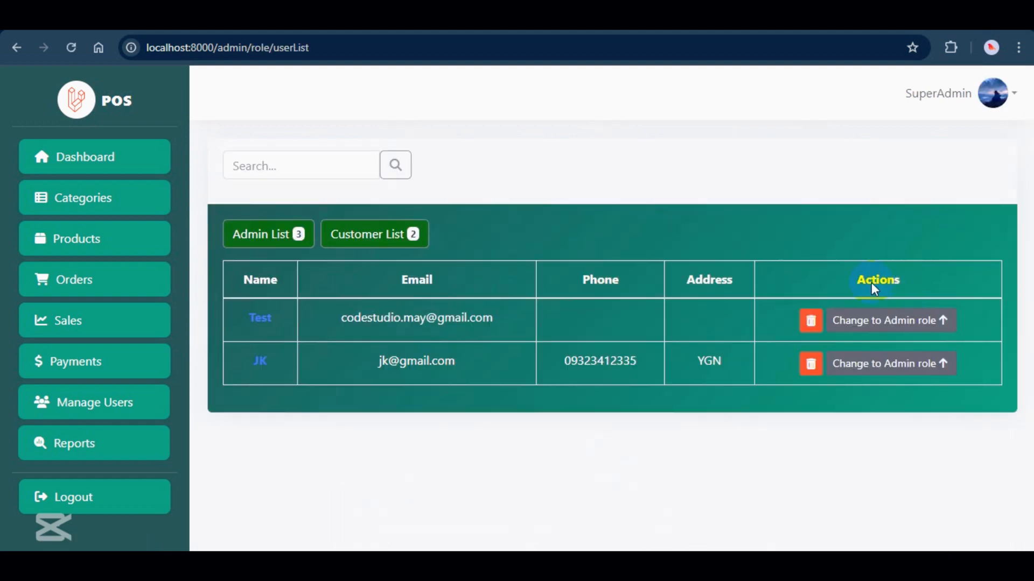
pyautogui.moveTo(791, 297)
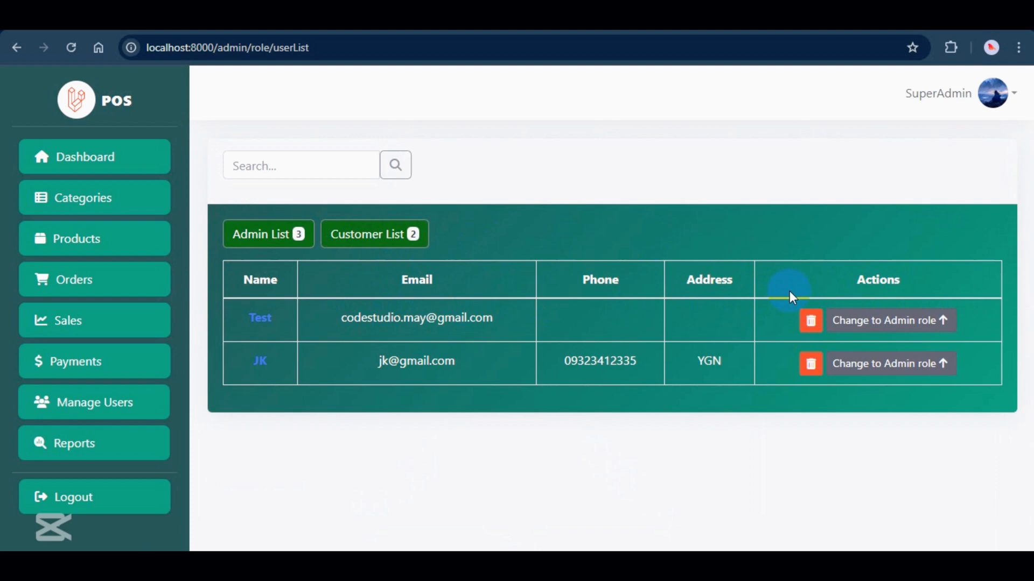
pyautogui.moveTo(508, 267)
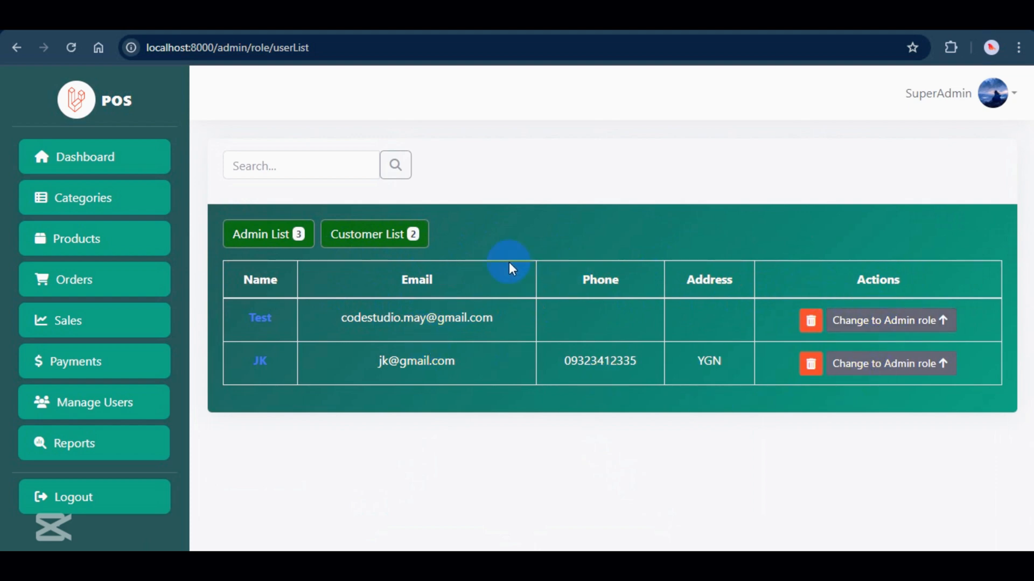
pyautogui.click(95, 157)
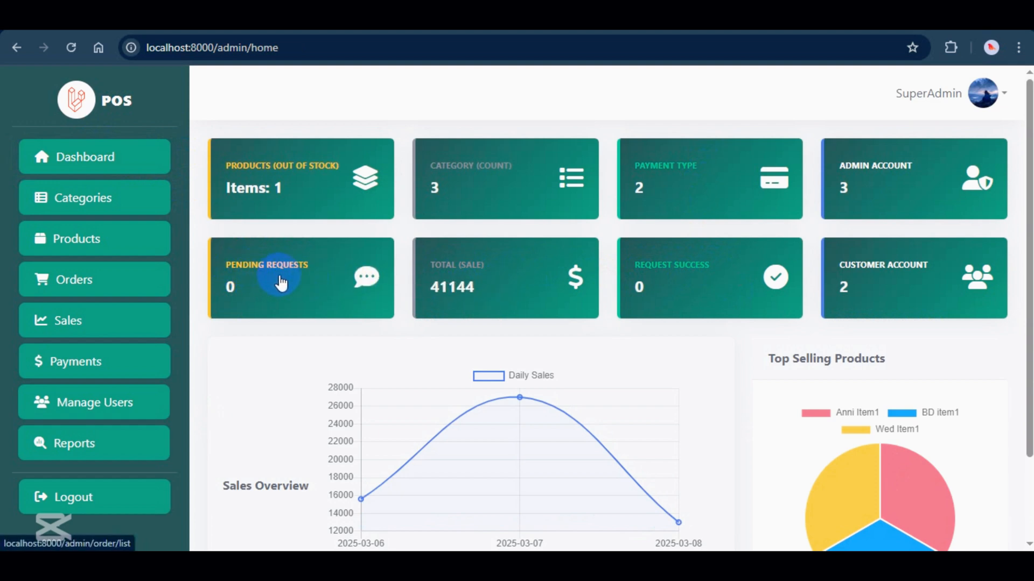
pyautogui.scroll(-3)
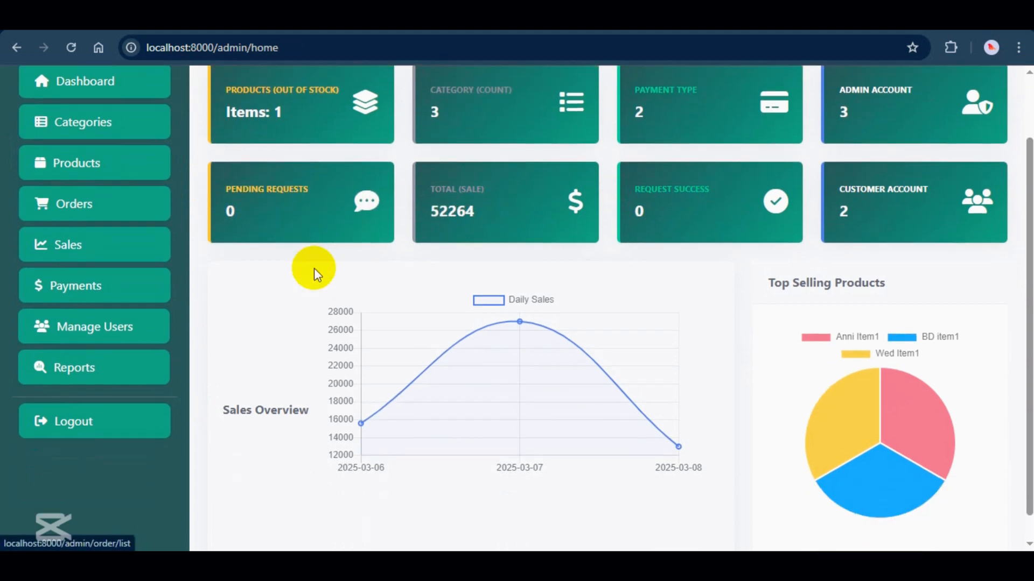
pyautogui.scroll(-3)
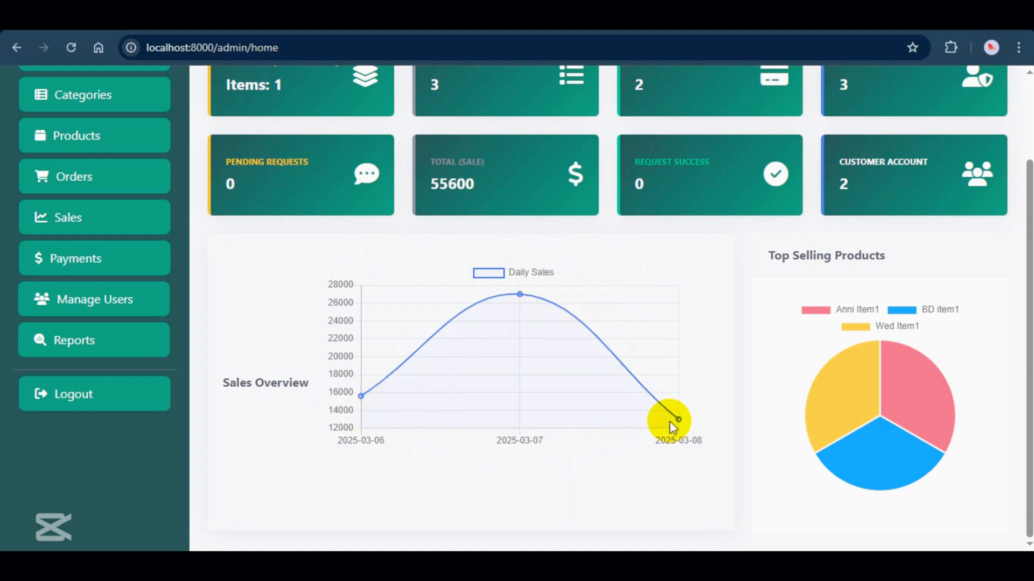
pyautogui.moveTo(922, 441)
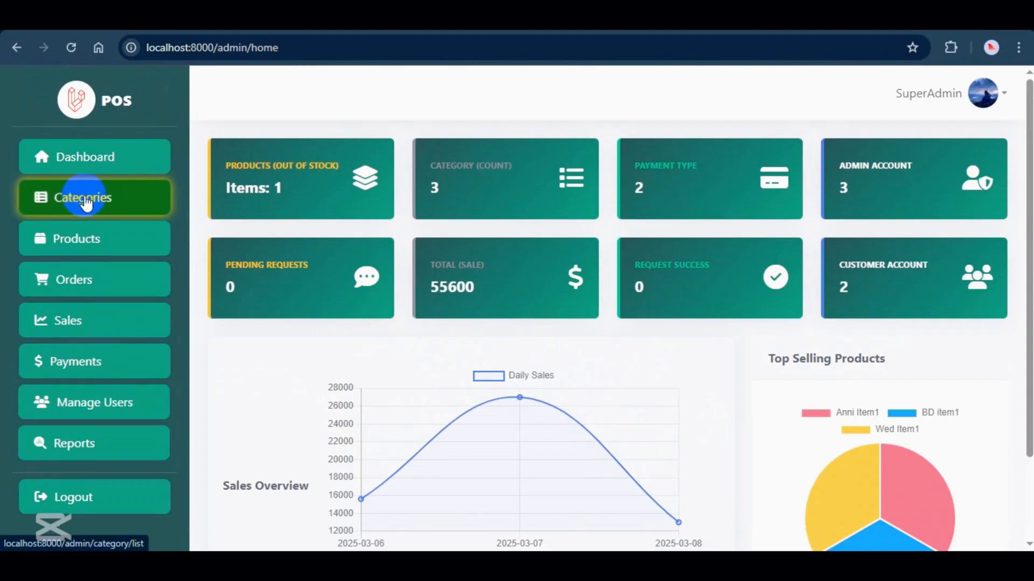
# Rename category 1 from Anniversary11 back to Anniversary and confirm the successful update.
pyautogui.click(86, 198)
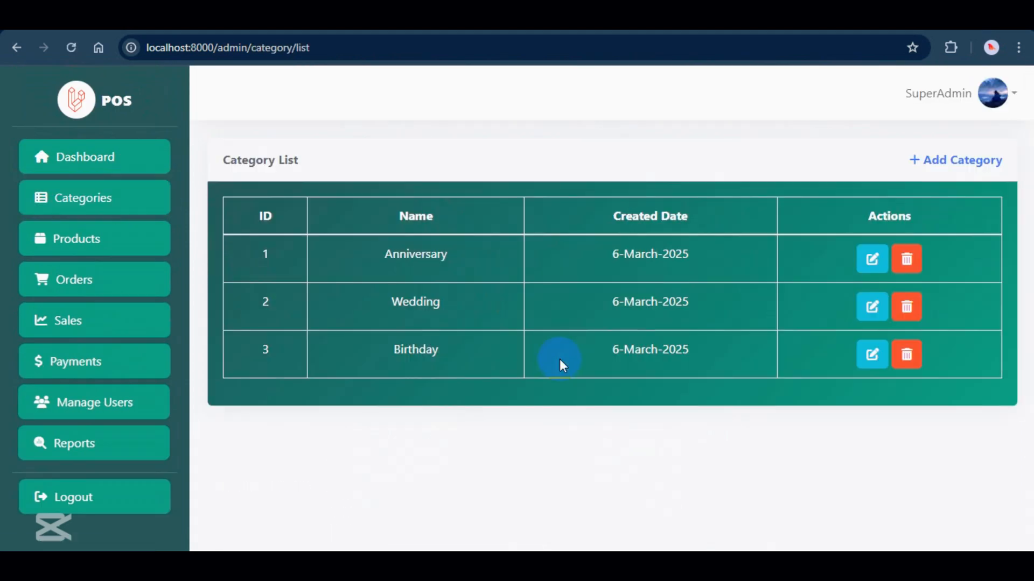
pyautogui.moveTo(285, 221)
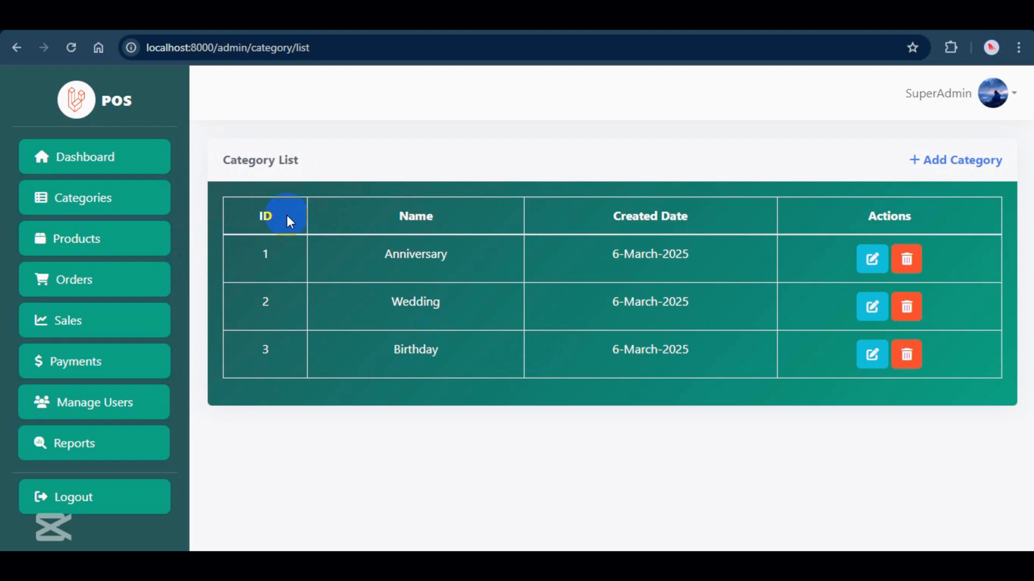
pyautogui.moveTo(666, 232)
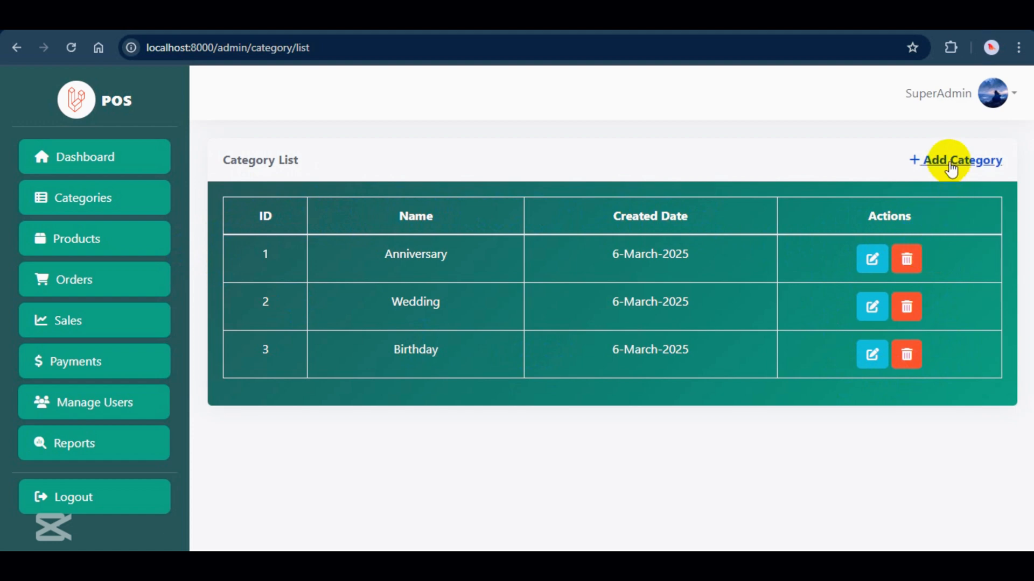
pyautogui.click(960, 160)
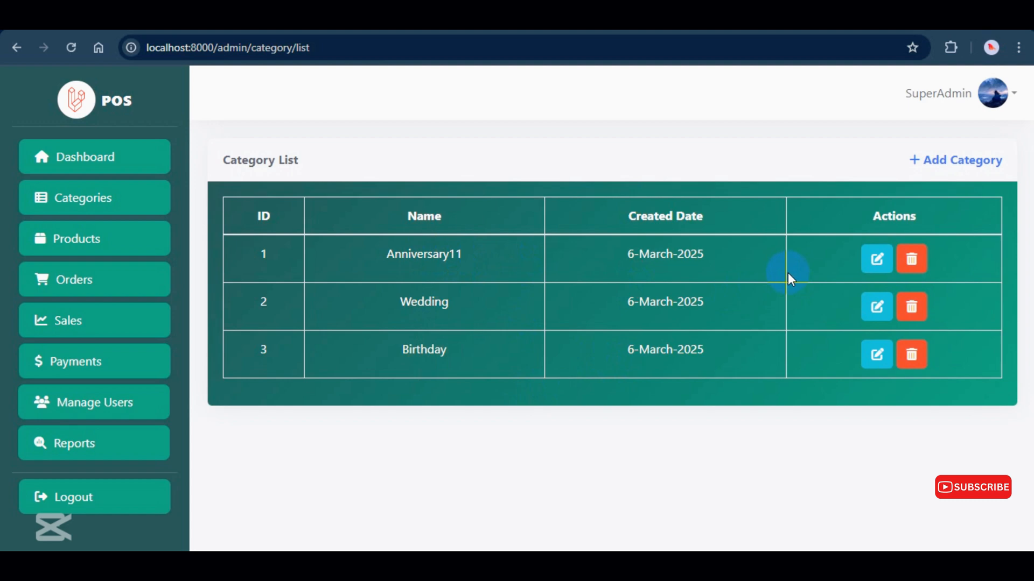
pyautogui.click(876, 259)
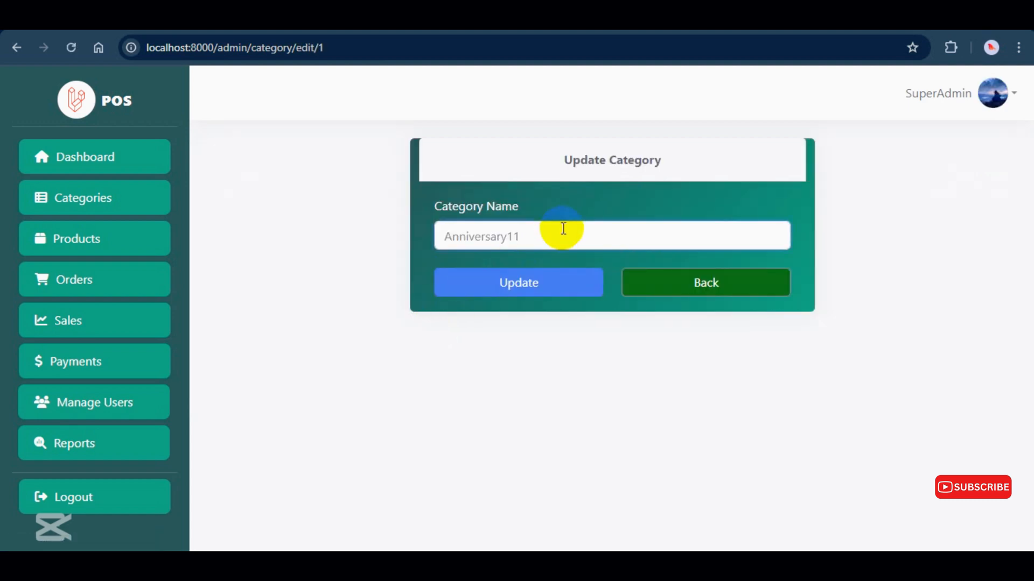
pyautogui.click(518, 282)
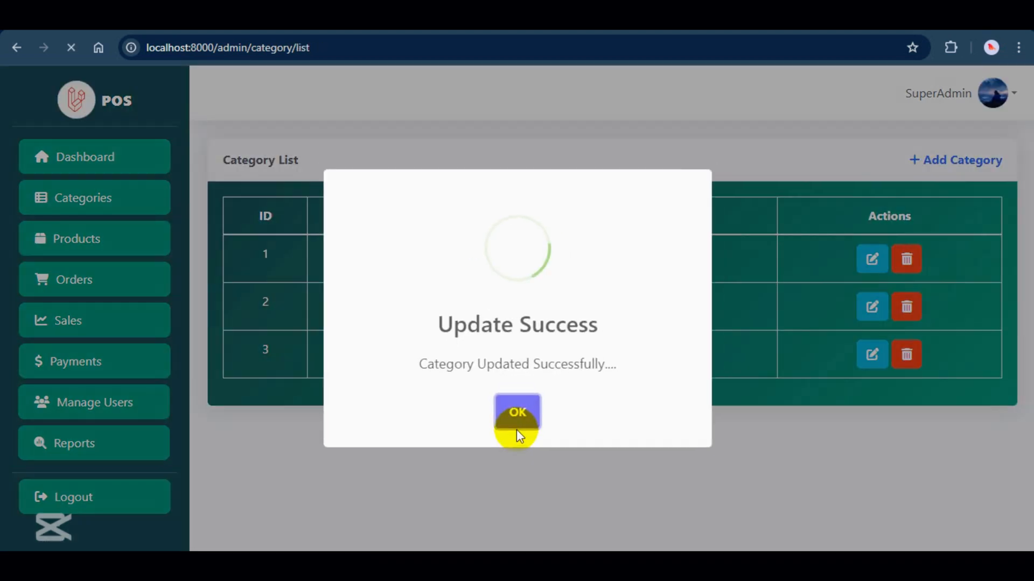
pyautogui.click(516, 413)
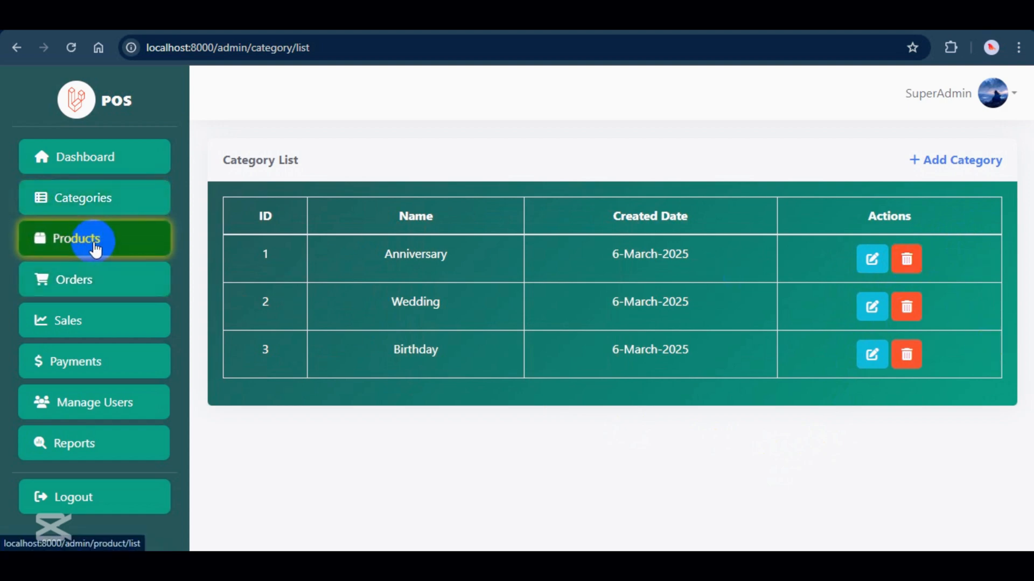
# Search the product list for the name Anni.
pyautogui.click(95, 239)
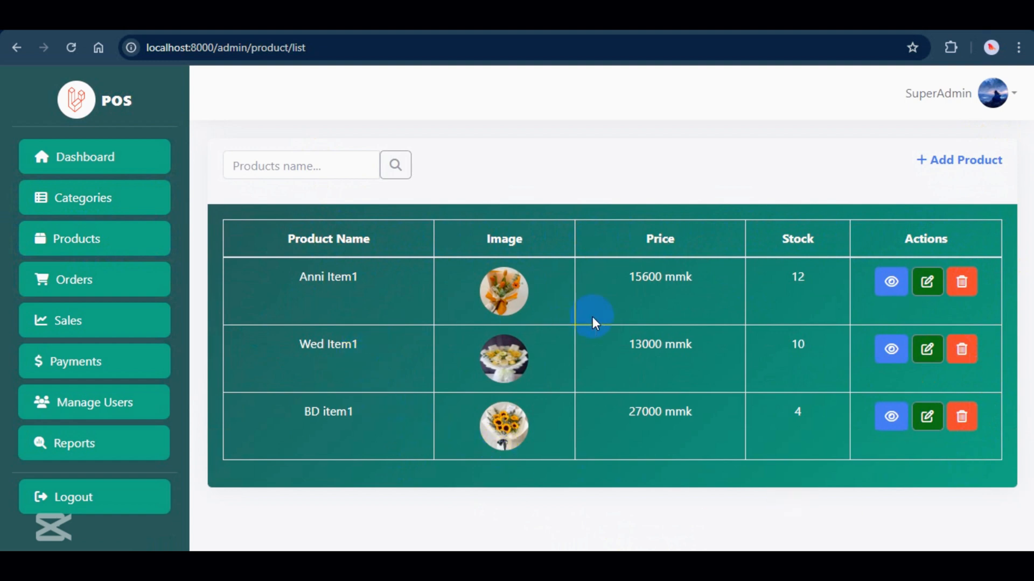
pyautogui.click(298, 166)
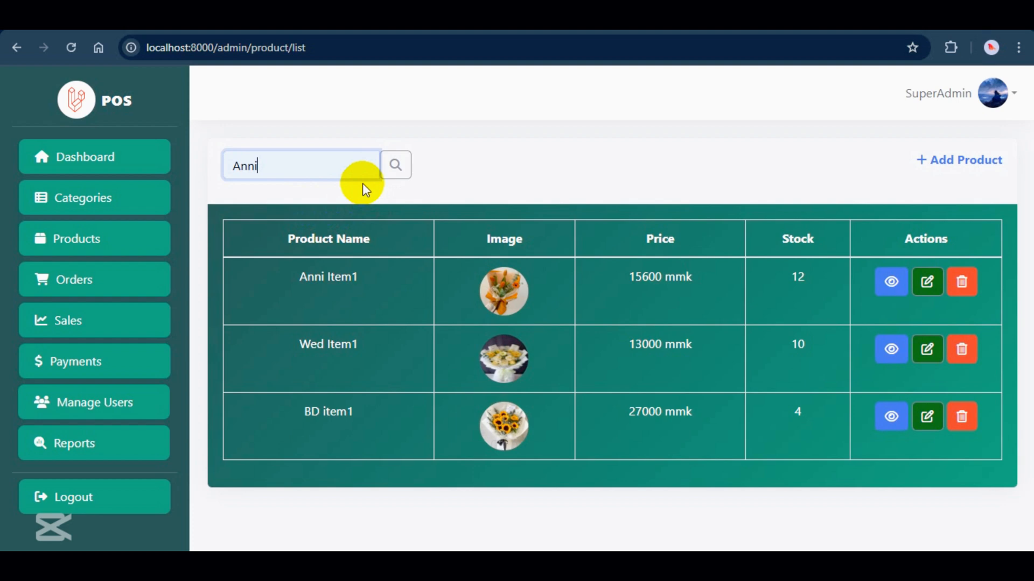
pyautogui.click(395, 164)
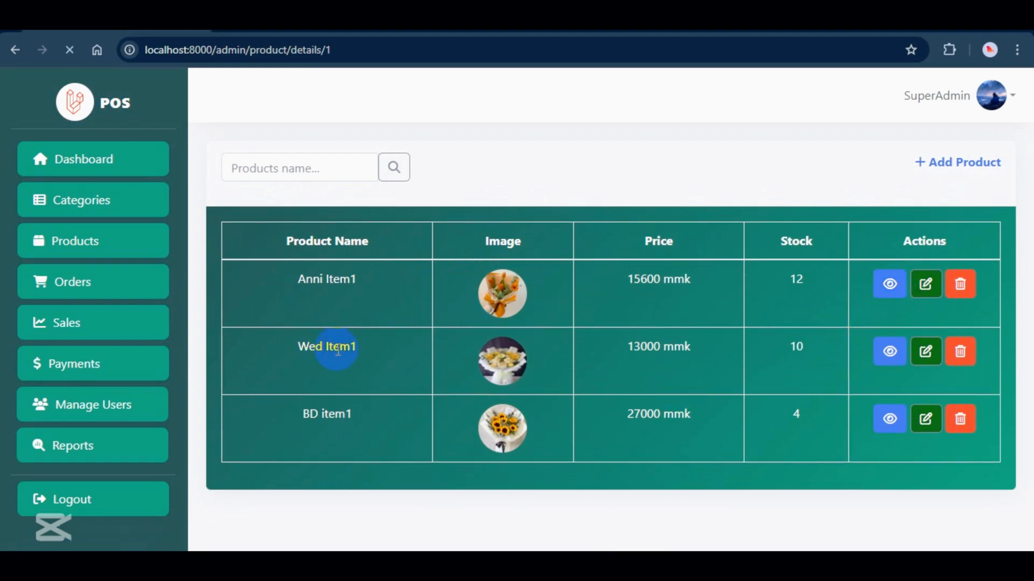
# Review Anni Item1's details page and its edit form, leaving without saving.
pyautogui.click(889, 284)
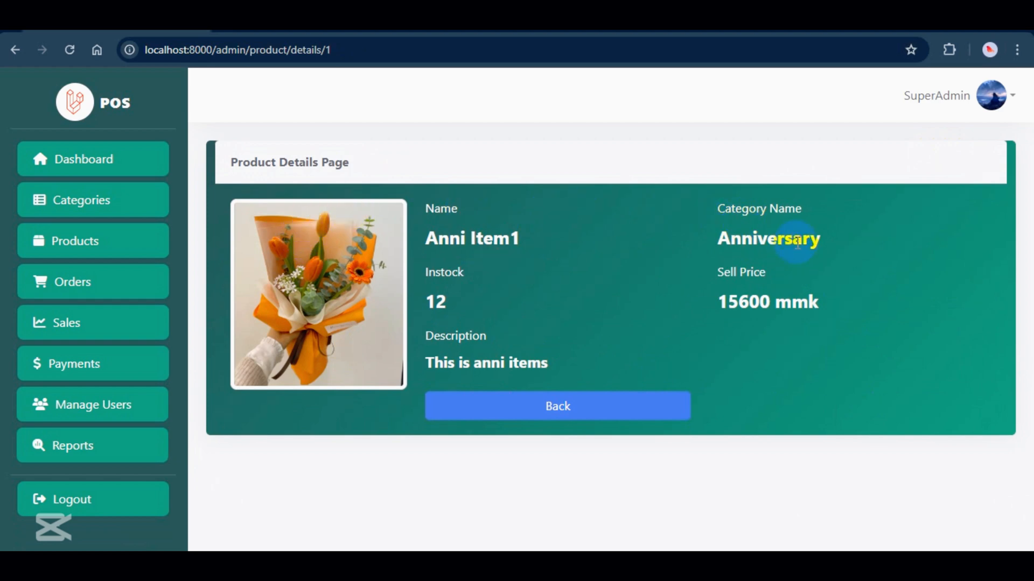
pyautogui.click(557, 406)
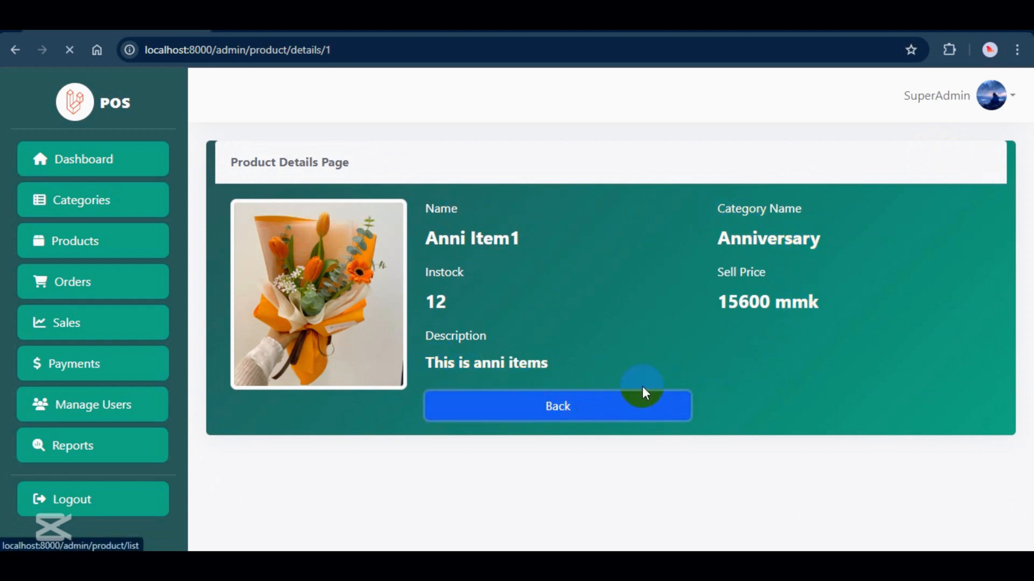
pyautogui.click(557, 406)
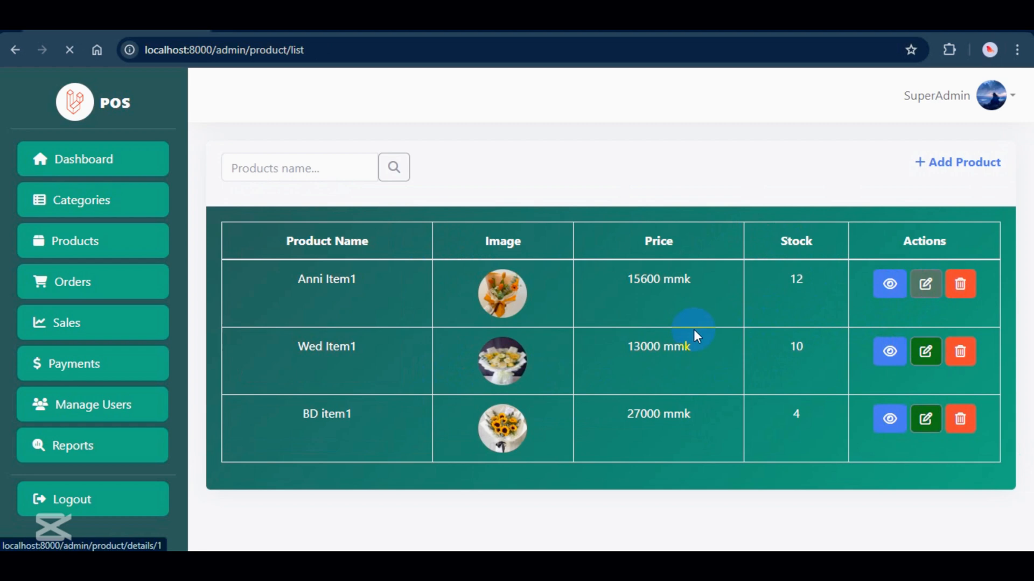
pyautogui.click(926, 284)
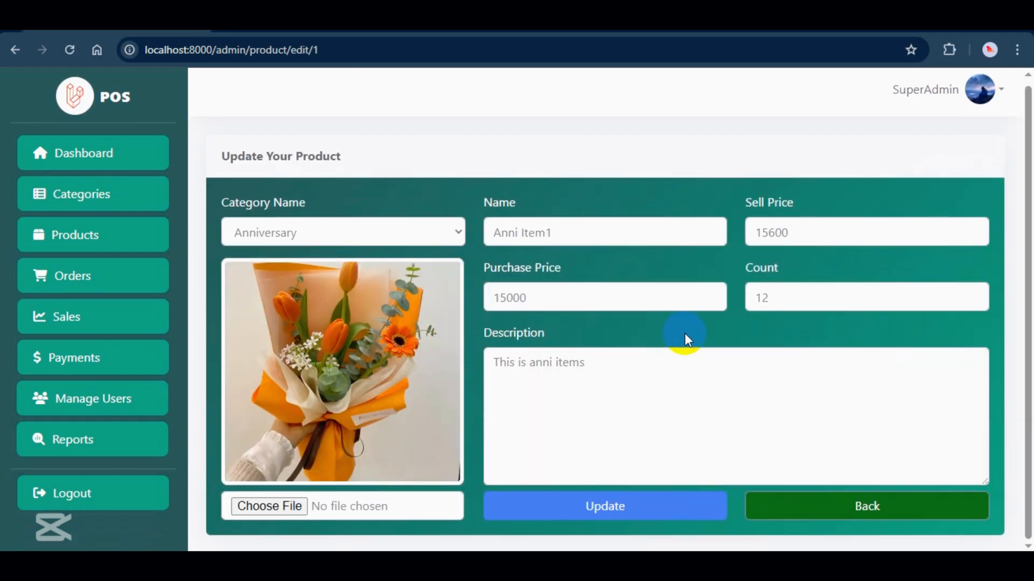
pyautogui.moveTo(916, 259)
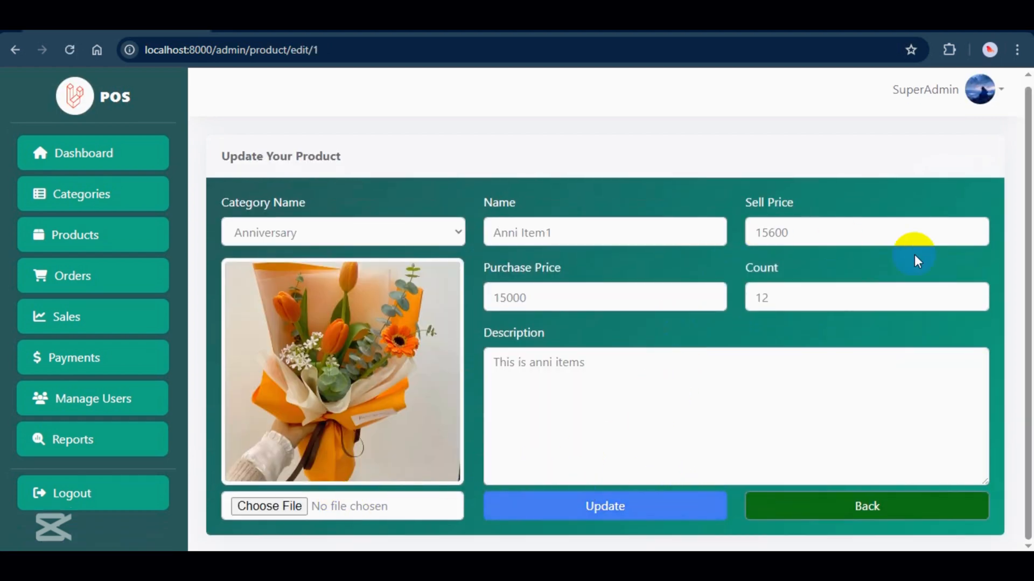
pyautogui.click(605, 506)
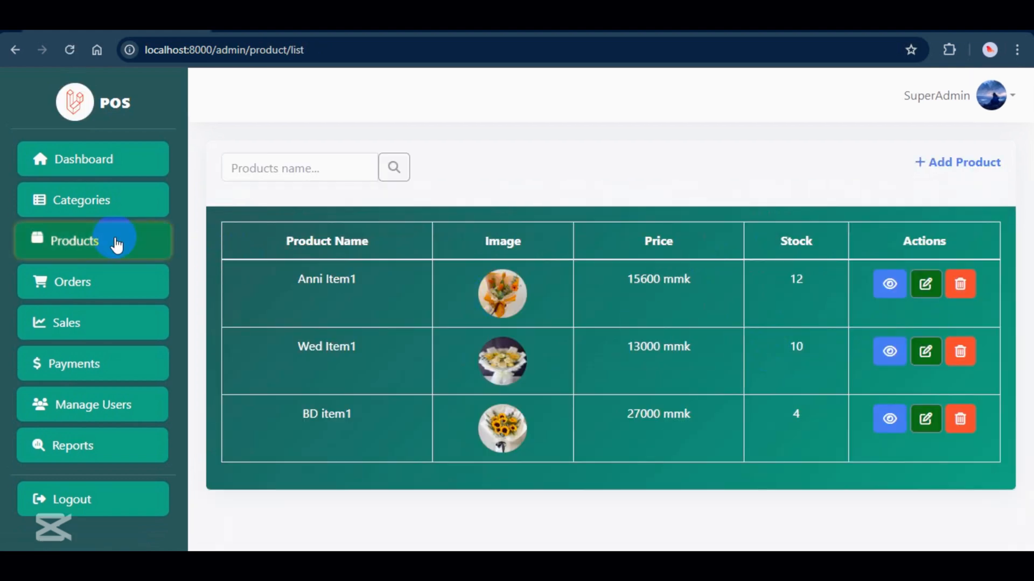
pyautogui.moveTo(102, 282)
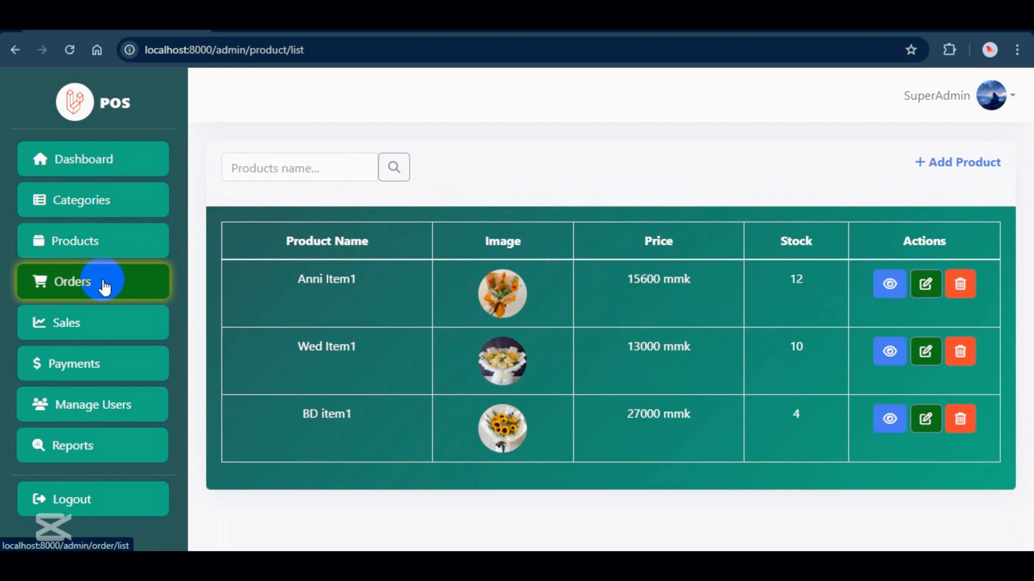
# Visit the empty order board and then the Sale Information list.
pyautogui.click(92, 282)
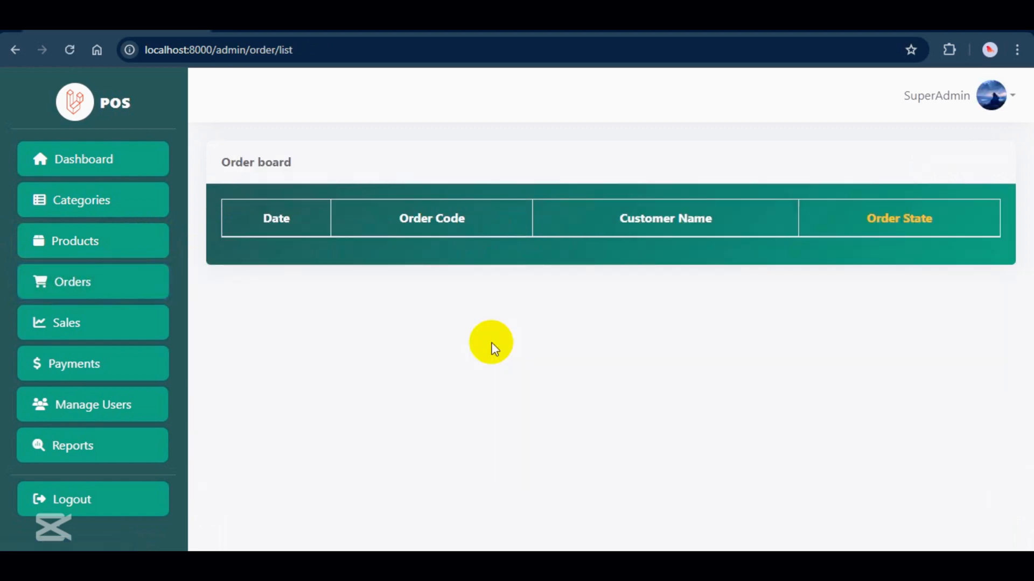
pyautogui.click(76, 323)
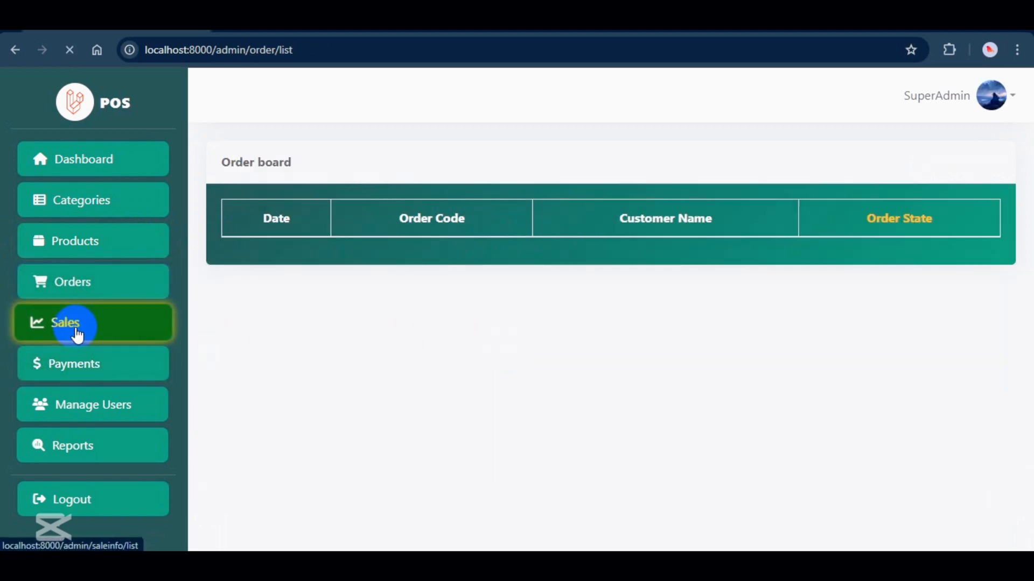
pyautogui.click(78, 323)
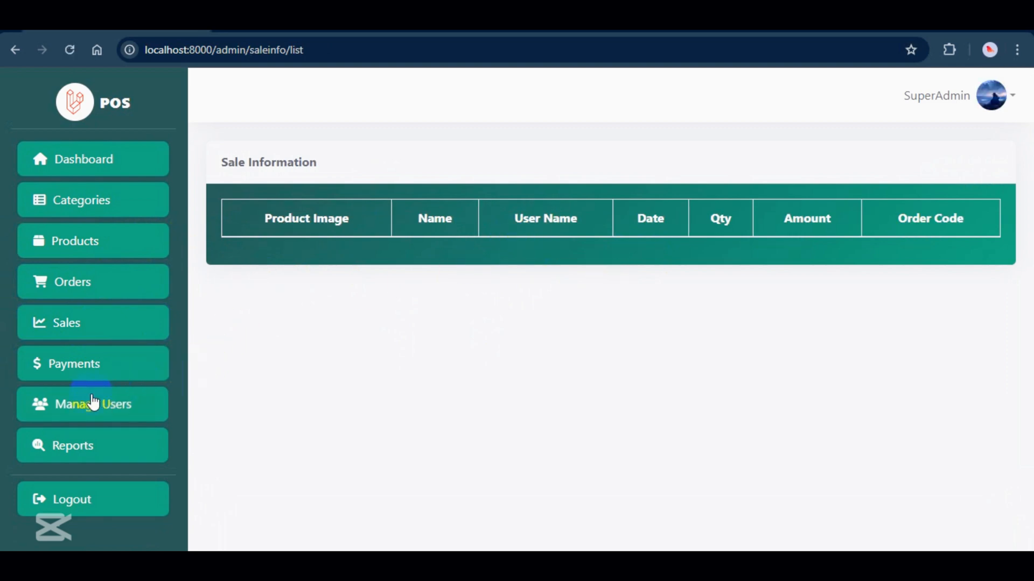
pyautogui.click(83, 364)
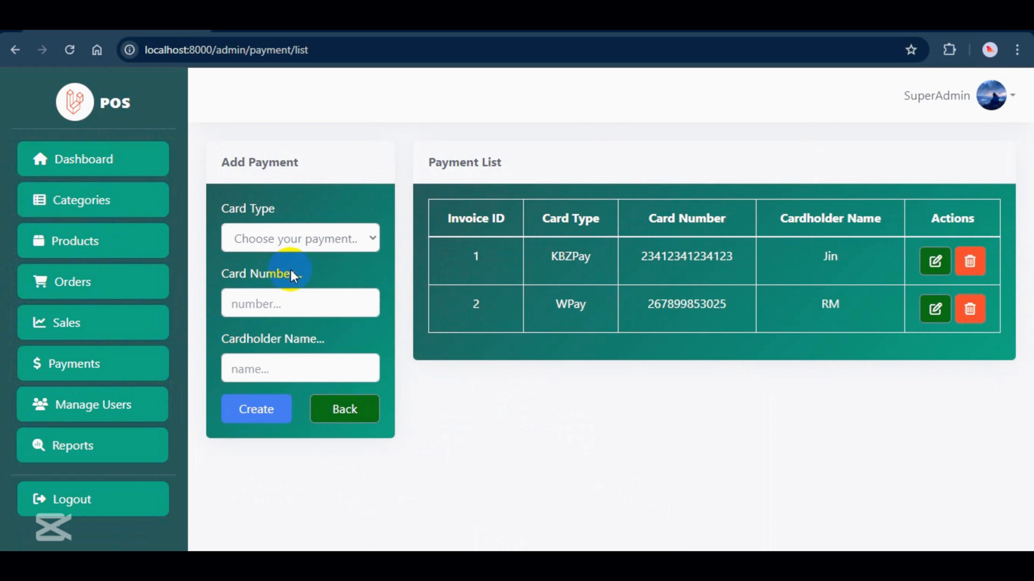
pyautogui.click(300, 238)
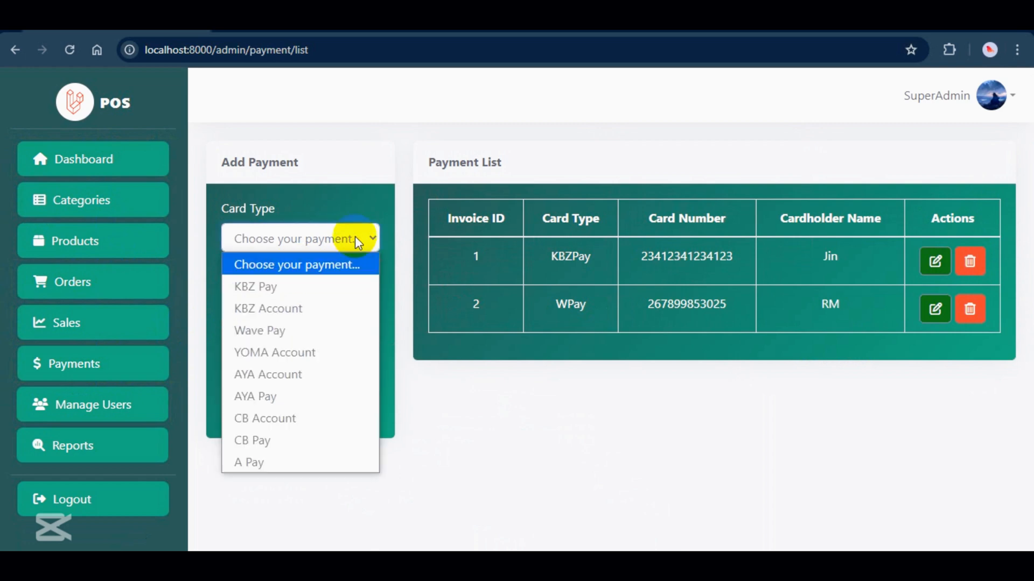
pyautogui.moveTo(323, 244)
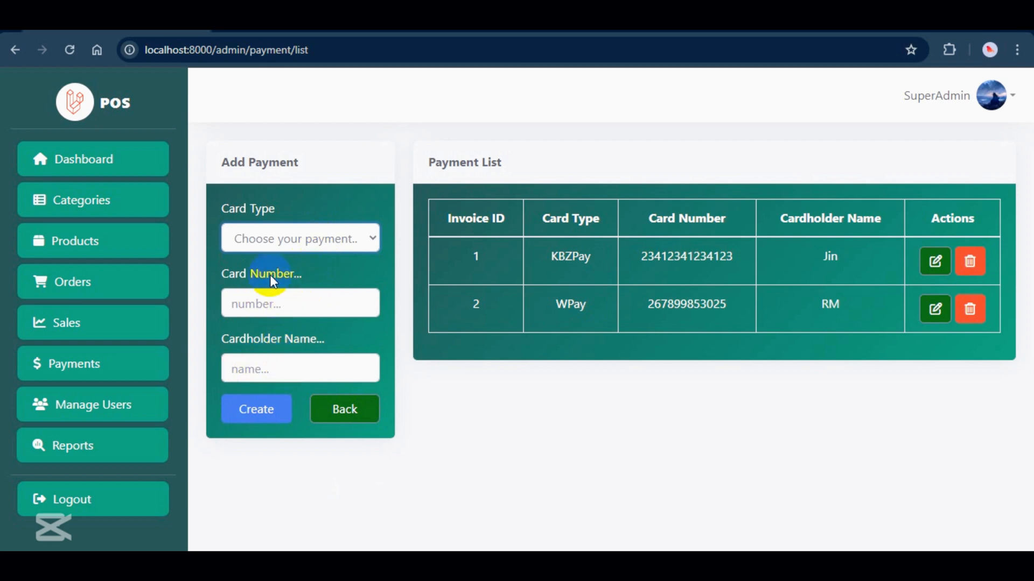
pyautogui.click(300, 238)
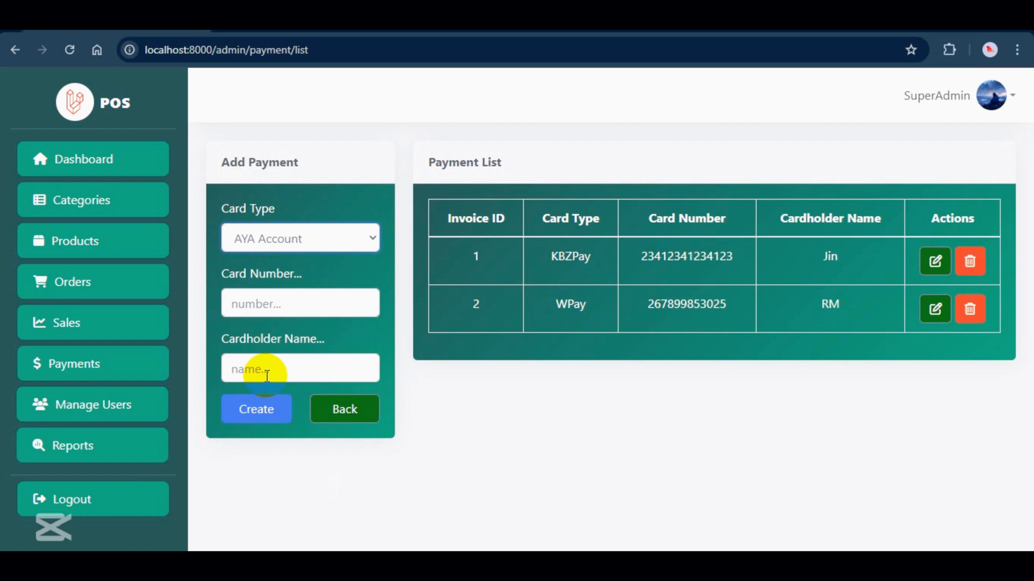
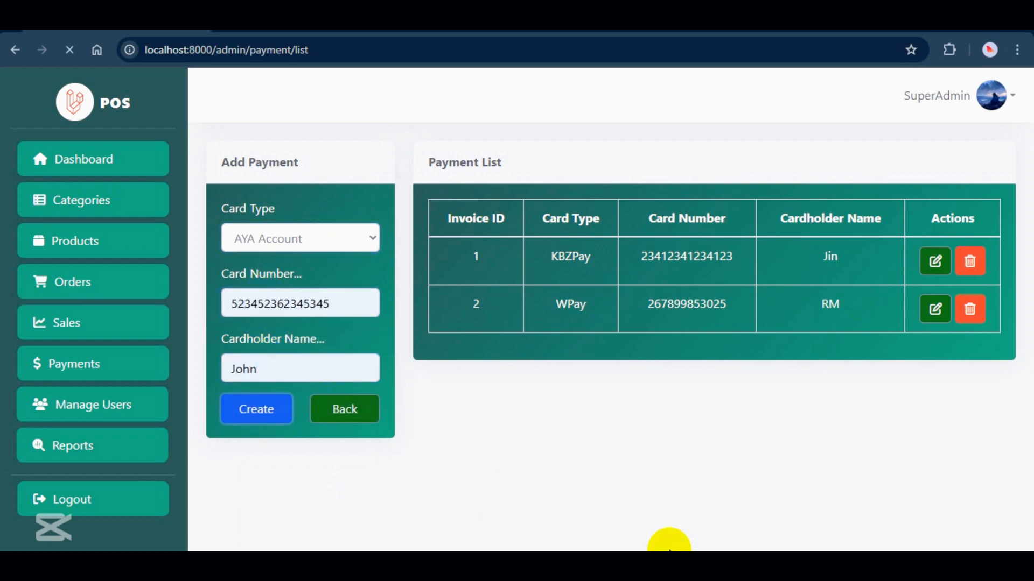
pyautogui.click(257, 409)
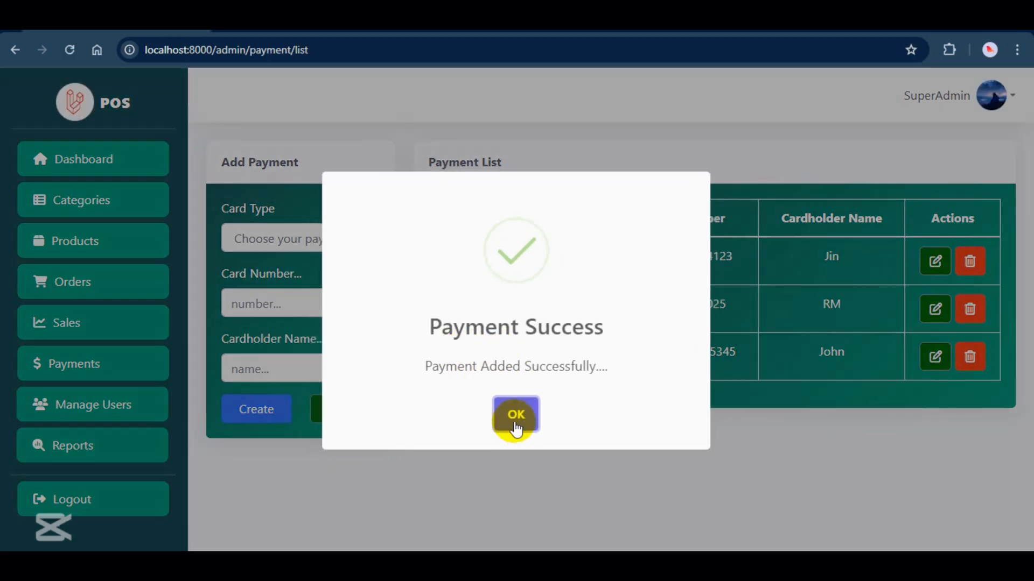
pyautogui.click(515, 416)
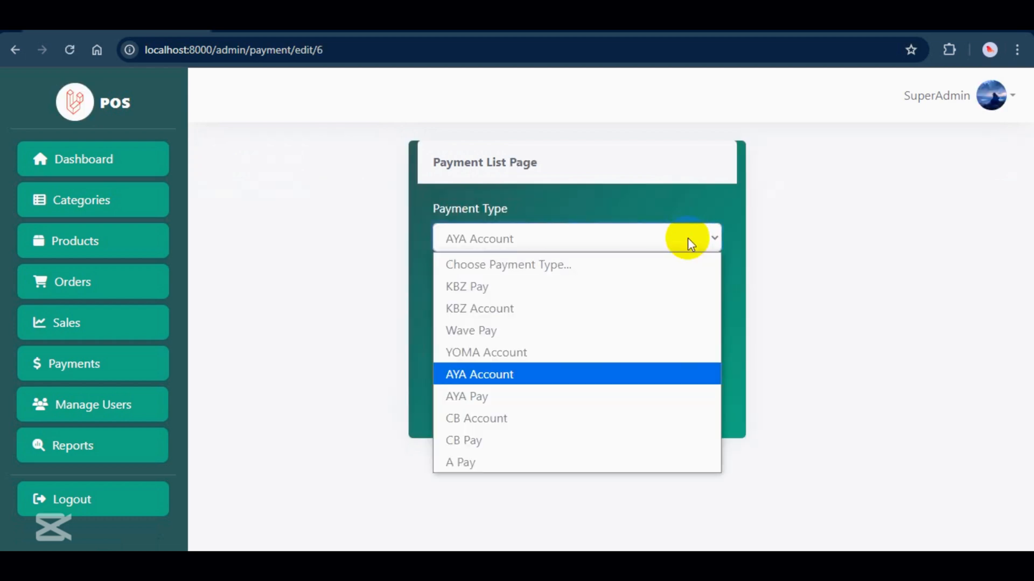
# Change John's payment type to CB Pay, save it, and return to the dashboard.
pyautogui.click(463, 440)
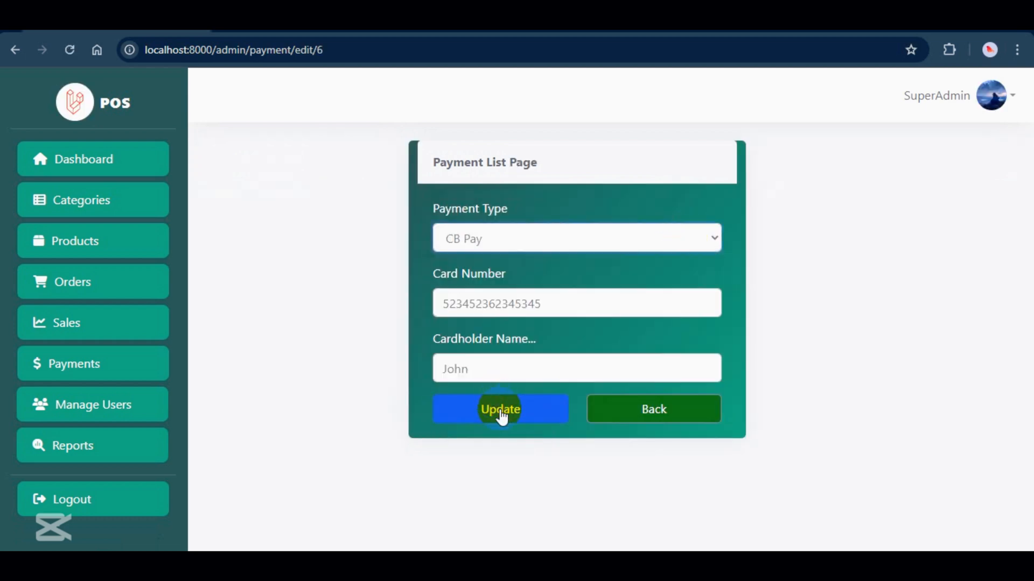
pyautogui.click(499, 409)
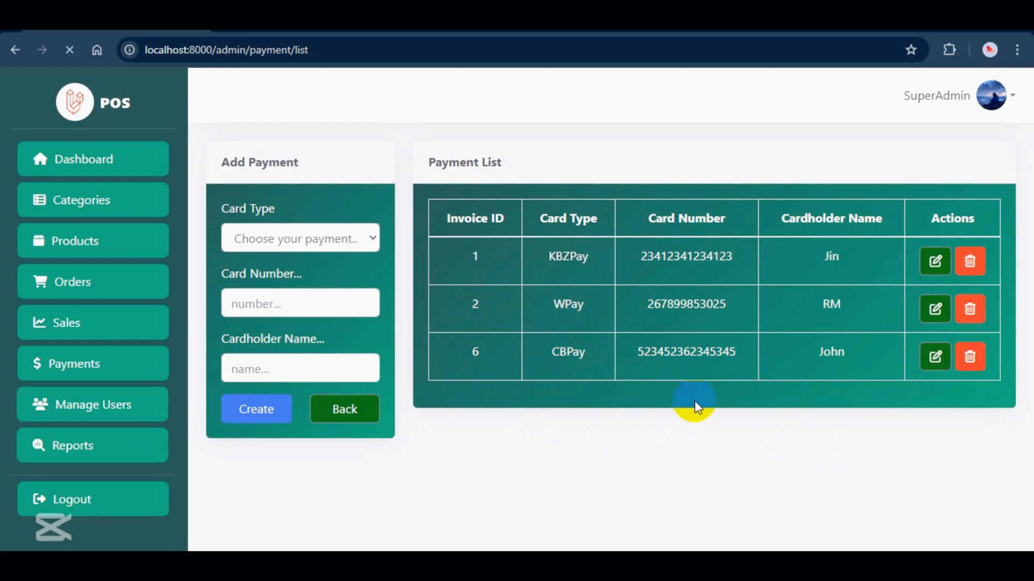
pyautogui.click(969, 356)
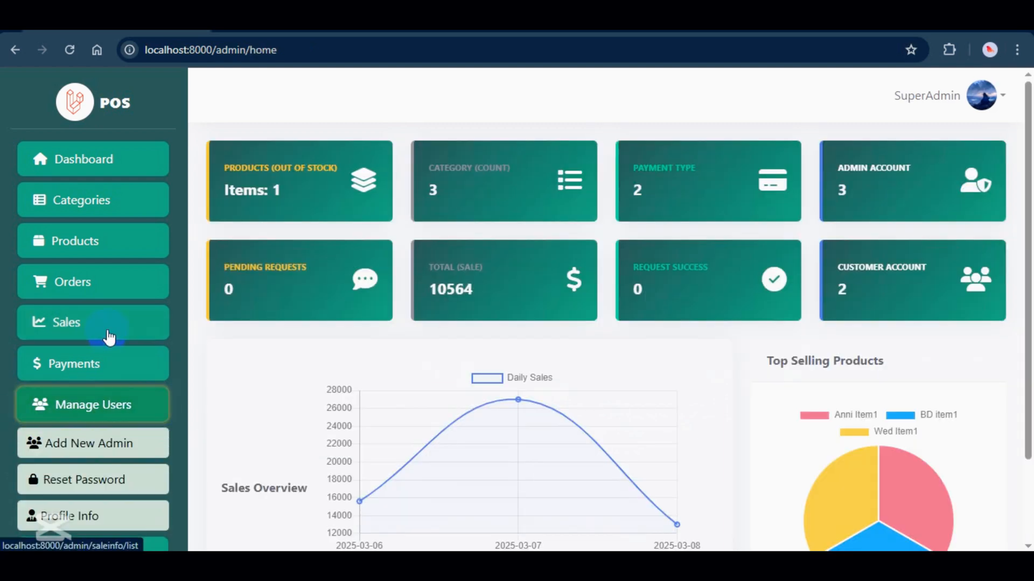
# Start a new admin account named Joe and attempt to submit it before the passwords are set.
pyautogui.click(86, 444)
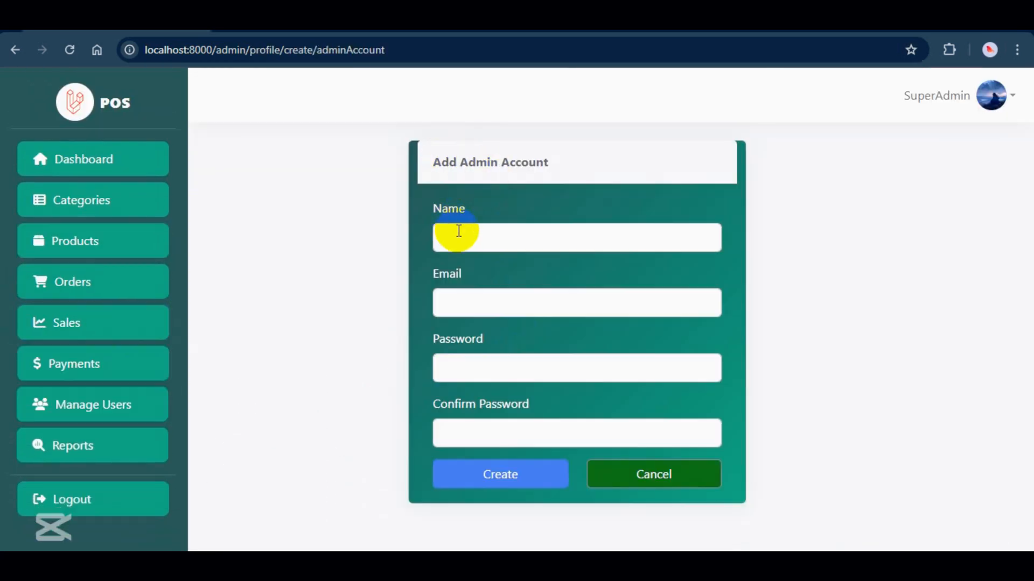
pyautogui.write('Joe')
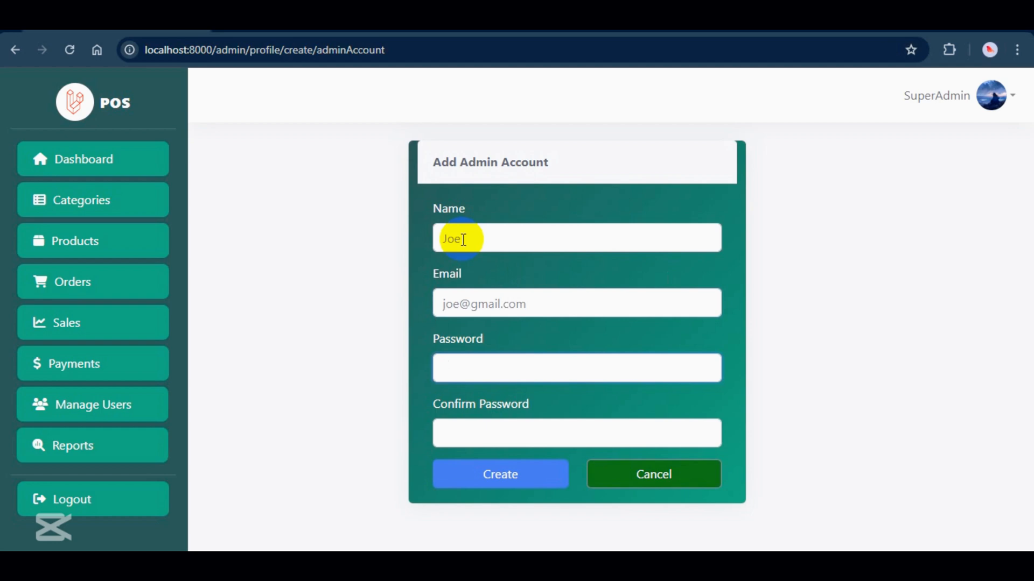
pyautogui.click(500, 473)
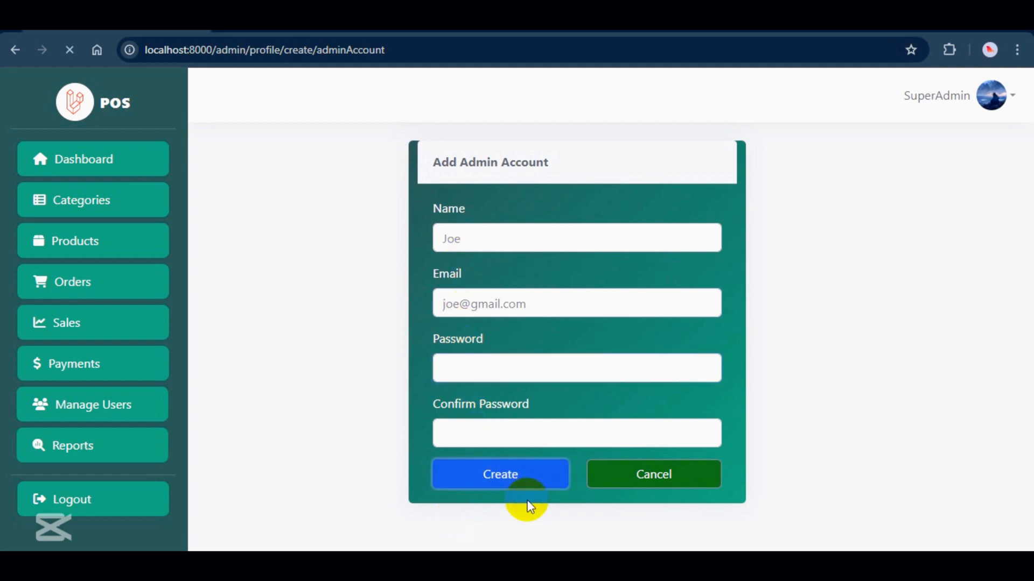
pyautogui.click(499, 474)
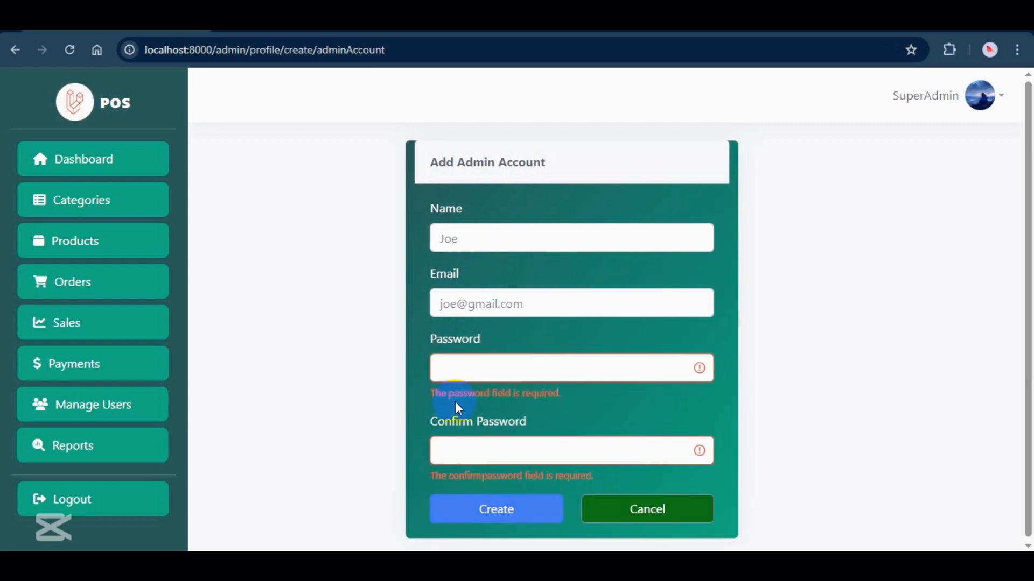
# Enter matching passwords and create Joe's admin account, confirming the success alert.
pyautogui.click(494, 368)
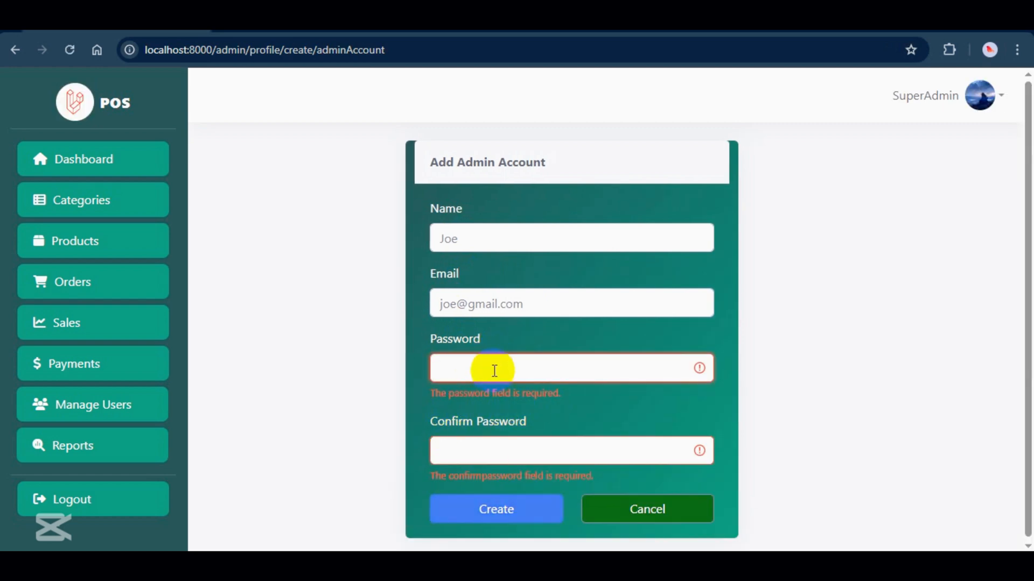
pyautogui.write('•••')
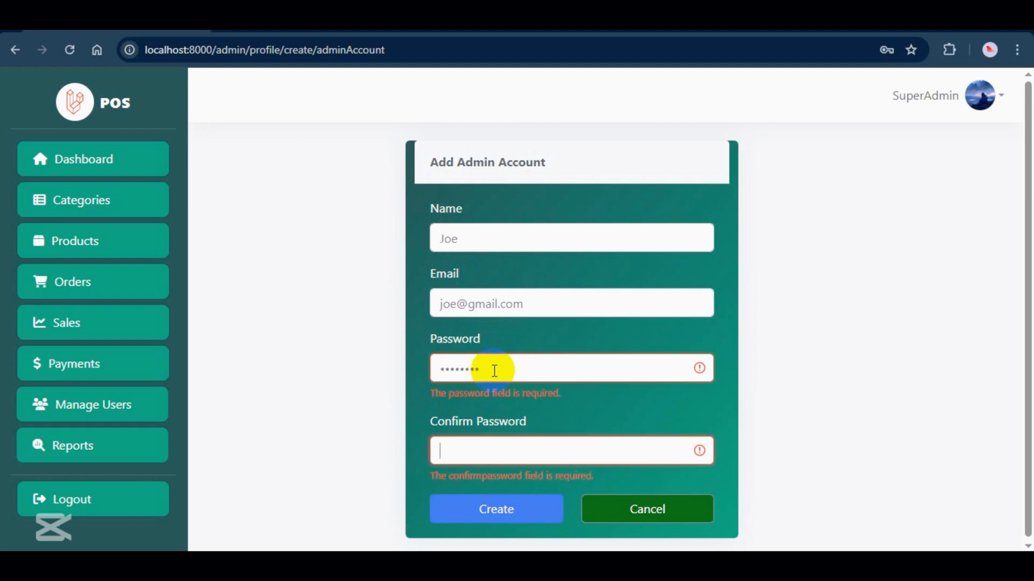
pyautogui.write('••')
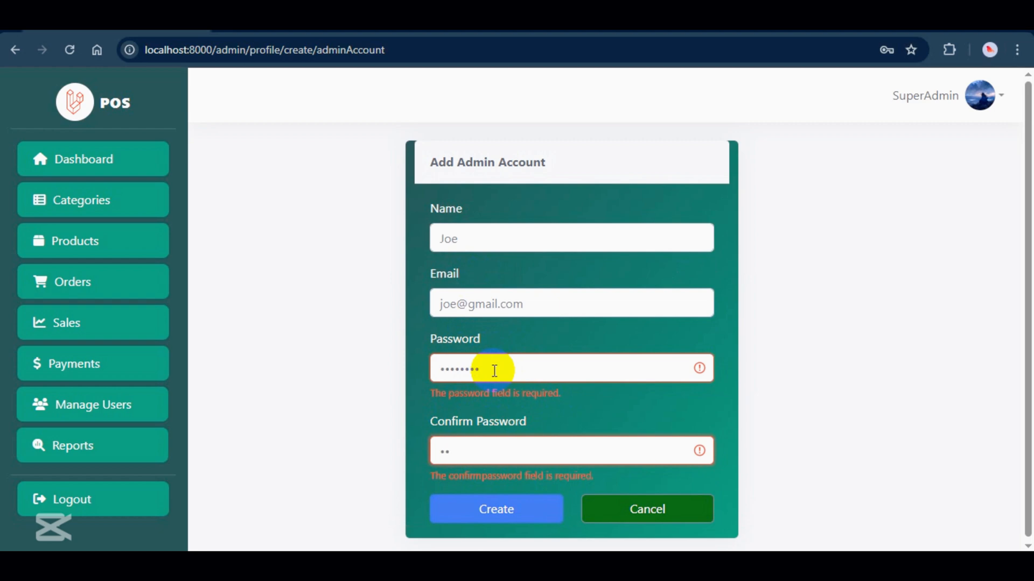
pyautogui.write('••')
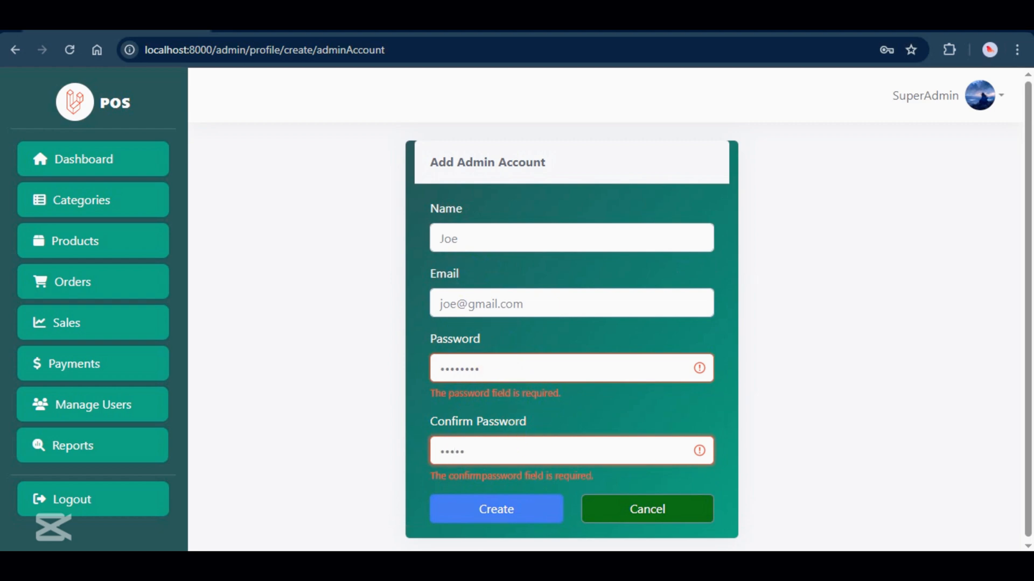
pyautogui.click(495, 509)
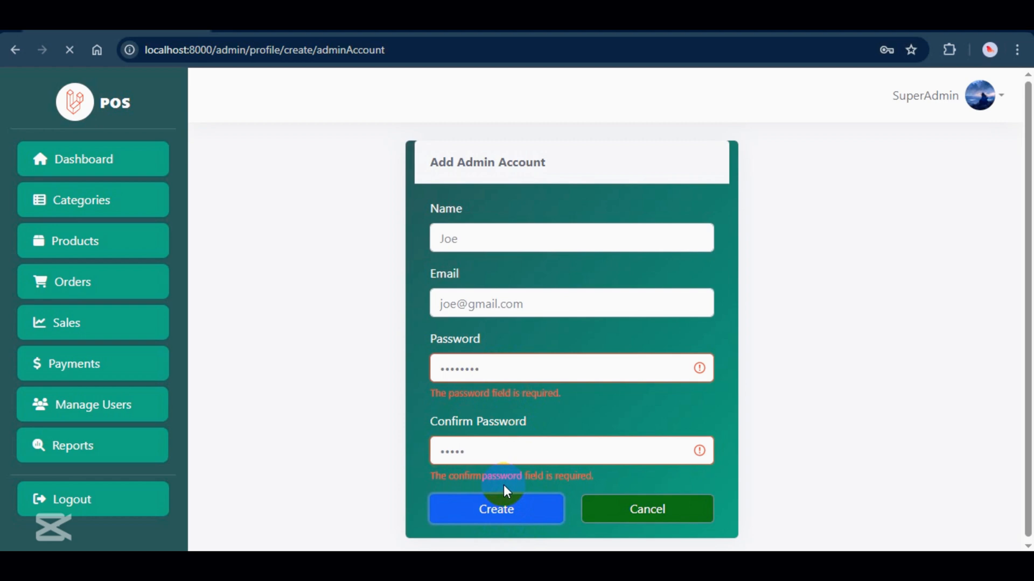
pyautogui.click(495, 509)
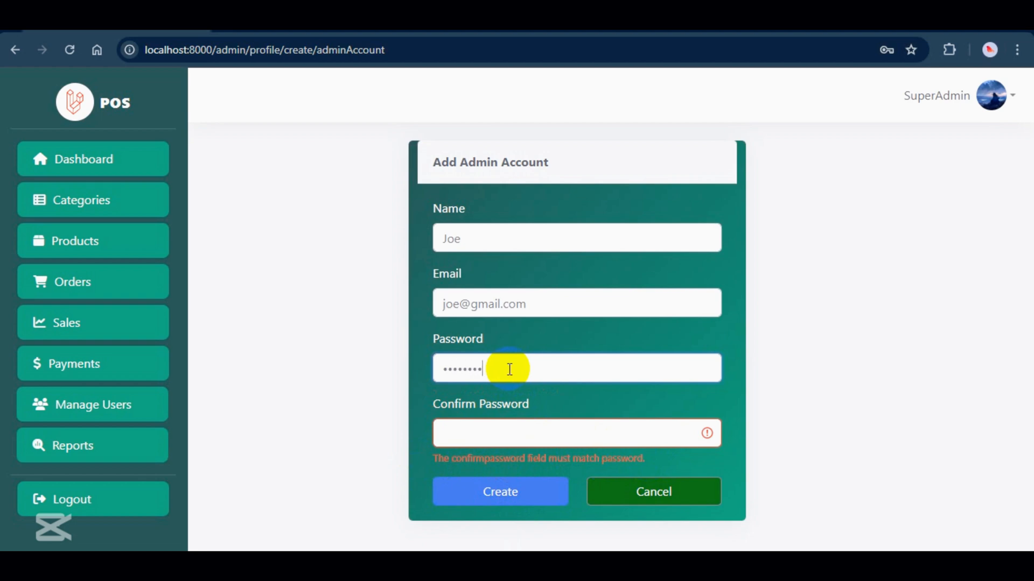
pyautogui.write('•••')
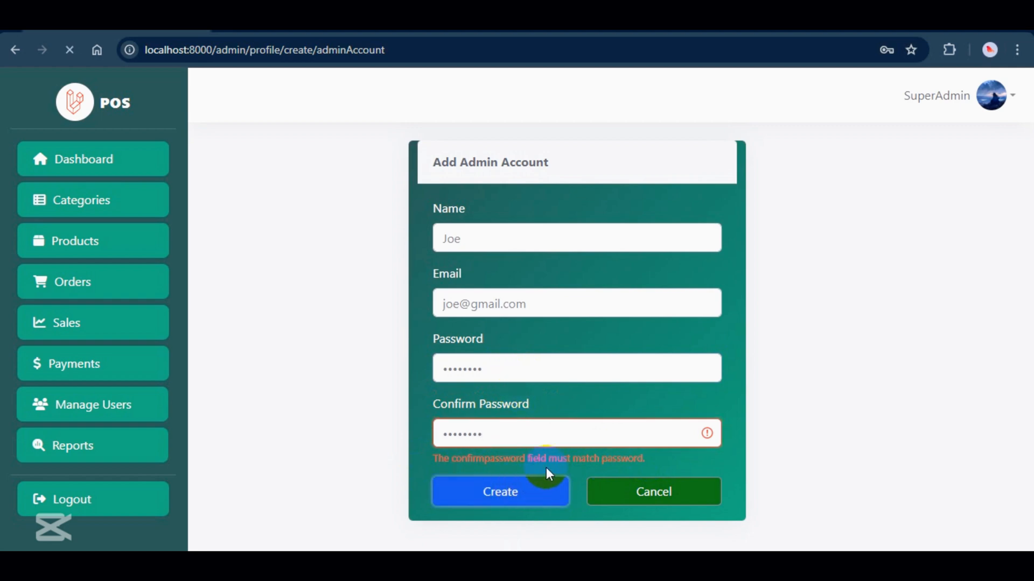
pyautogui.click(499, 491)
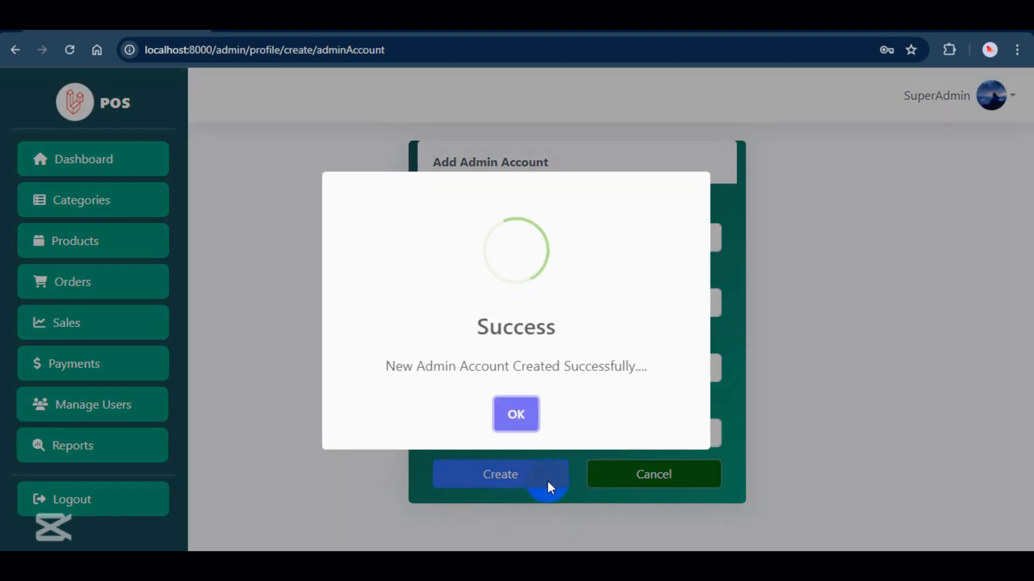
pyautogui.click(514, 413)
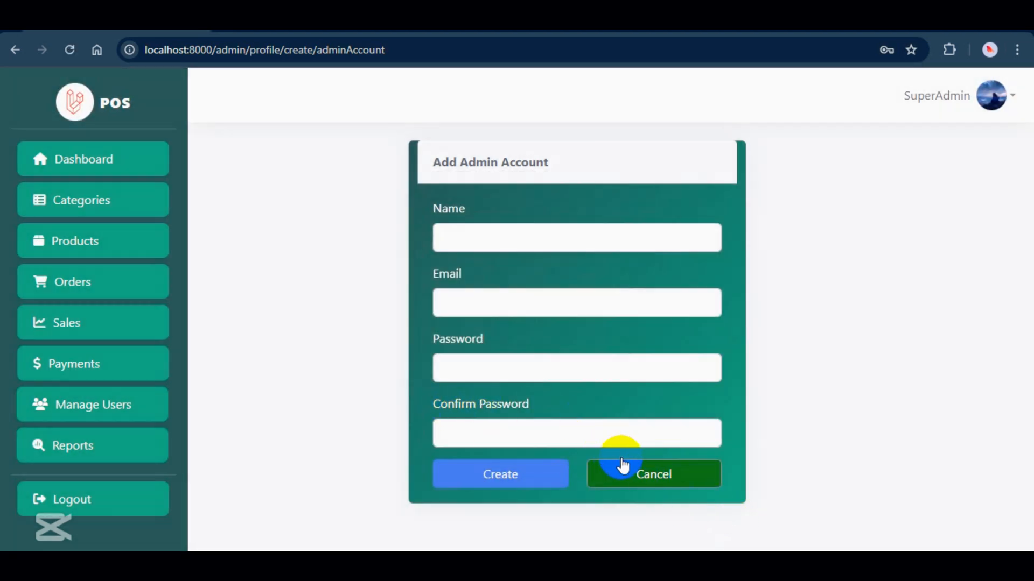
# Cancel back to the dashboard and go to Manage Users > Reset Password.
pyautogui.click(653, 474)
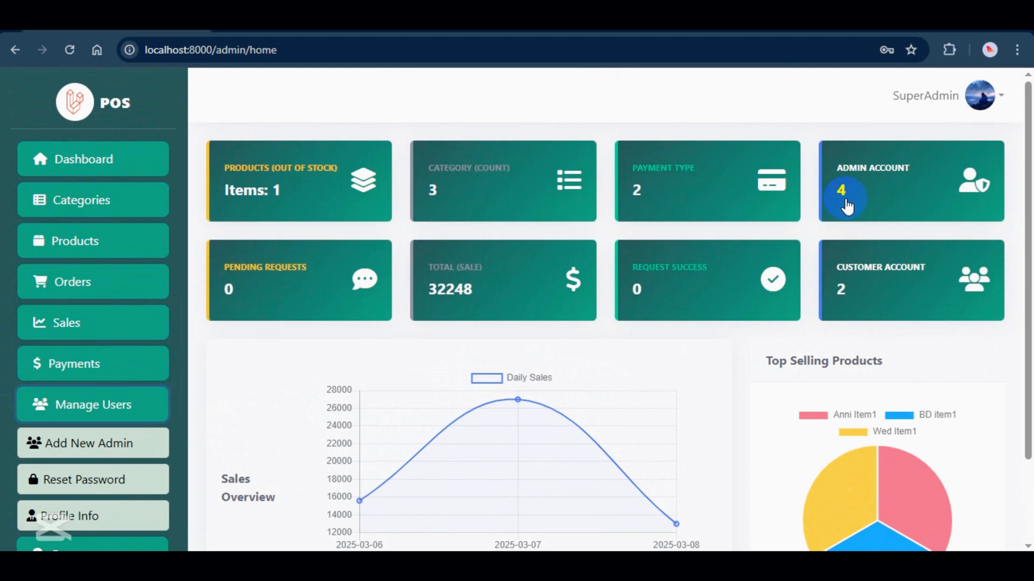
pyautogui.scroll(-3)
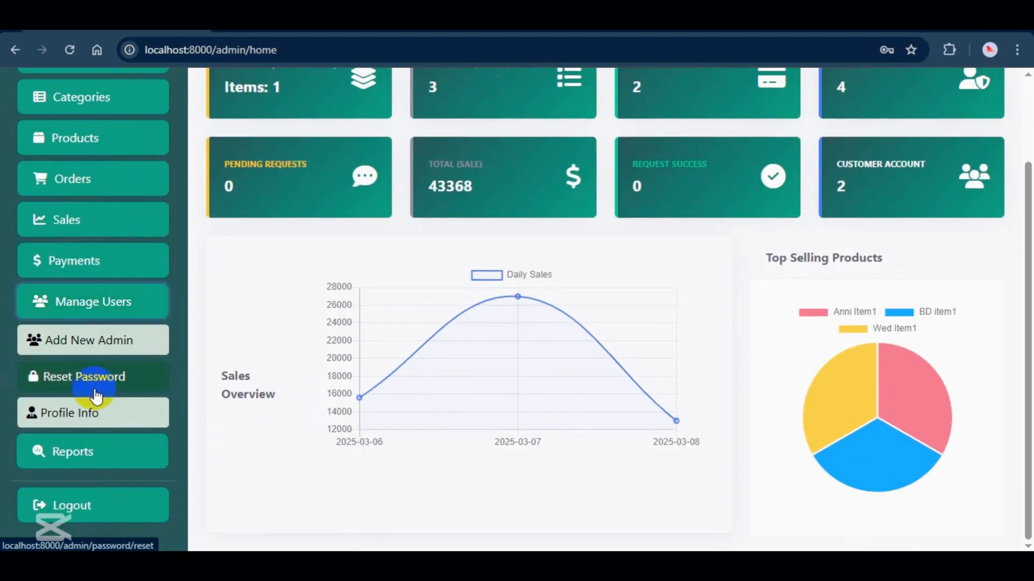
pyautogui.click(92, 377)
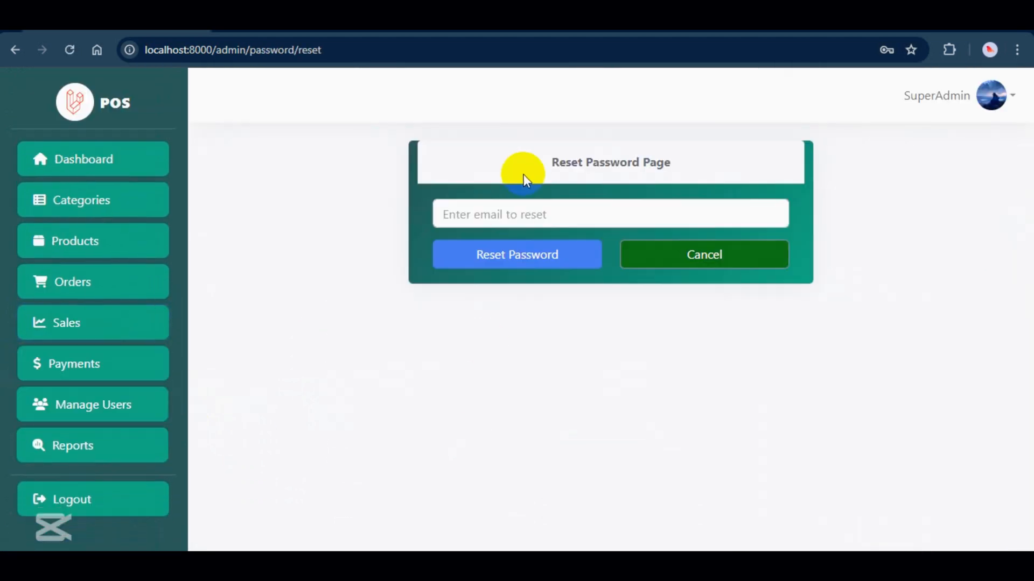
pyautogui.click(610, 213)
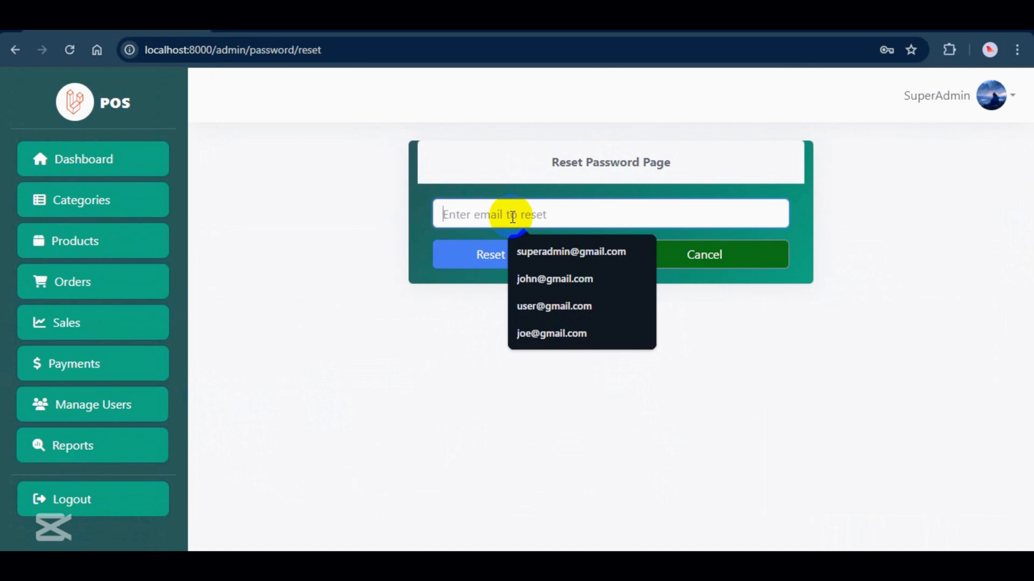
pyautogui.click(550, 334)
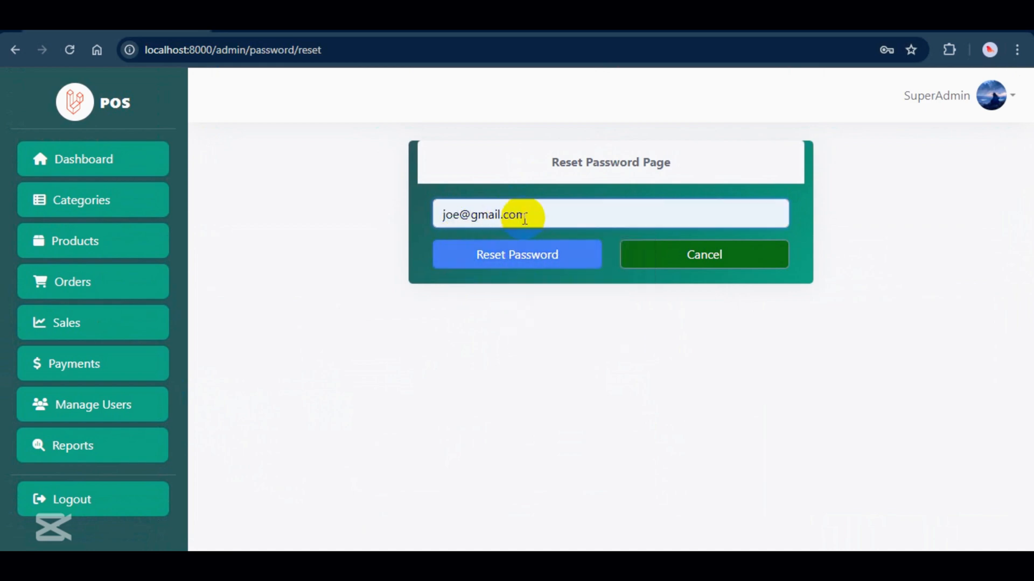
pyautogui.click(517, 254)
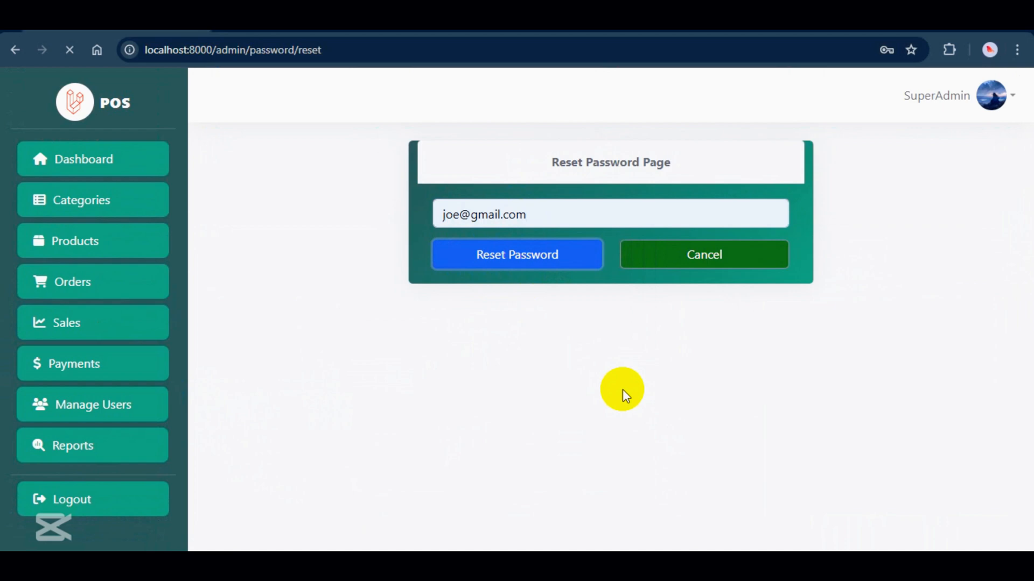
pyautogui.click(517, 254)
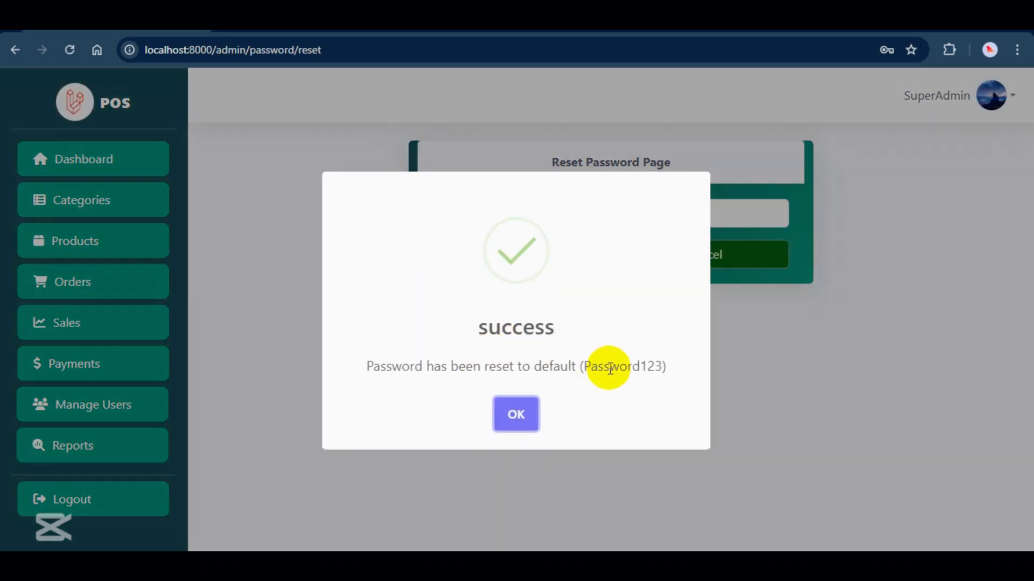
pyautogui.moveTo(665, 370)
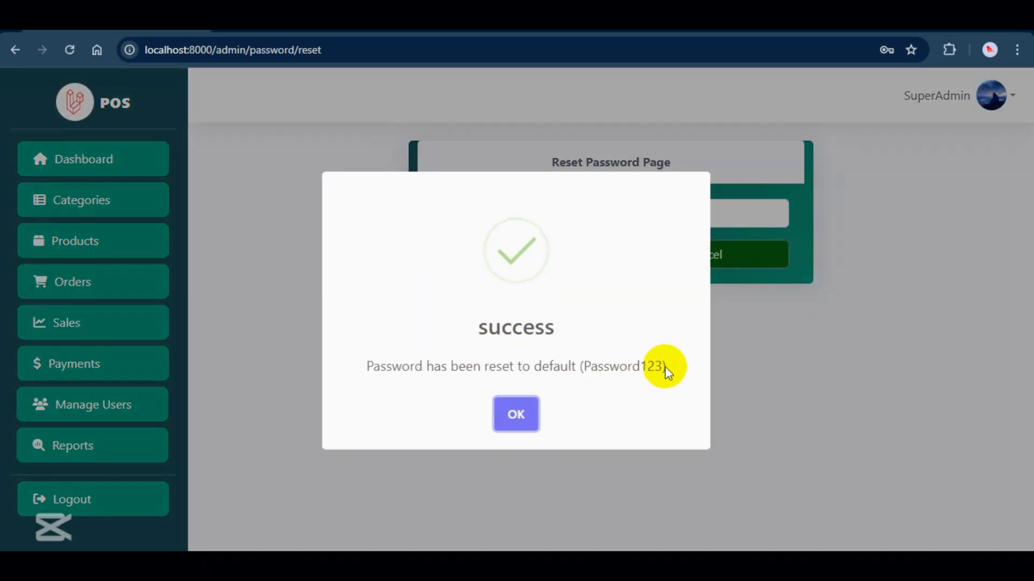
pyautogui.click(515, 413)
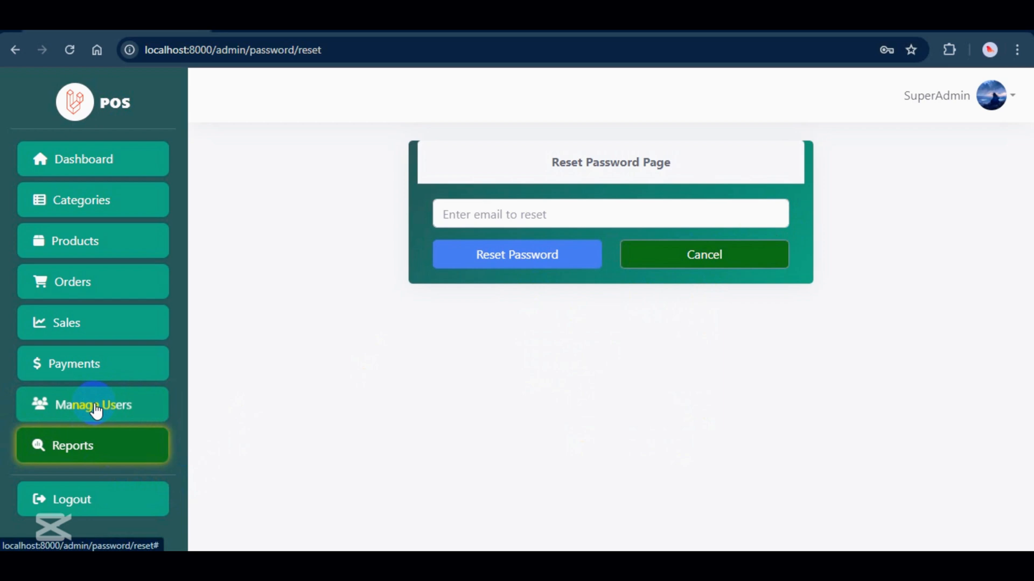
pyautogui.click(93, 405)
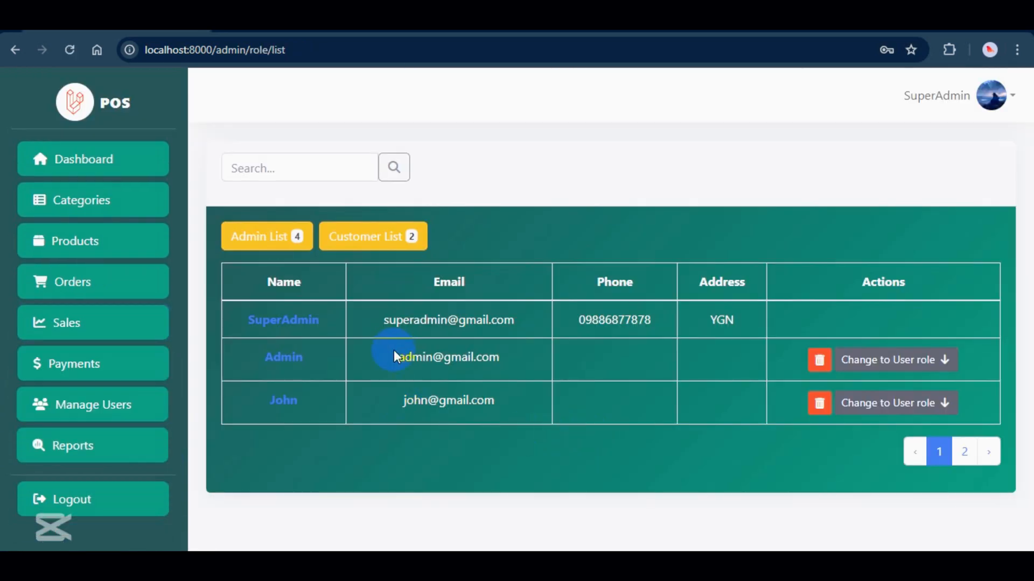
pyautogui.moveTo(455, 456)
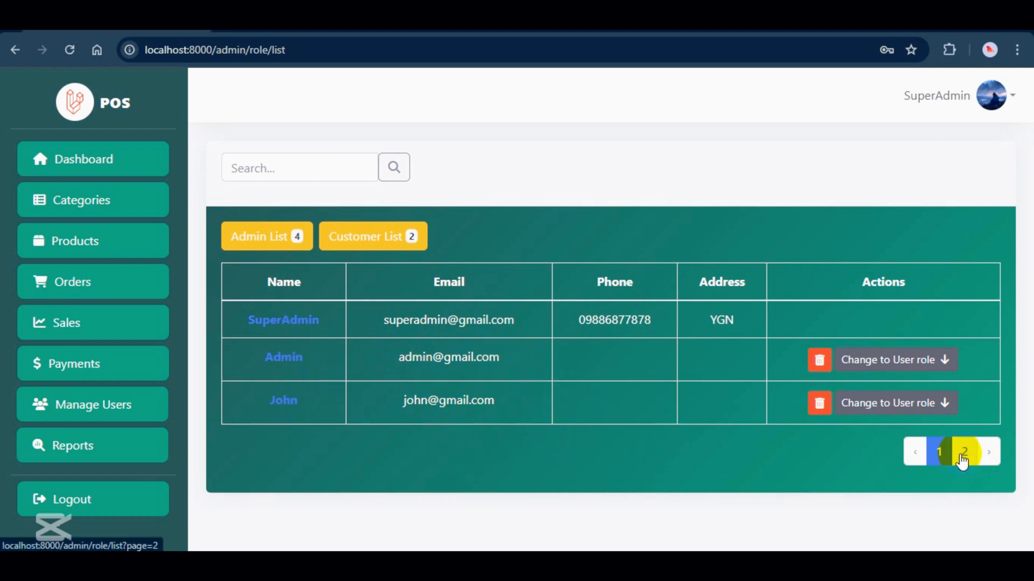
# Demote Joe's admin account to customer, then promote it back to admin from the customer list.
pyautogui.click(962, 453)
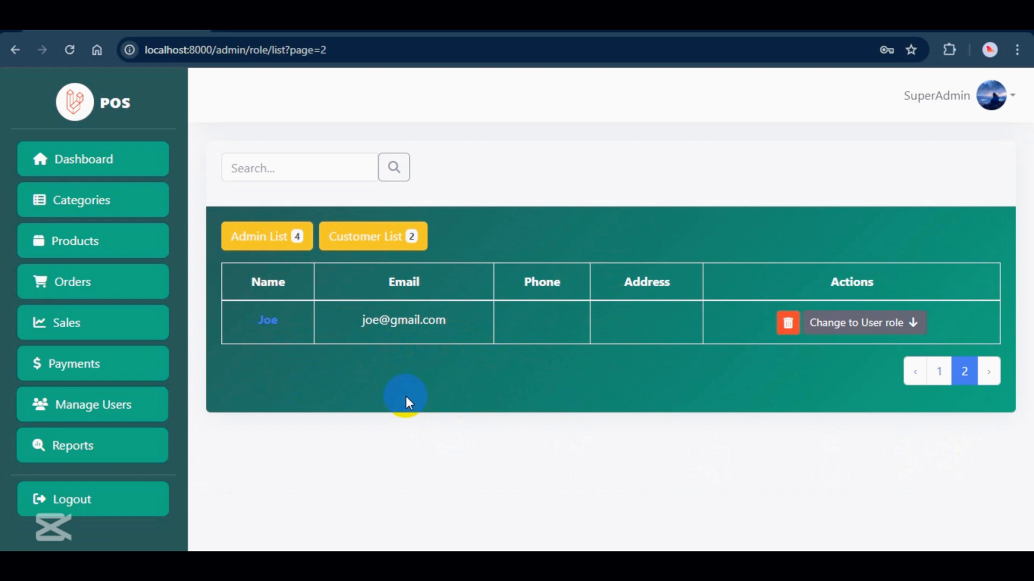
pyautogui.moveTo(603, 476)
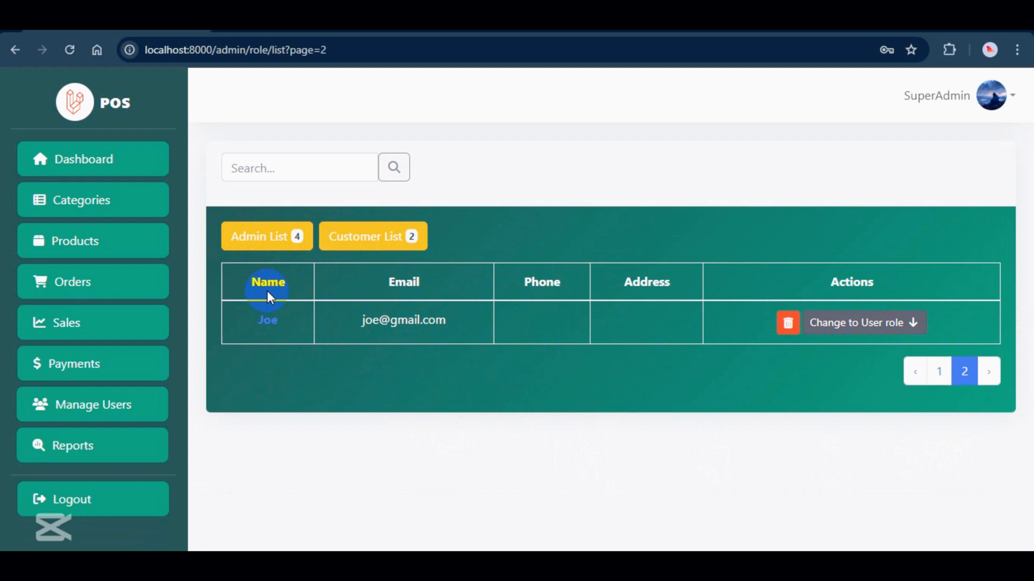
pyautogui.click(865, 322)
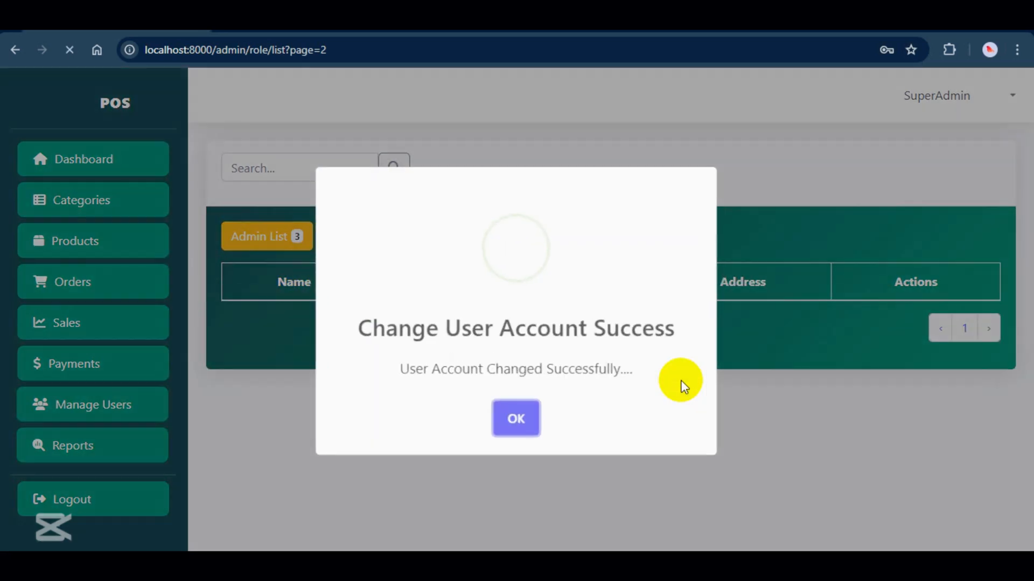
pyautogui.click(515, 418)
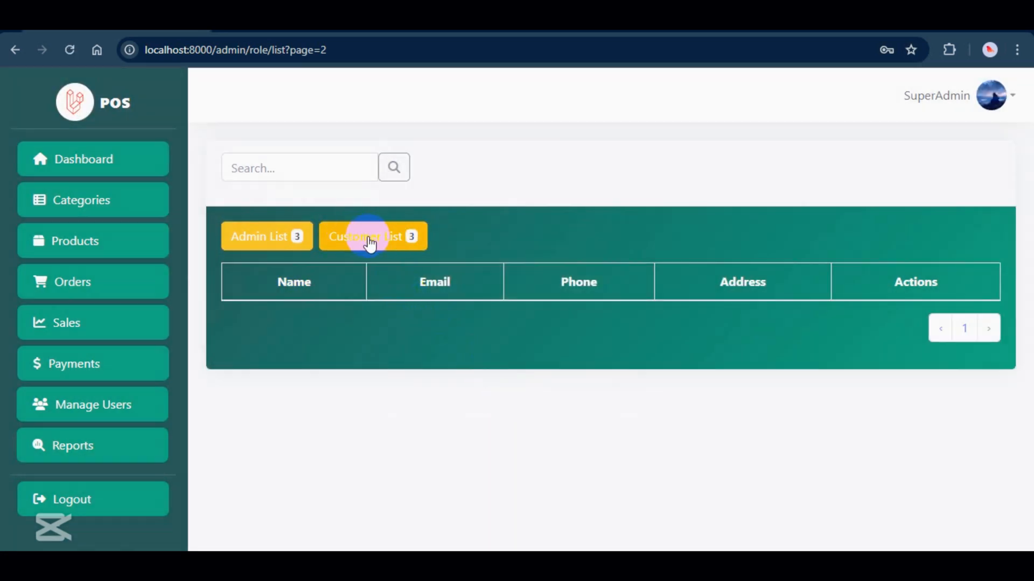
pyautogui.click(370, 235)
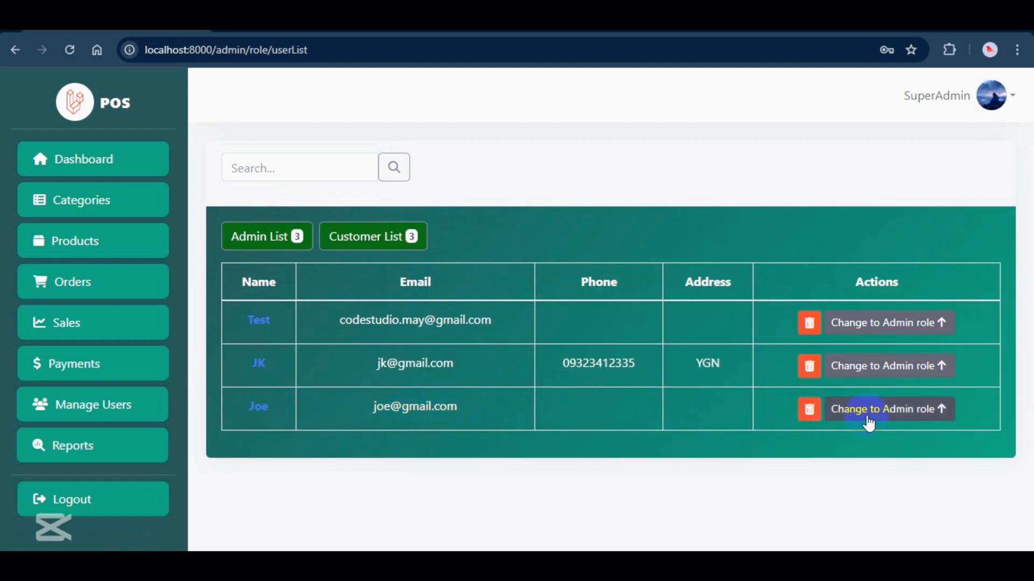
pyautogui.click(883, 409)
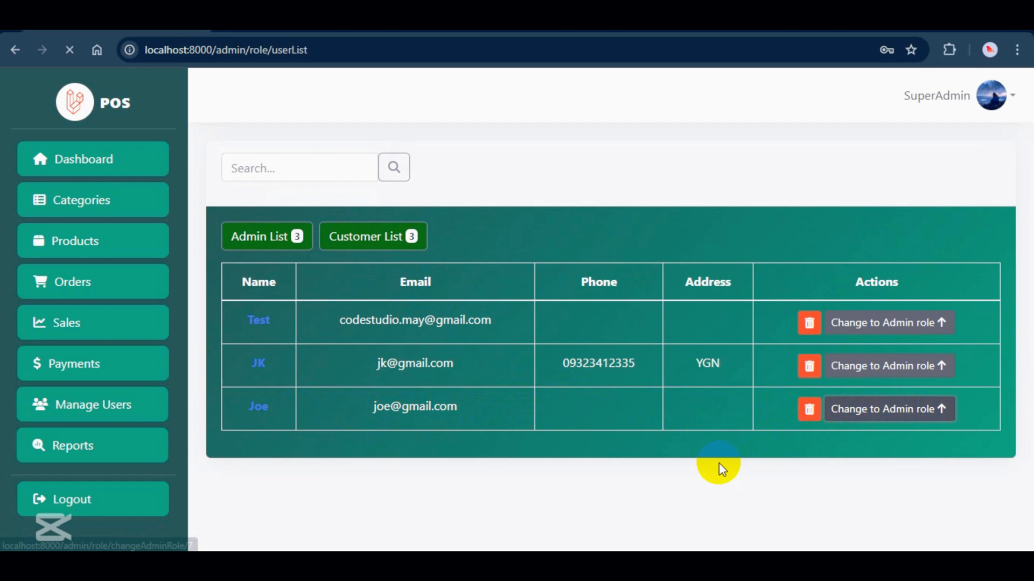
pyautogui.click(890, 409)
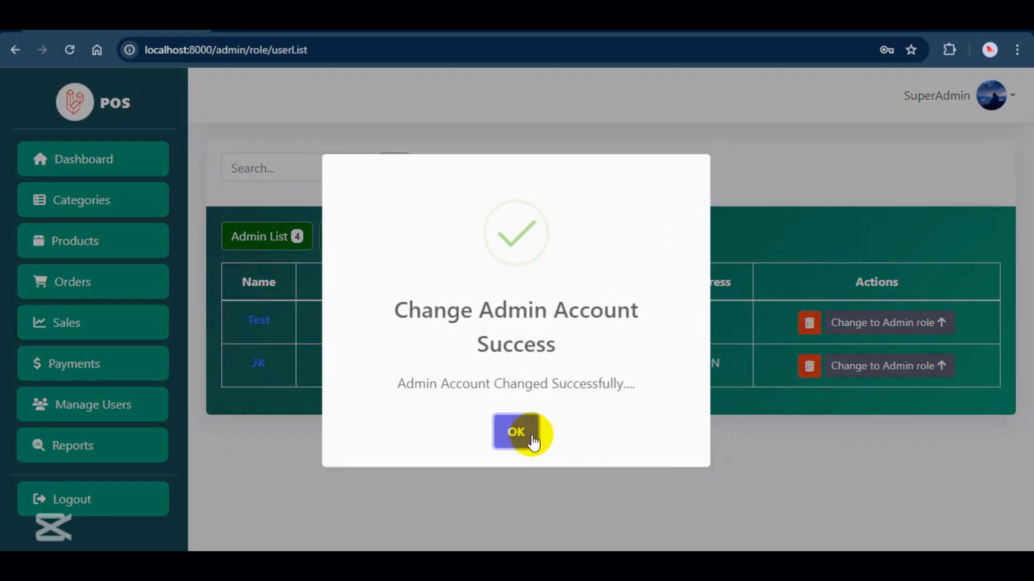
pyautogui.click(515, 433)
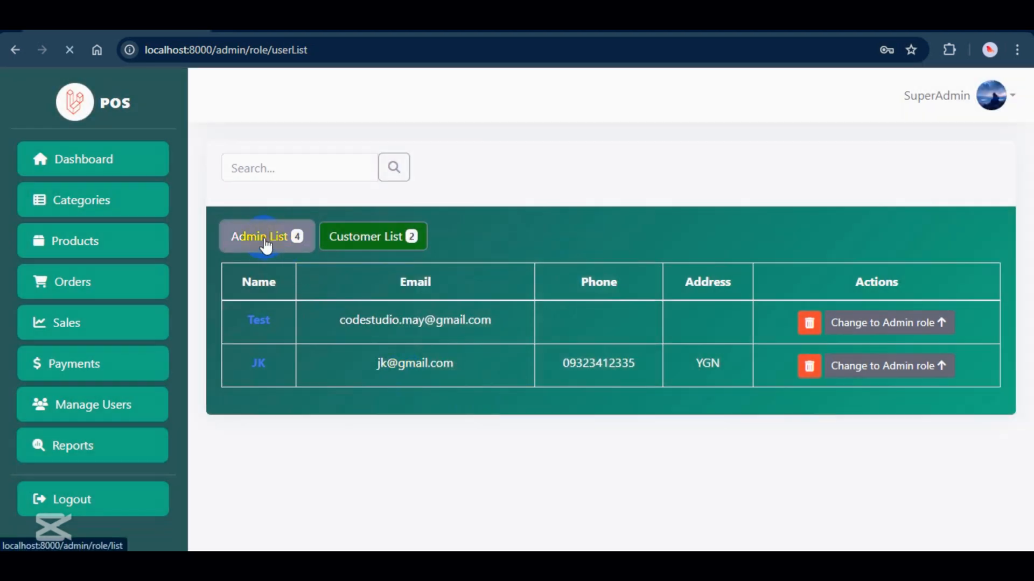
# Delete Joe's admin account from page two and reload the admin list, leaving three admins.
pyautogui.click(266, 236)
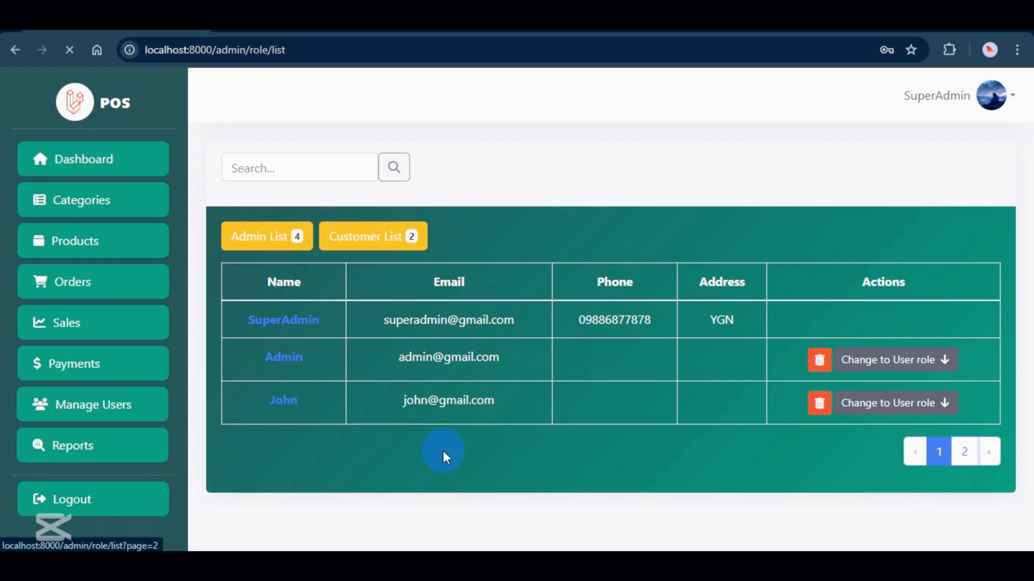
pyautogui.click(967, 451)
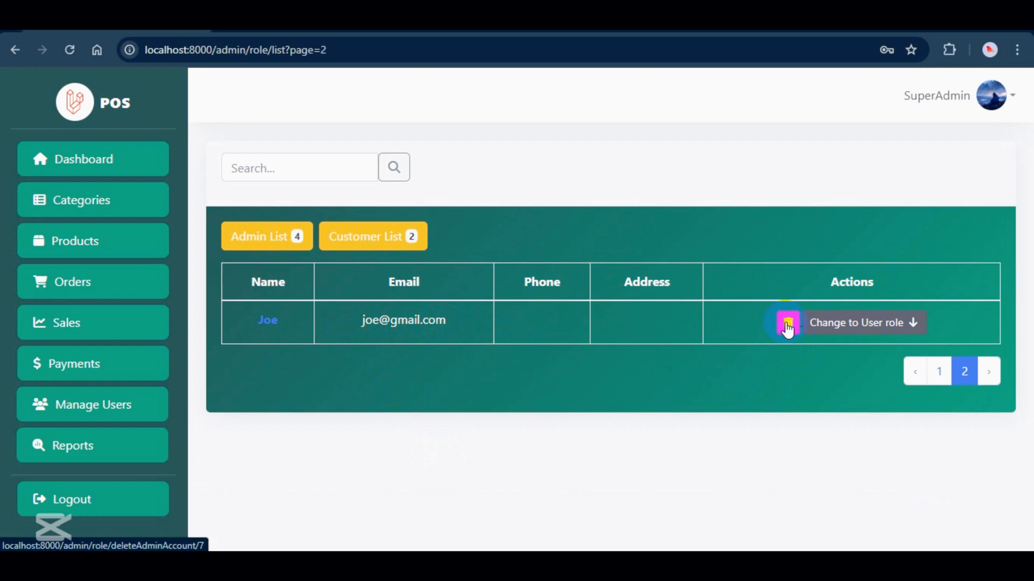
pyautogui.click(788, 323)
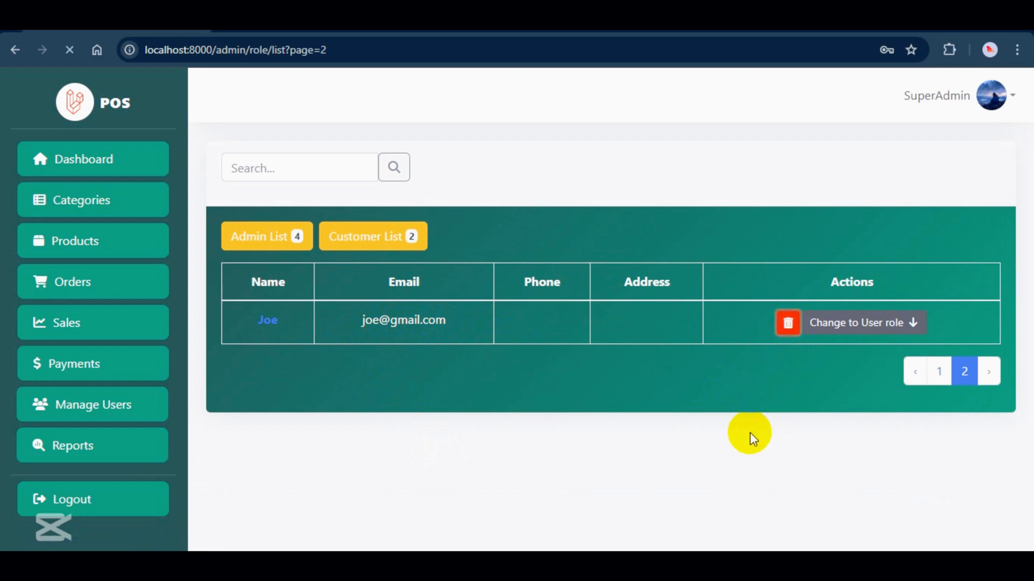
pyautogui.click(863, 323)
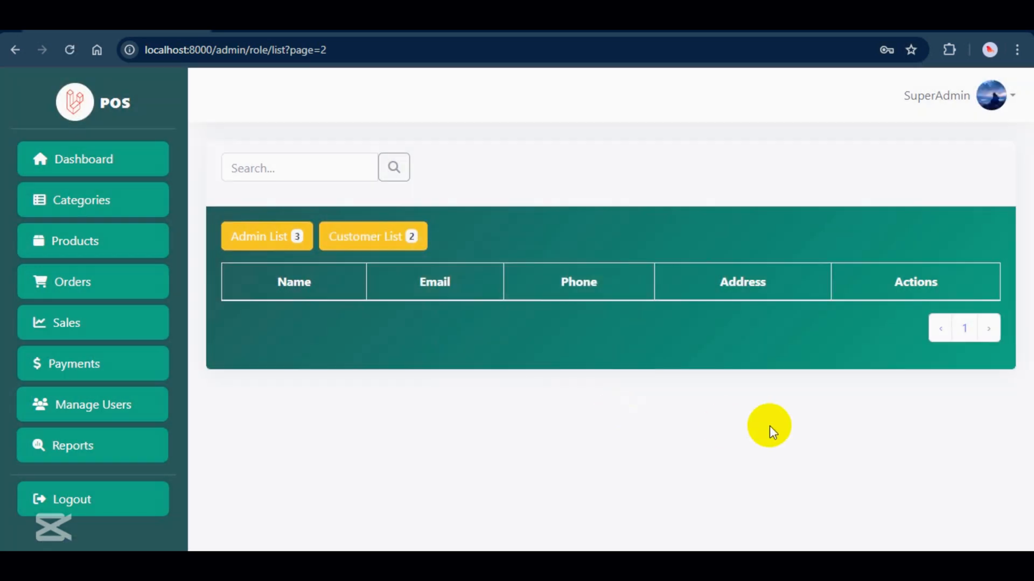
pyautogui.click(275, 239)
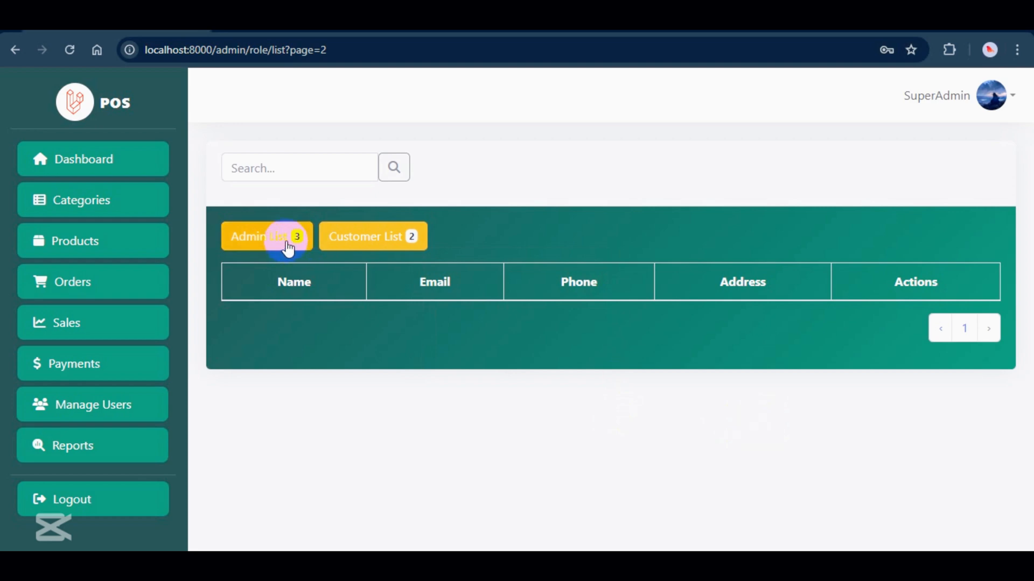
pyautogui.click(267, 236)
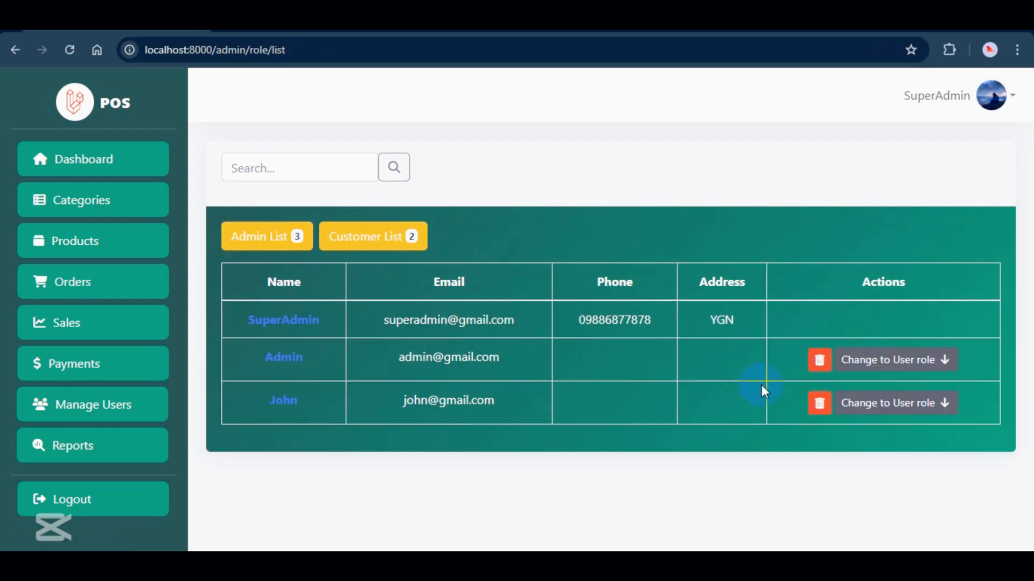
# Return to the dashboard and expand the Reports submenu: sales, products info, profit and loss.
pyautogui.click(92, 159)
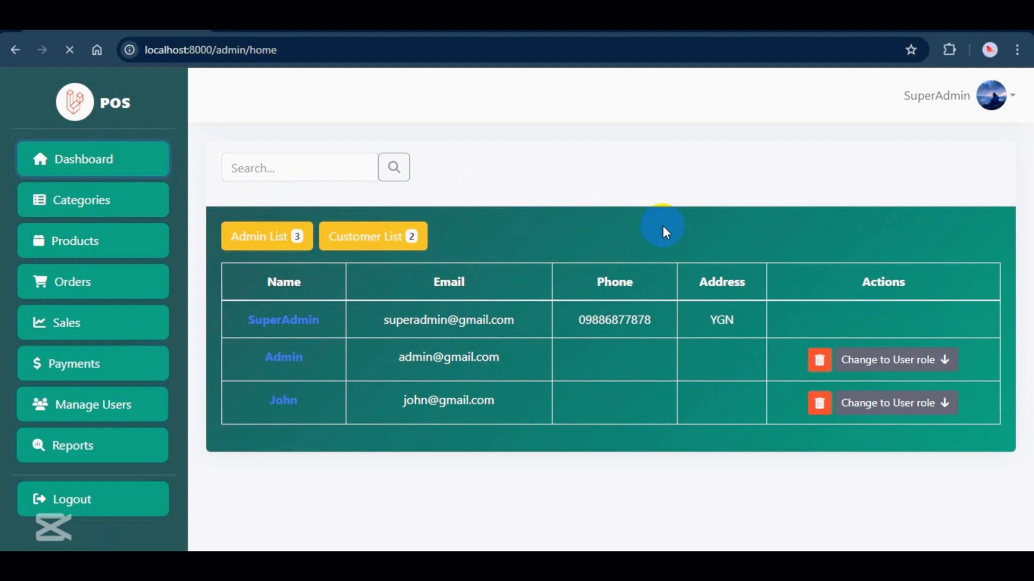
pyautogui.click(92, 158)
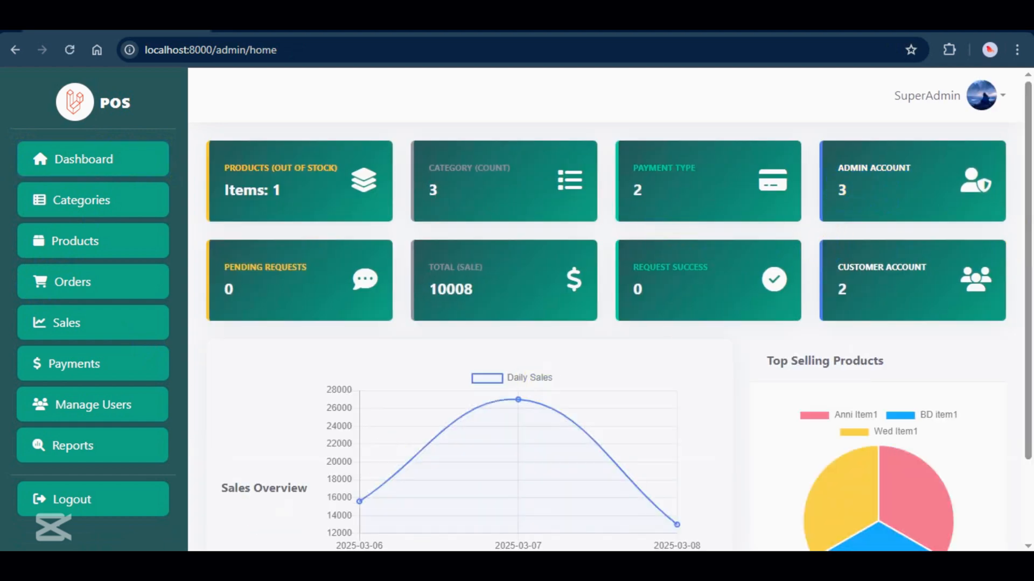
pyautogui.click(73, 446)
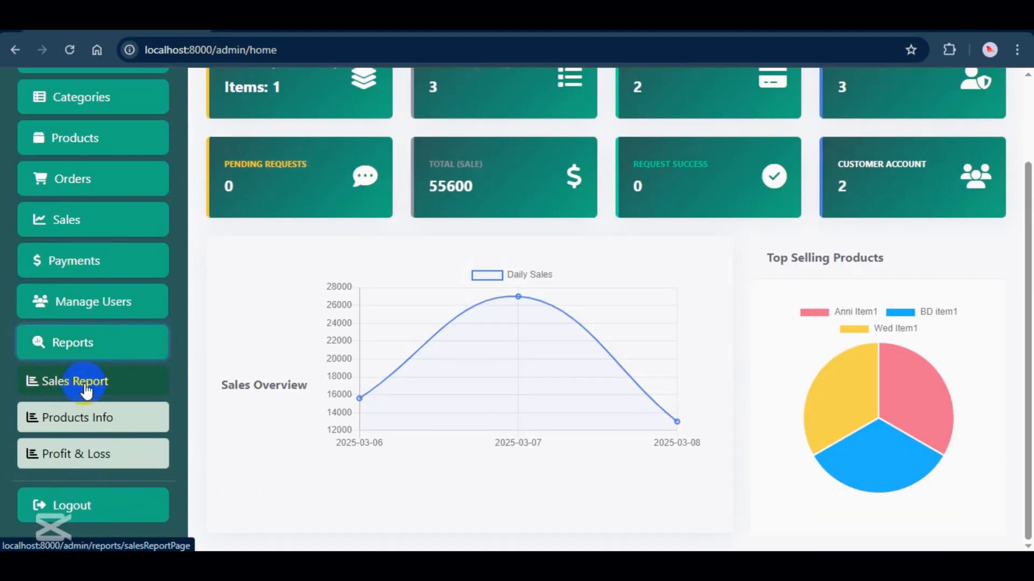
# Filter the sales report to the range 03/01/2025 – 03/11/2025, listing three orders.
pyautogui.click(80, 381)
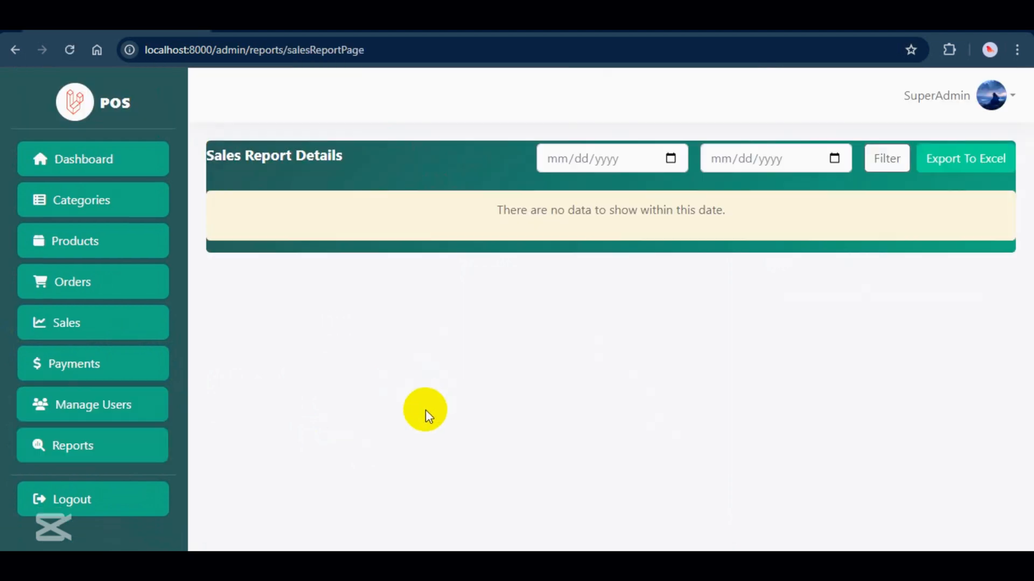
pyautogui.doubleClick(266, 155)
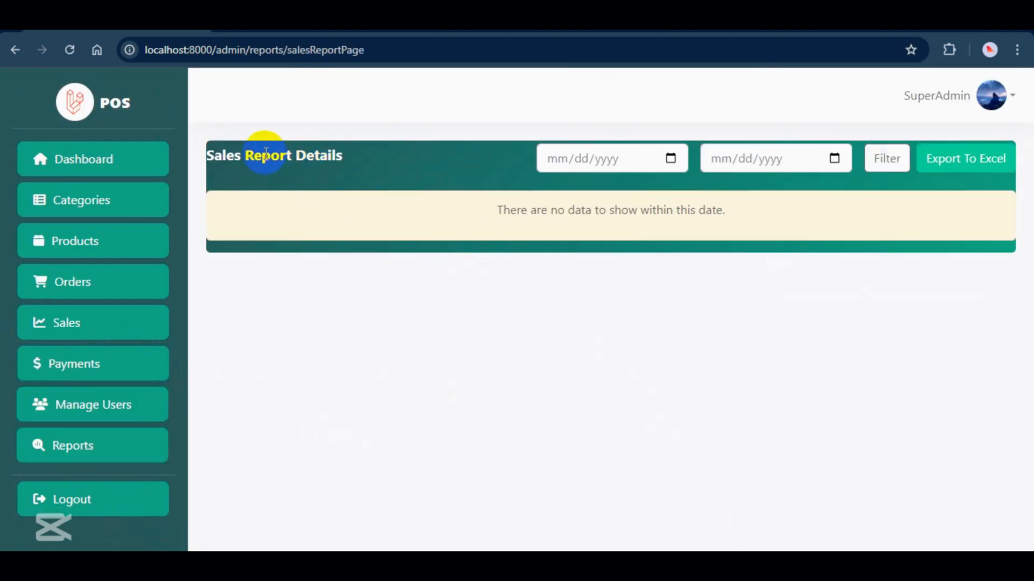
pyautogui.moveTo(609, 159)
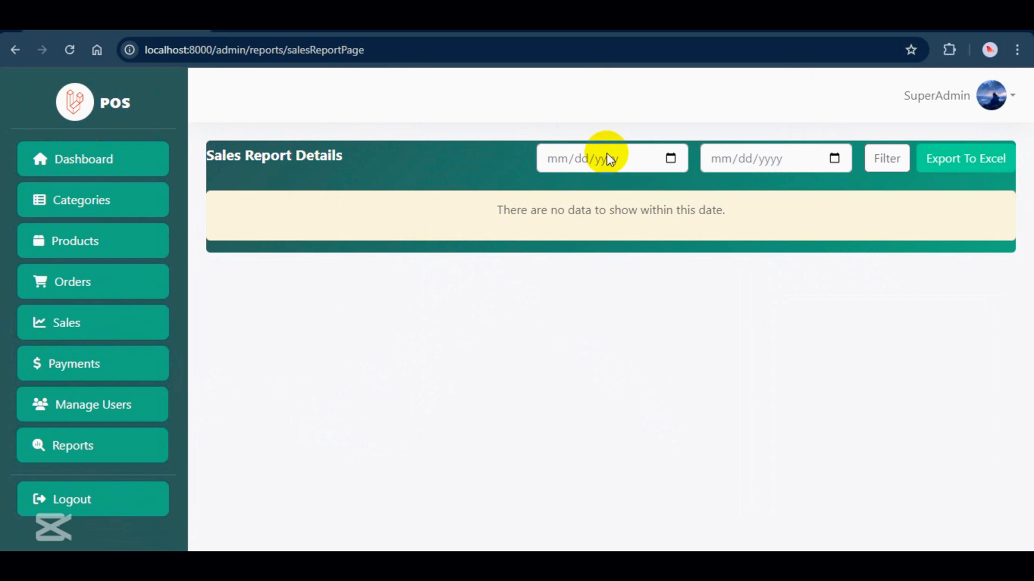
pyautogui.moveTo(833, 158)
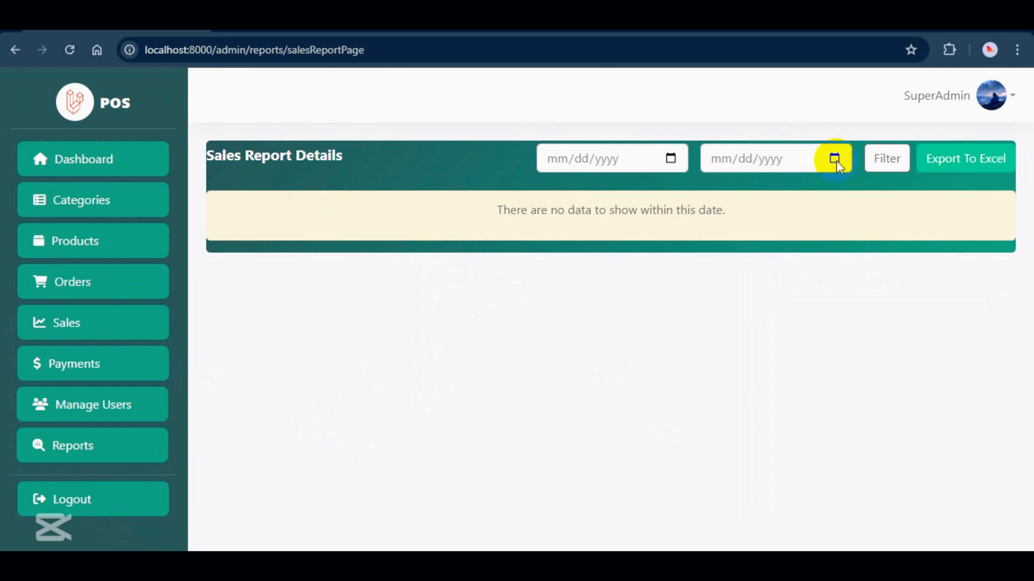
pyautogui.click(834, 159)
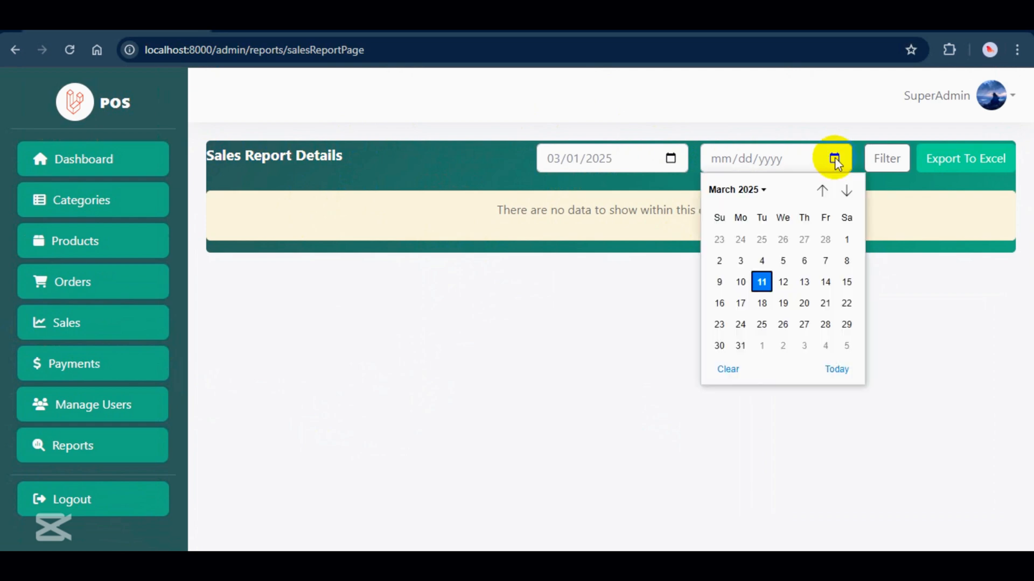
pyautogui.click(761, 282)
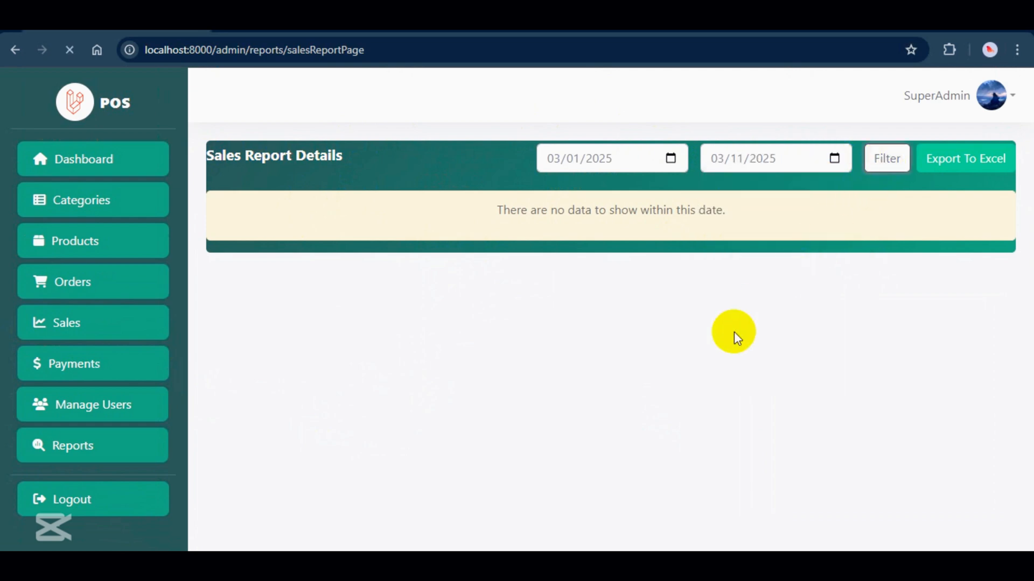
pyautogui.click(886, 157)
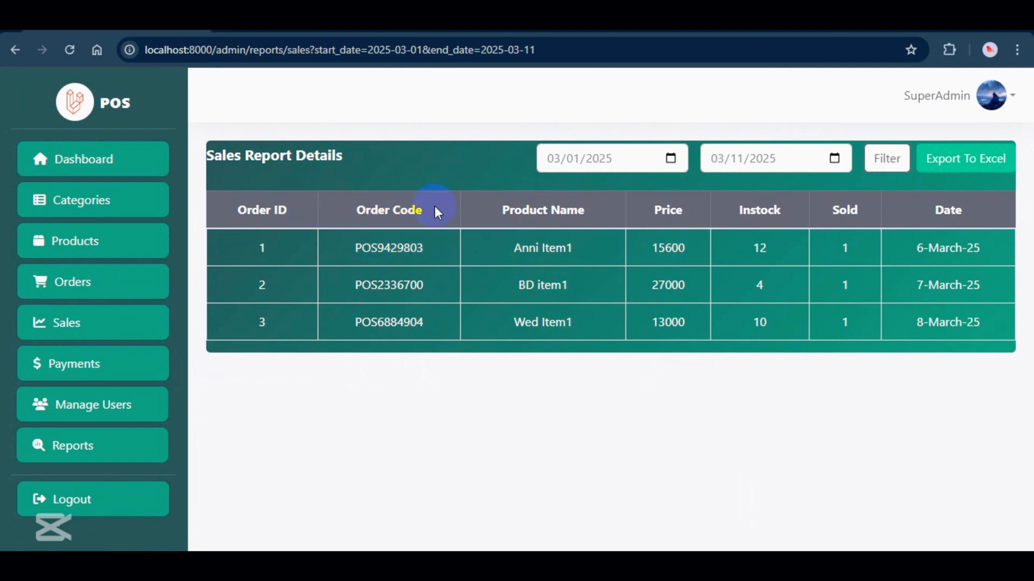
pyautogui.moveTo(844, 214)
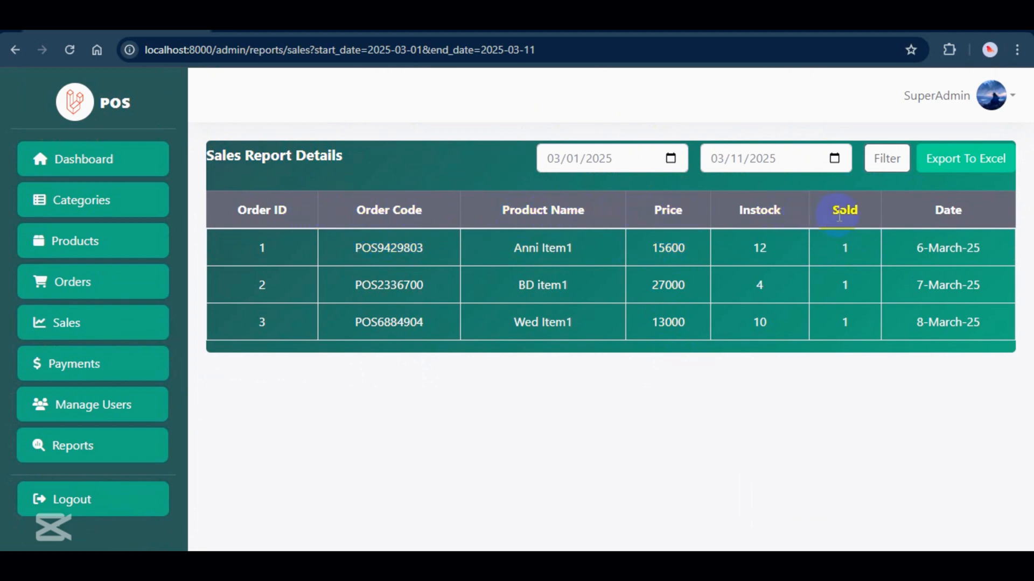
pyautogui.moveTo(954, 246)
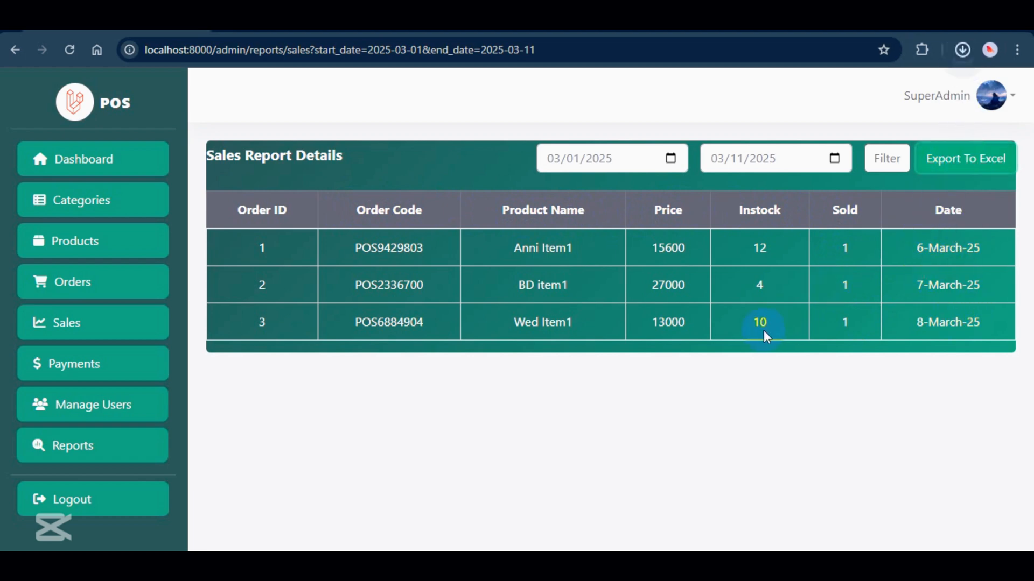
# Export the filtered sales report to Excel and check the downloaded file.
pyautogui.click(964, 158)
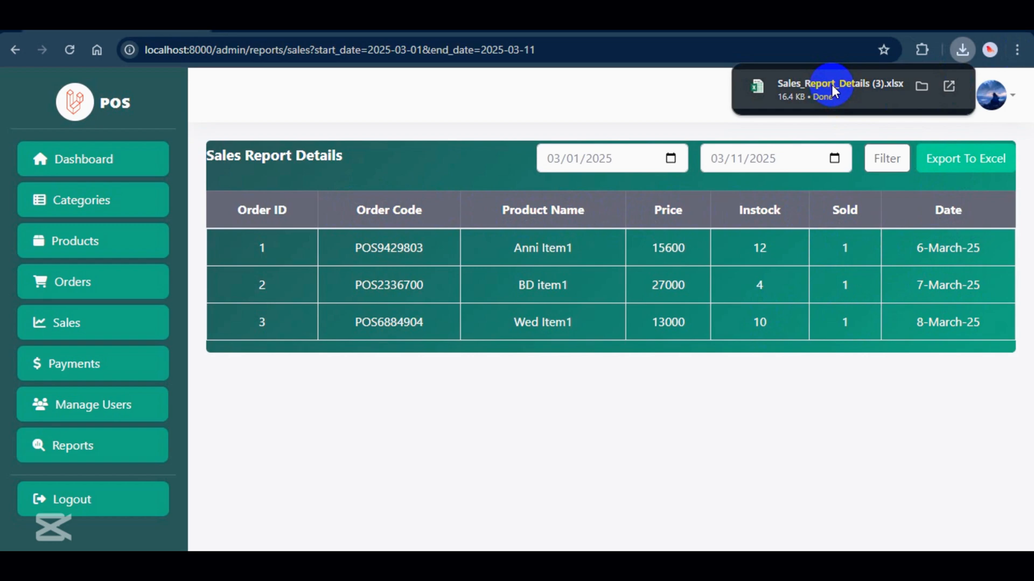
pyautogui.click(834, 86)
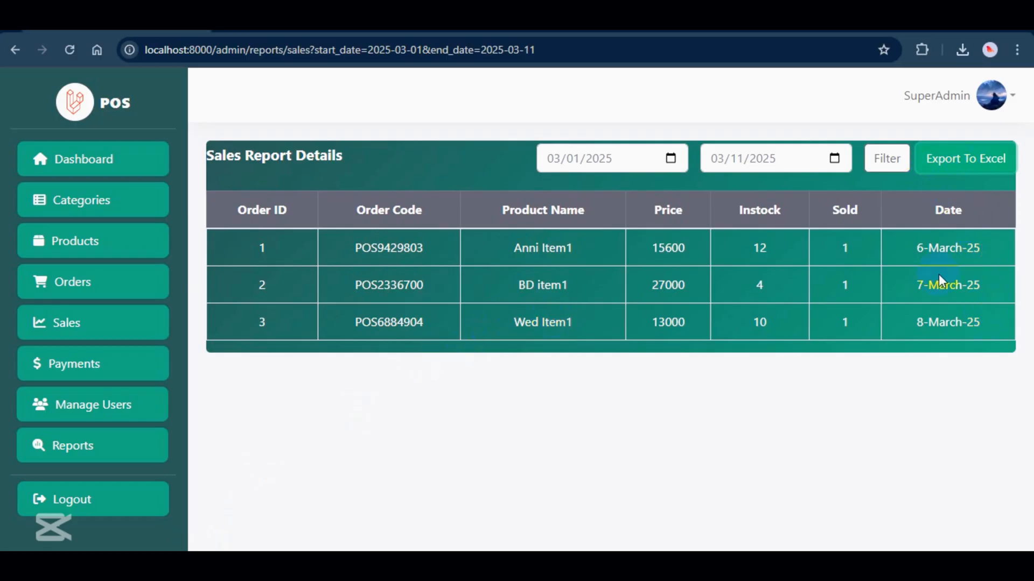
pyautogui.click(72, 446)
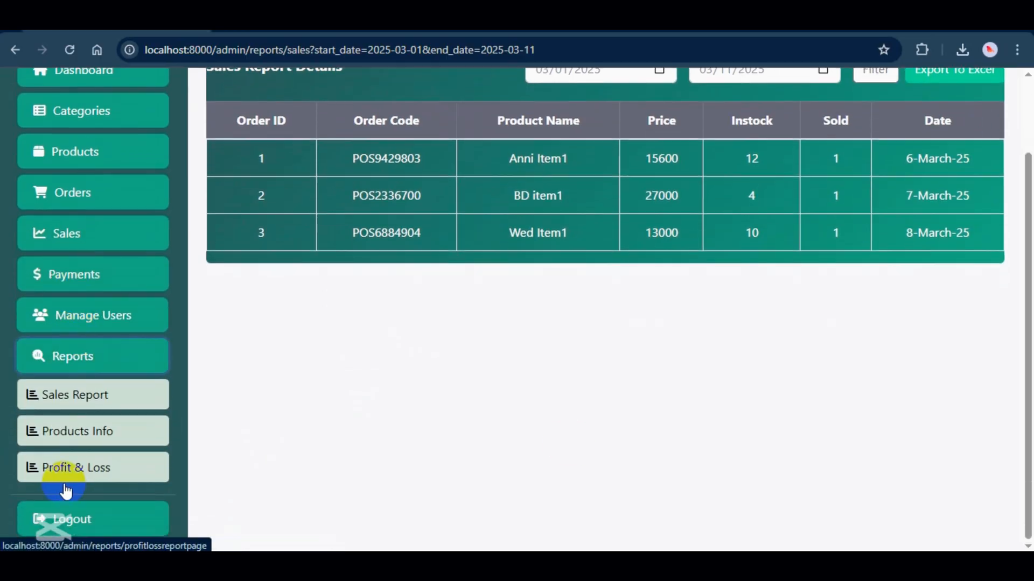
# Filter the Products Info report for 1–11 March 2025, then switch to Profit & Loss.
pyautogui.click(78, 467)
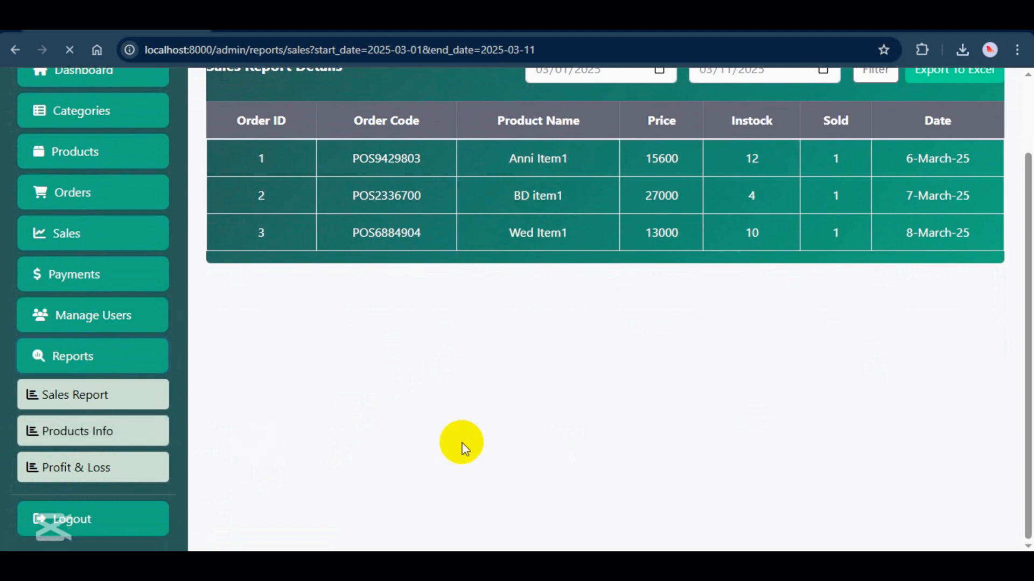
pyautogui.click(77, 431)
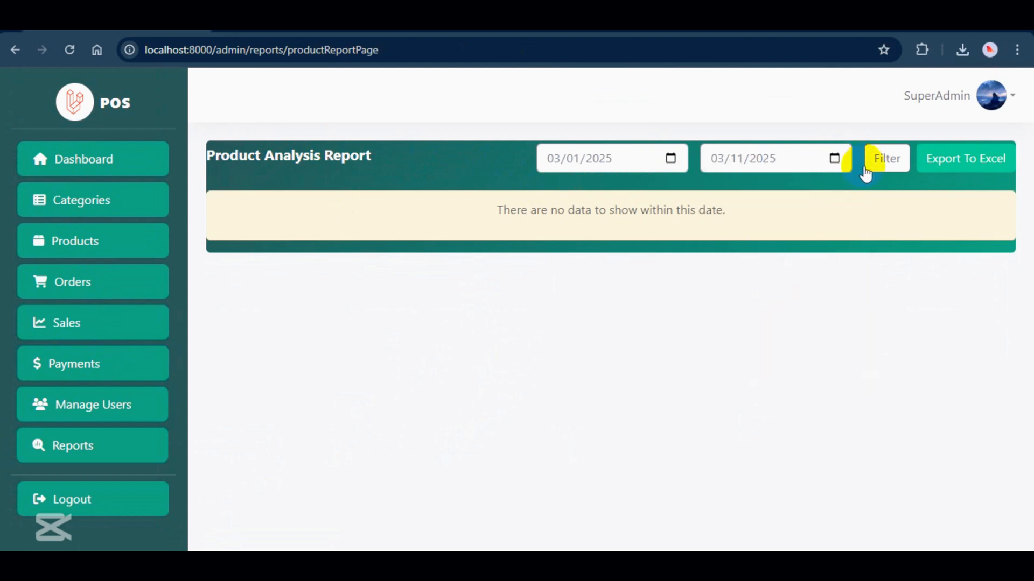
pyautogui.click(886, 158)
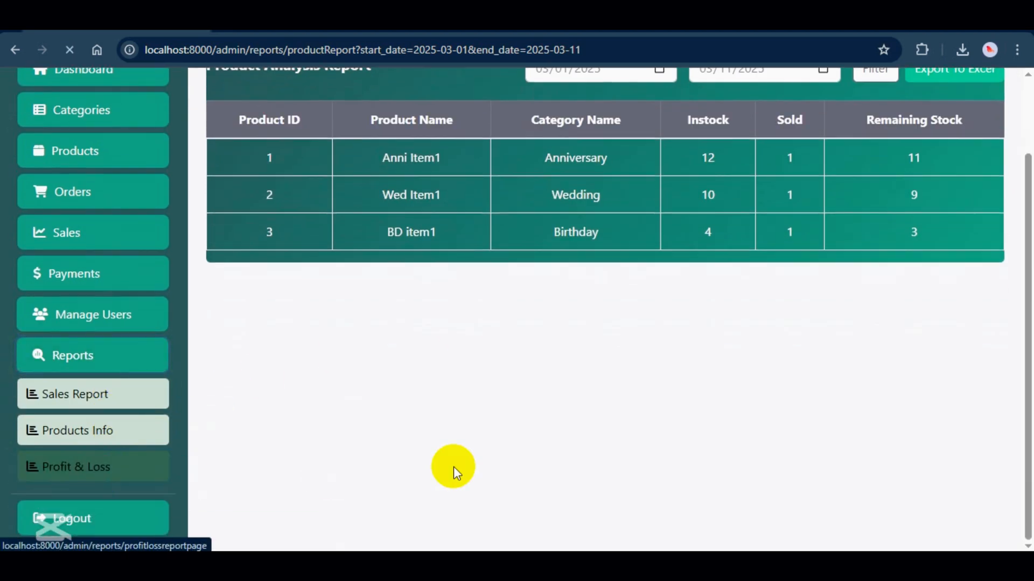
pyautogui.click(76, 466)
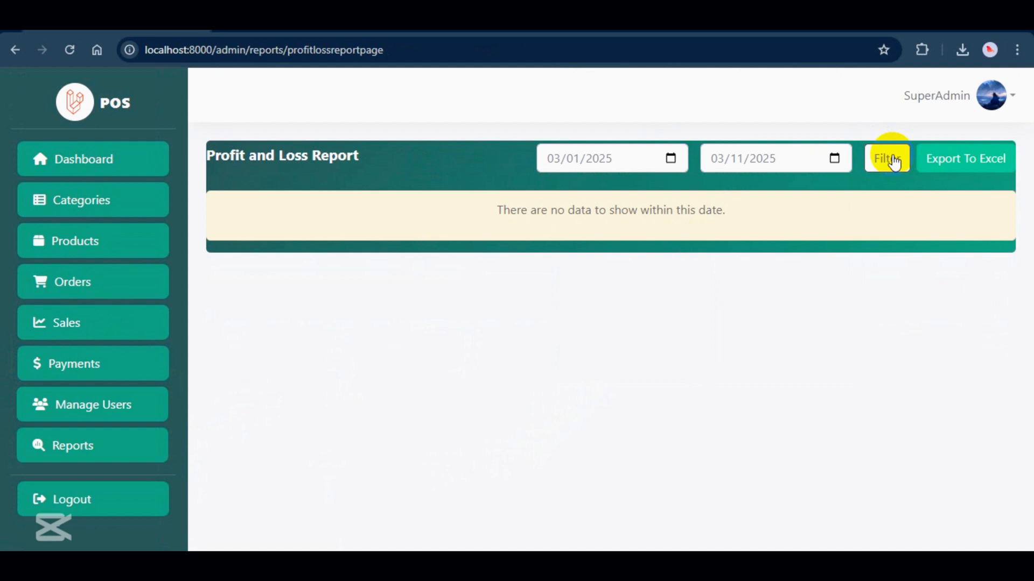
# Filter the profit and loss report for 1–11 March, then go back to Dashboard.
pyautogui.click(886, 158)
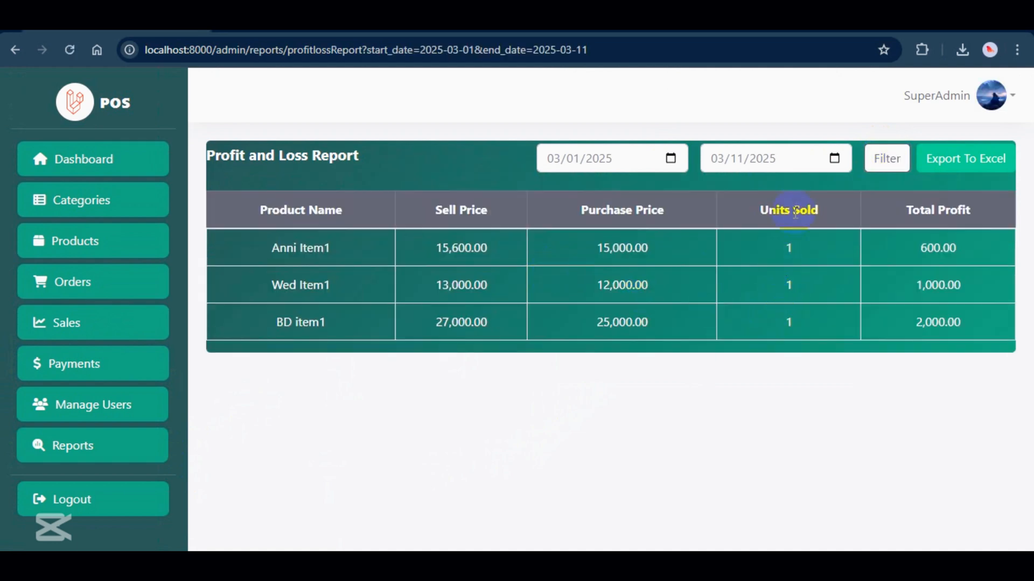
pyautogui.moveTo(965, 235)
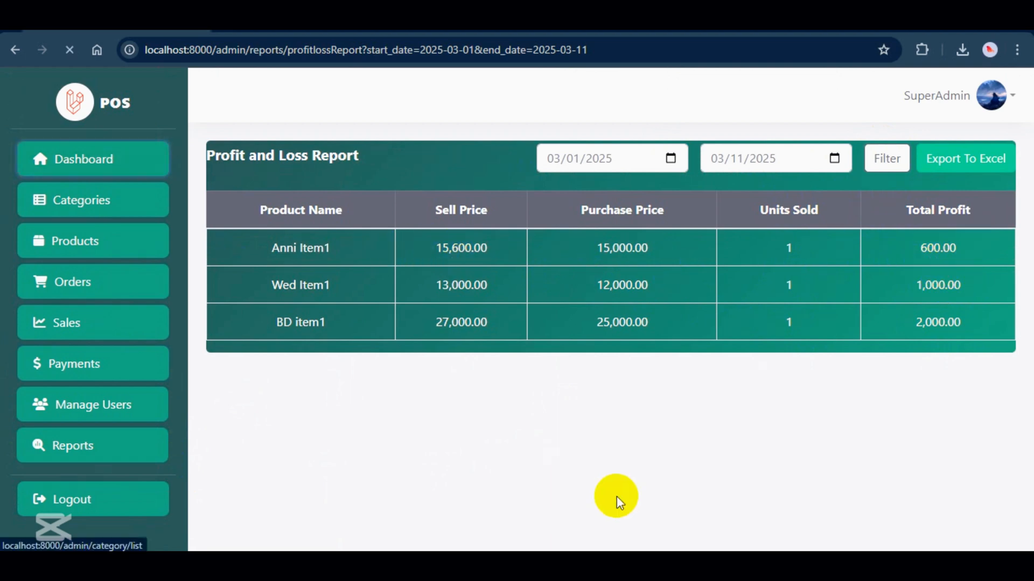
pyautogui.click(83, 158)
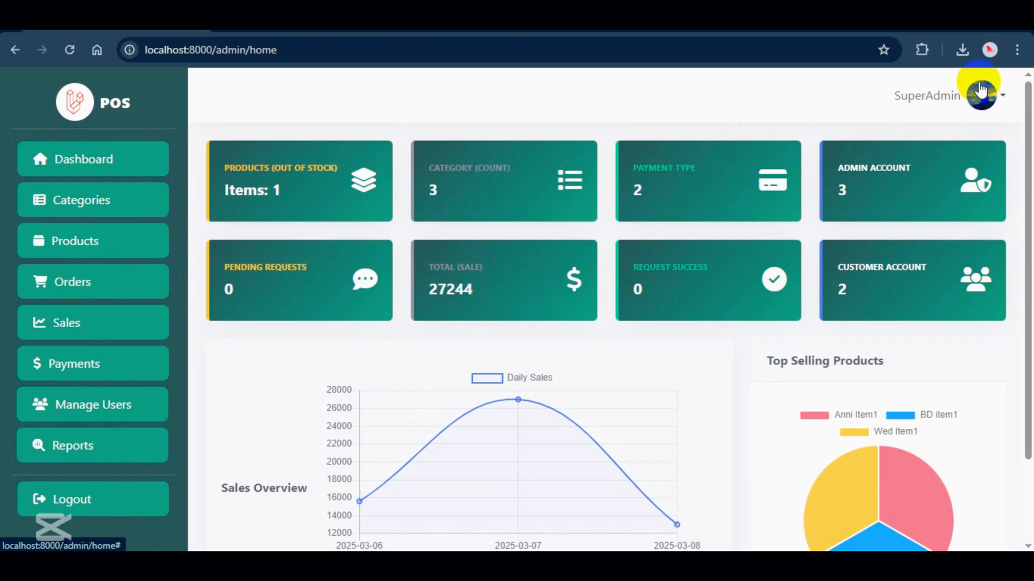
pyautogui.click(982, 96)
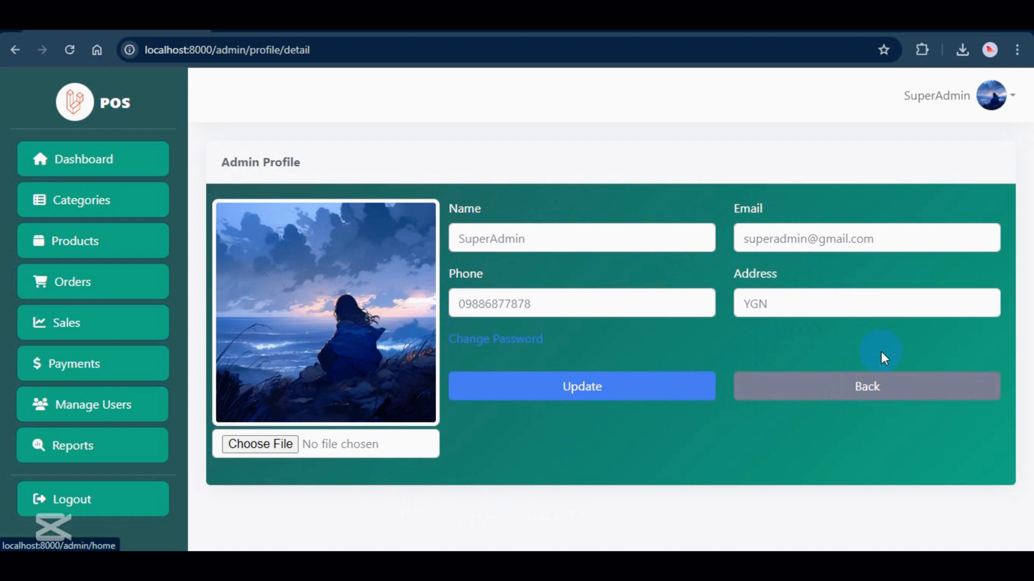
pyautogui.click(867, 387)
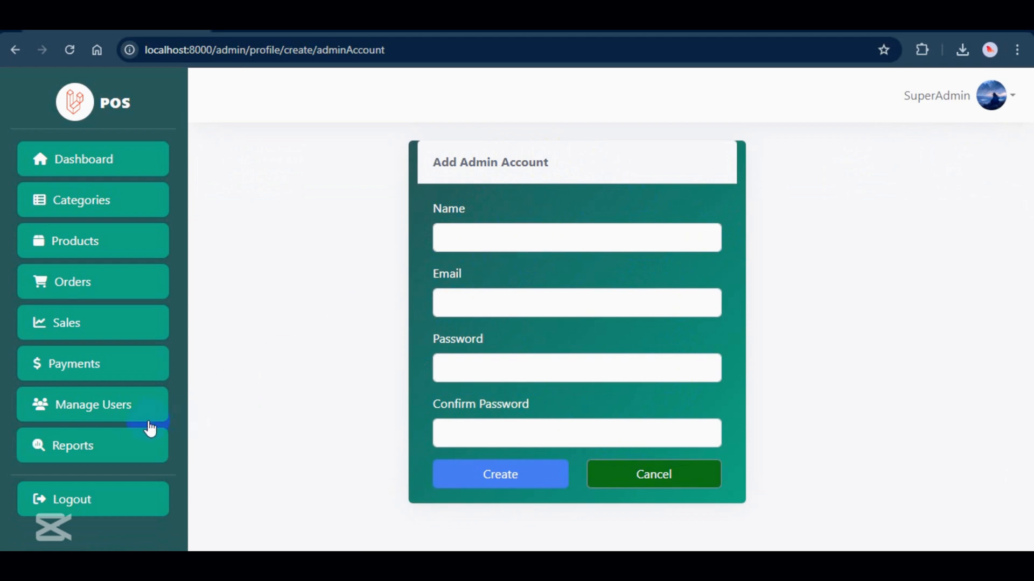
pyautogui.click(93, 403)
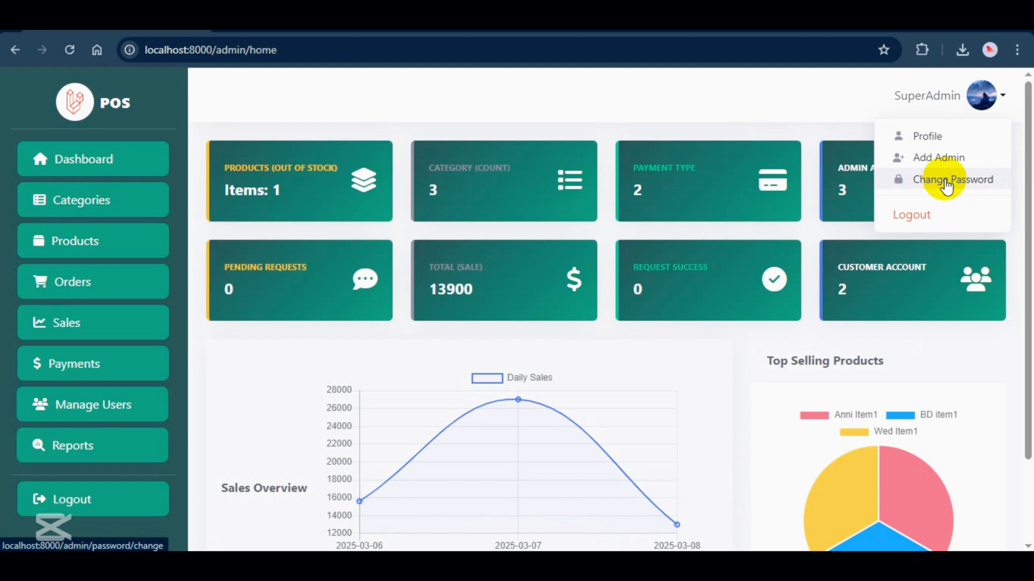
pyautogui.click(954, 179)
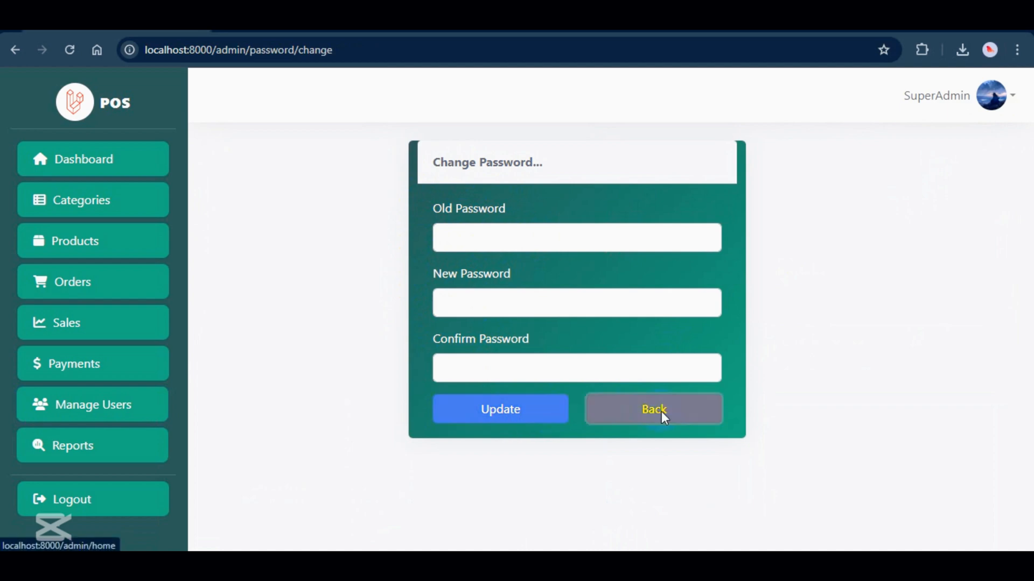
pyautogui.click(653, 409)
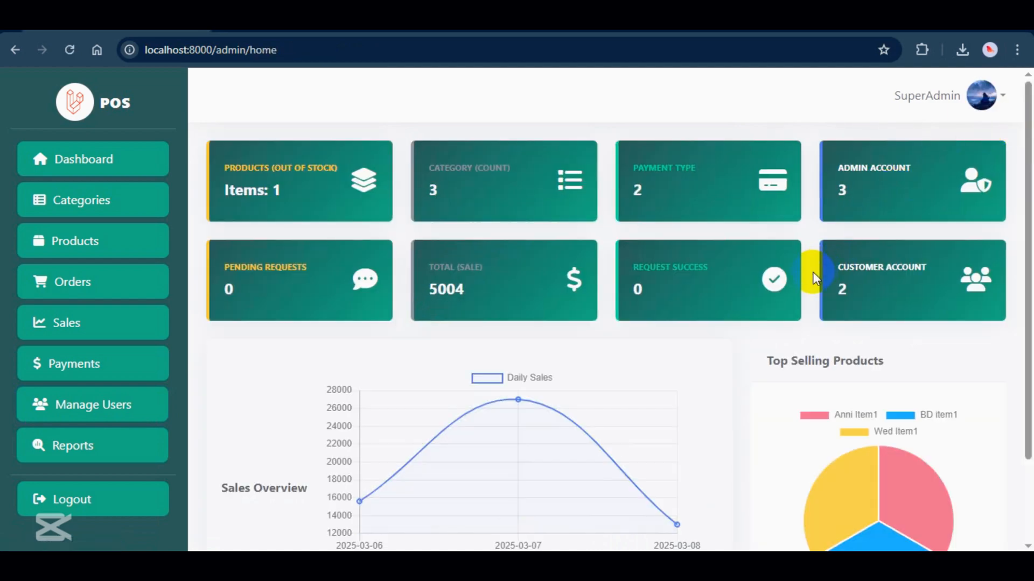
pyautogui.scroll(-3)
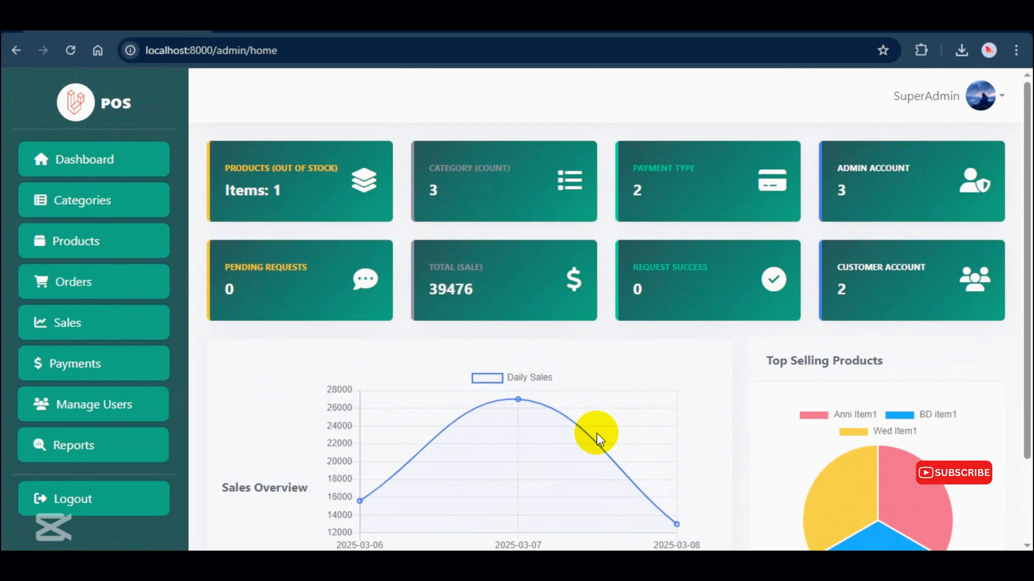
pyautogui.scroll(-3)
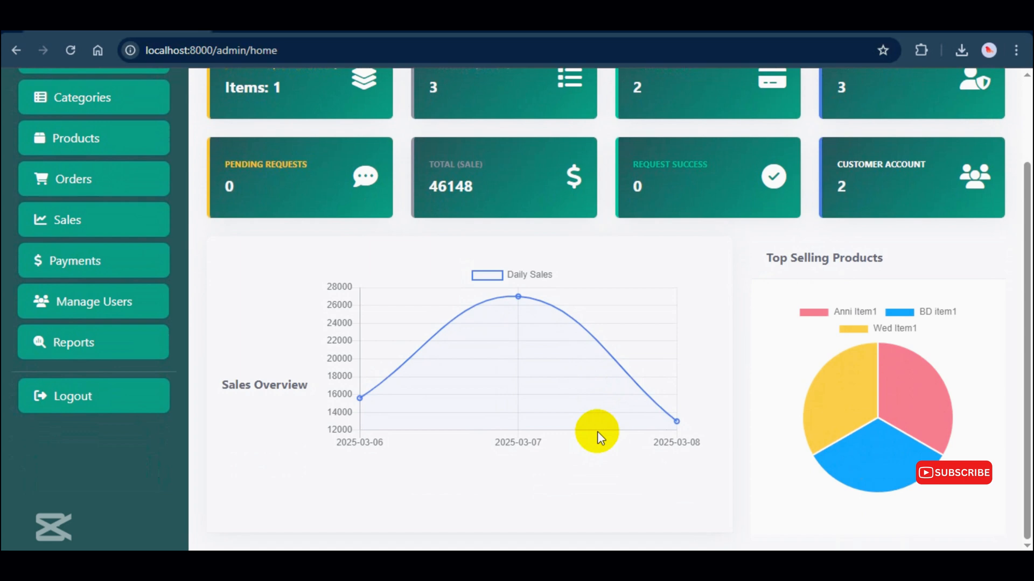